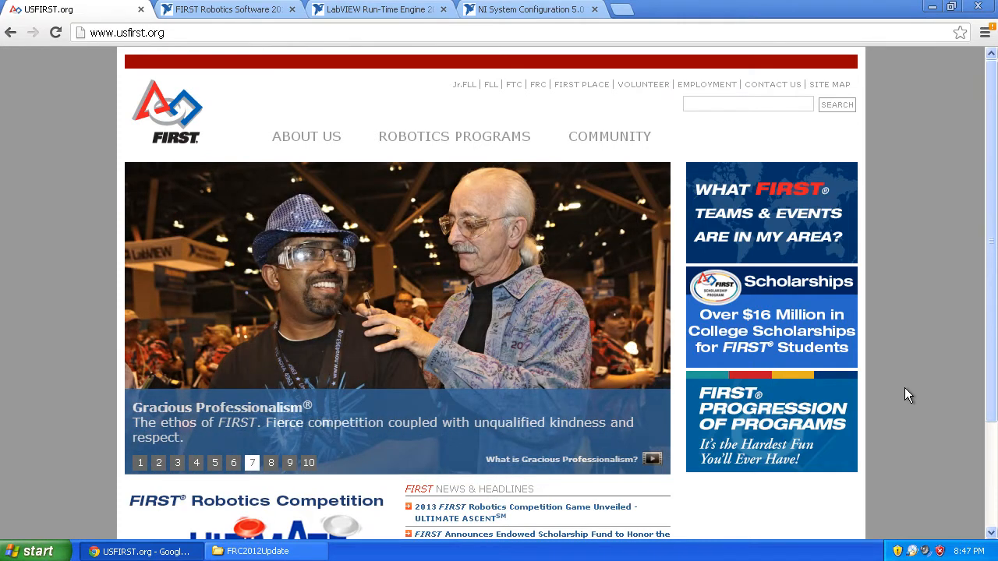
# Run the '2 Deploy' external tool so the FRC2013_Main_Robot Ant build compiles and deploys in the console
pyautogui.click(271, 461)
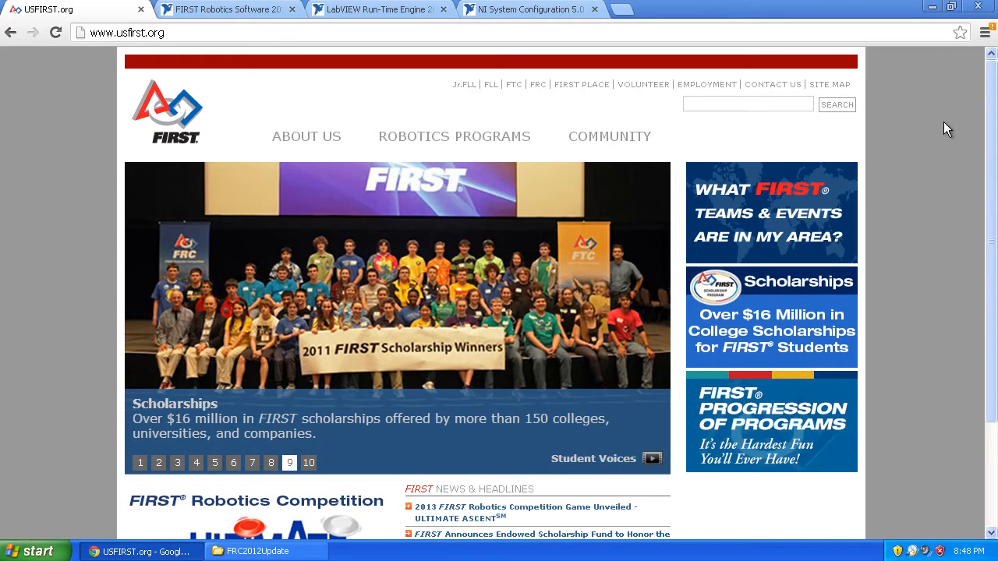
pyautogui.click(308, 462)
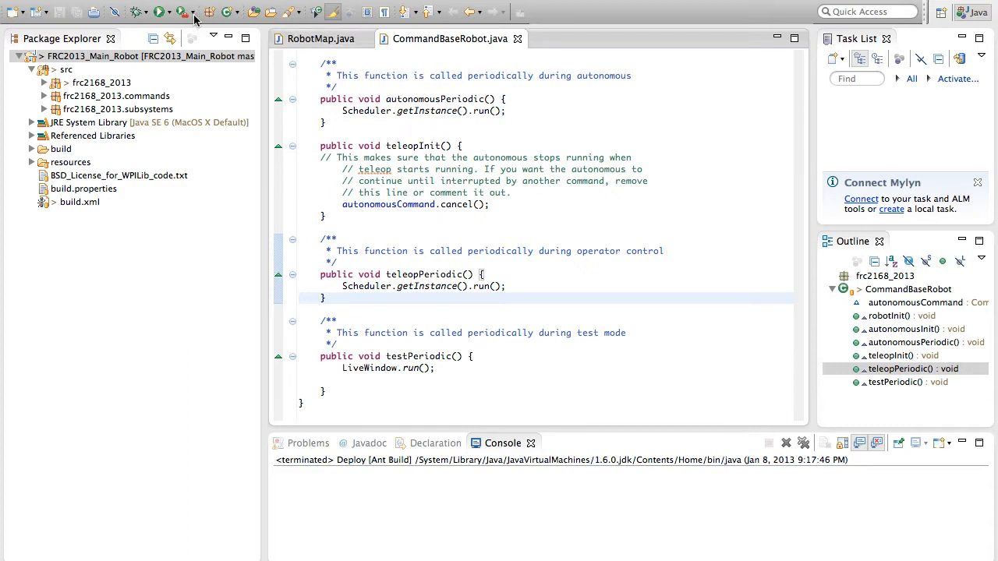
pyautogui.click(194, 12)
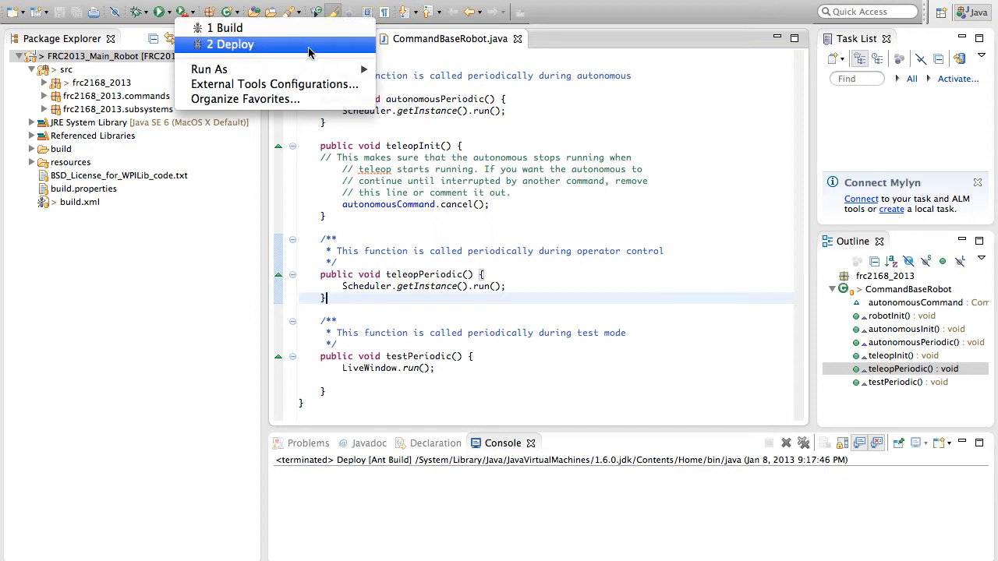
pyautogui.click(230, 44)
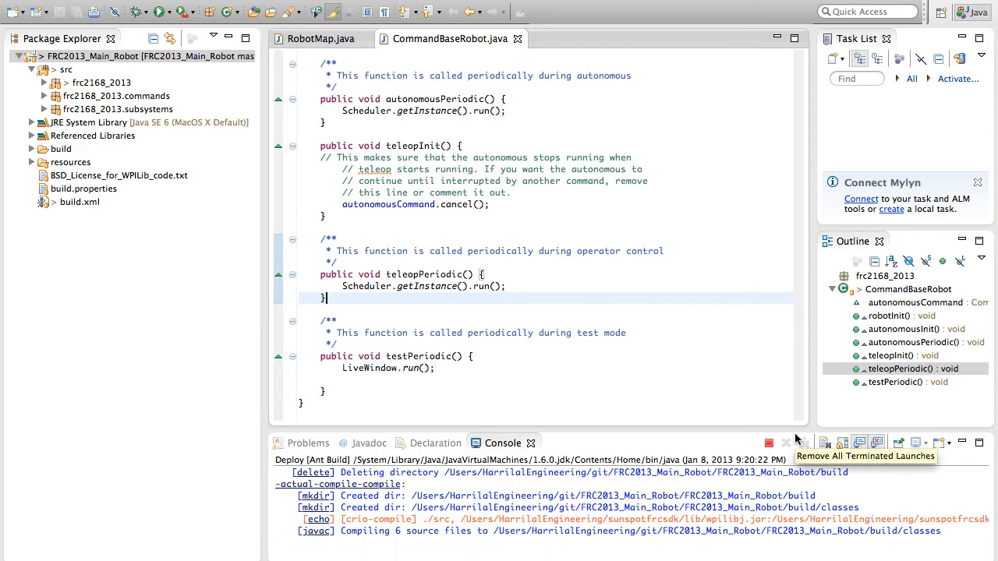
pyautogui.moveTo(739, 337)
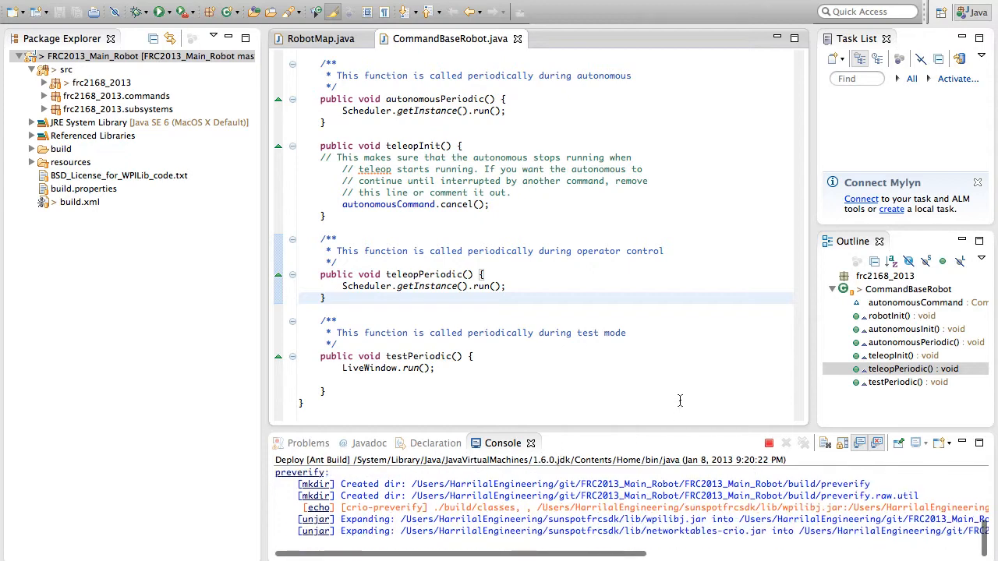
pyautogui.scroll(-3)
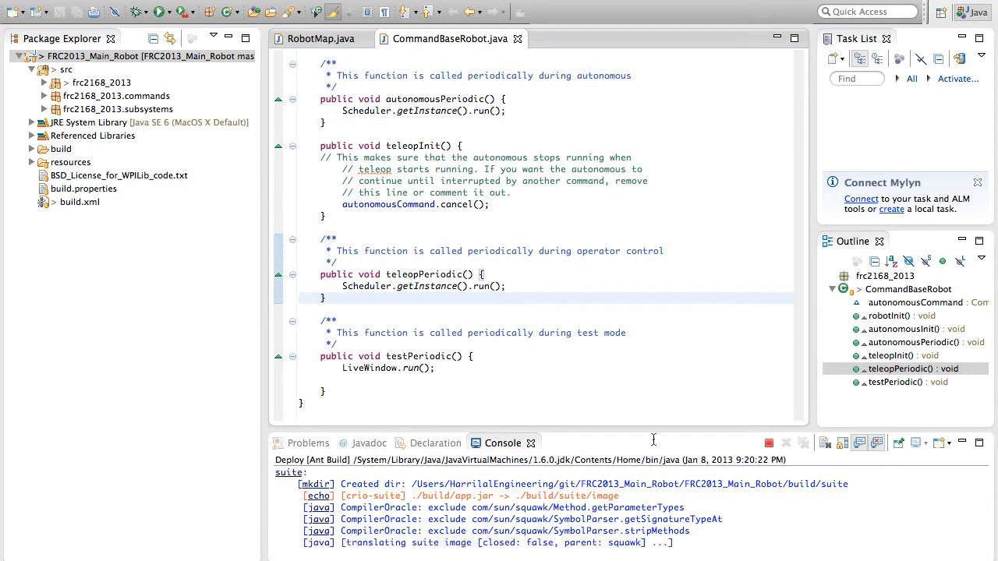
pyautogui.scroll(-3)
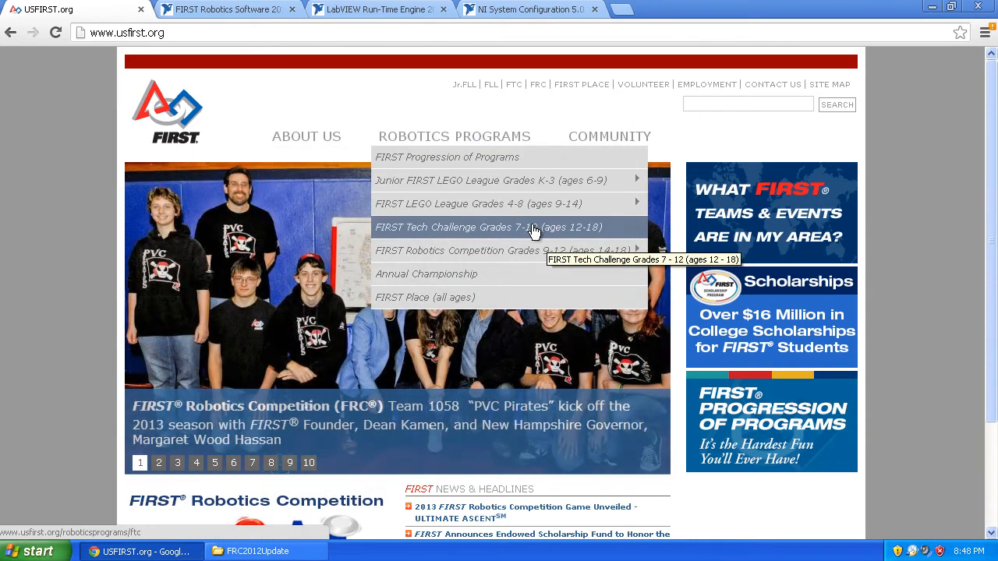
pyautogui.moveTo(284, 93)
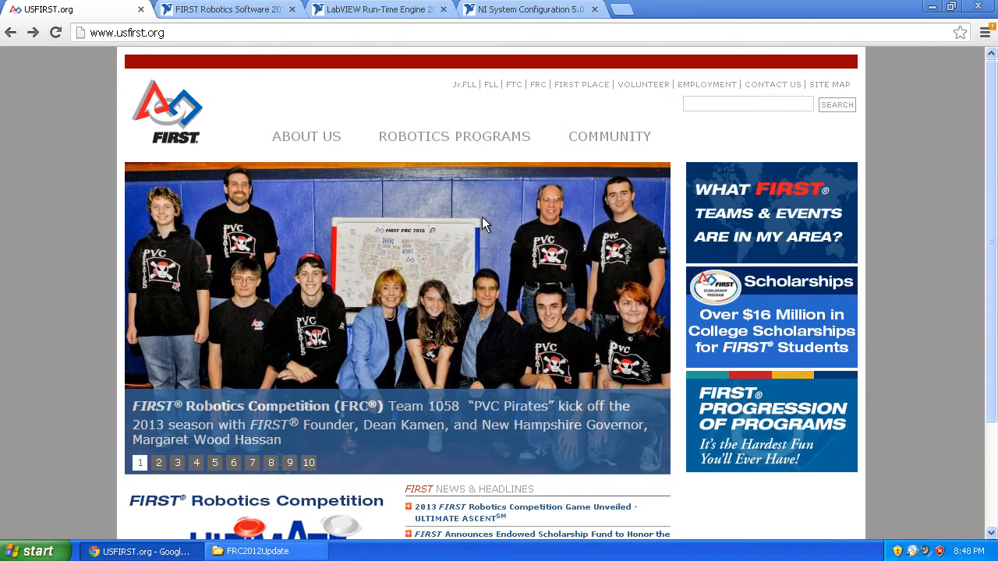
pyautogui.moveTo(454, 138)
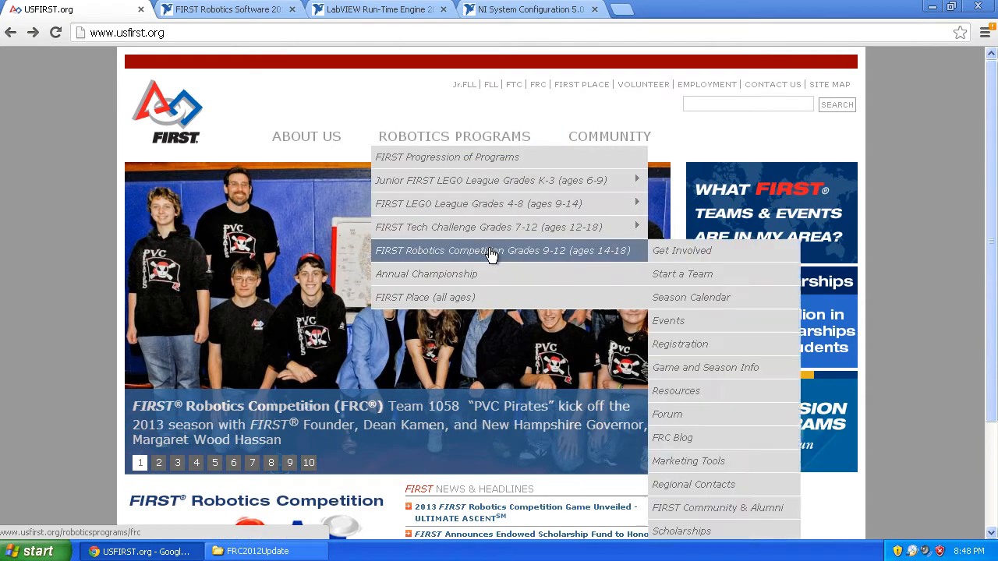
# Reach the FRC 2013 Technical Resources page via FRC Resources and scroll to its Programming downloads
pyautogui.click(675, 390)
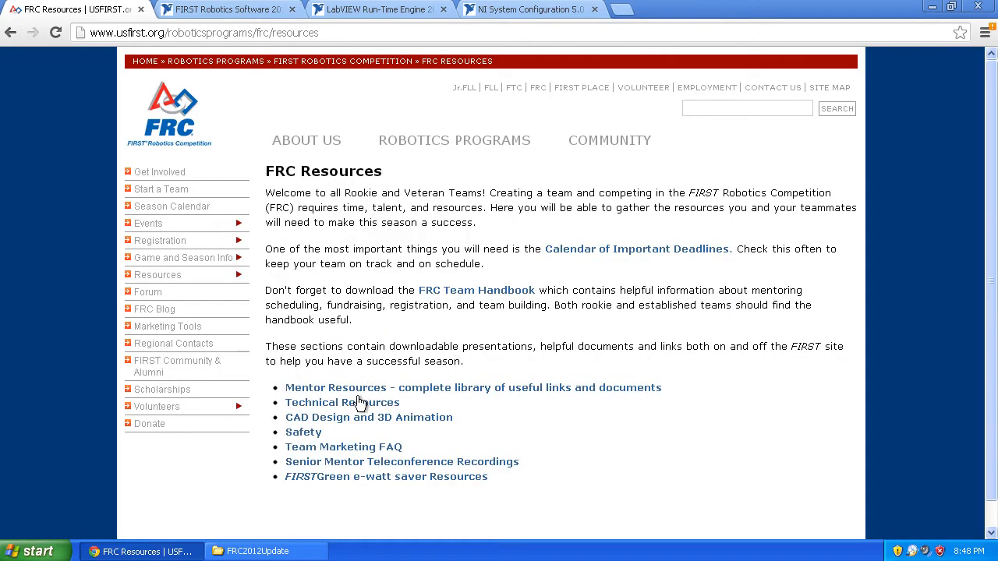
pyautogui.click(341, 402)
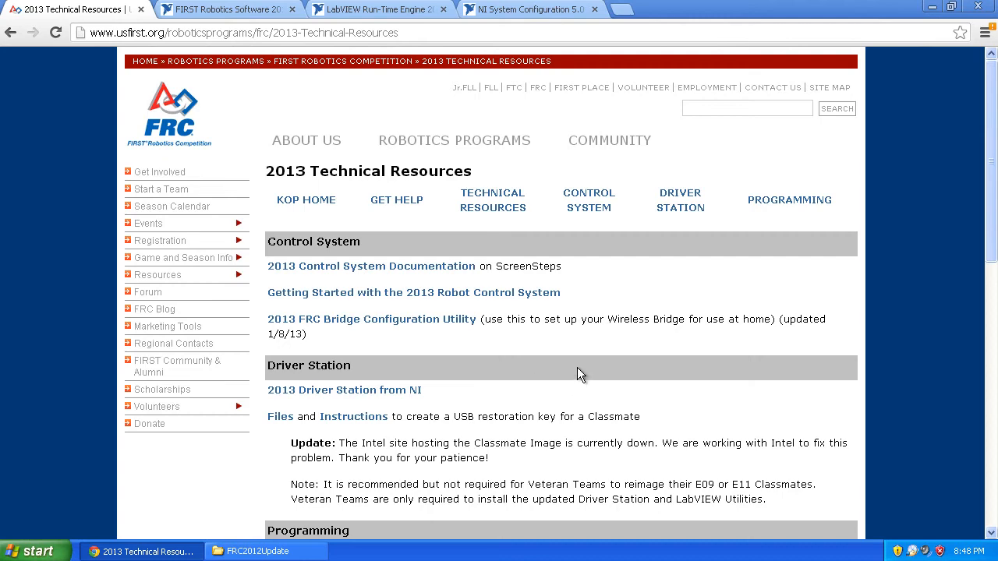
pyautogui.scroll(-3)
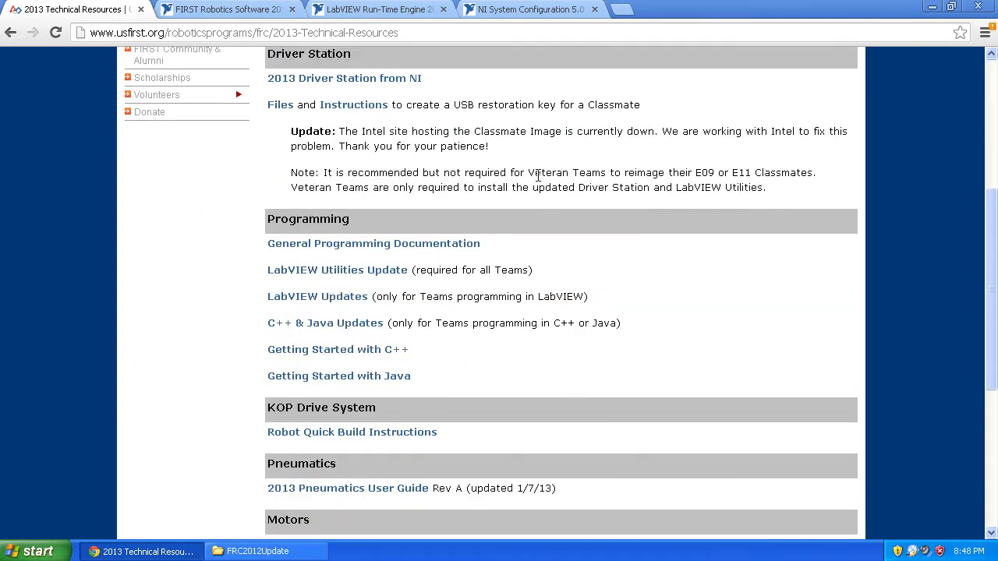
pyautogui.moveTo(393, 81)
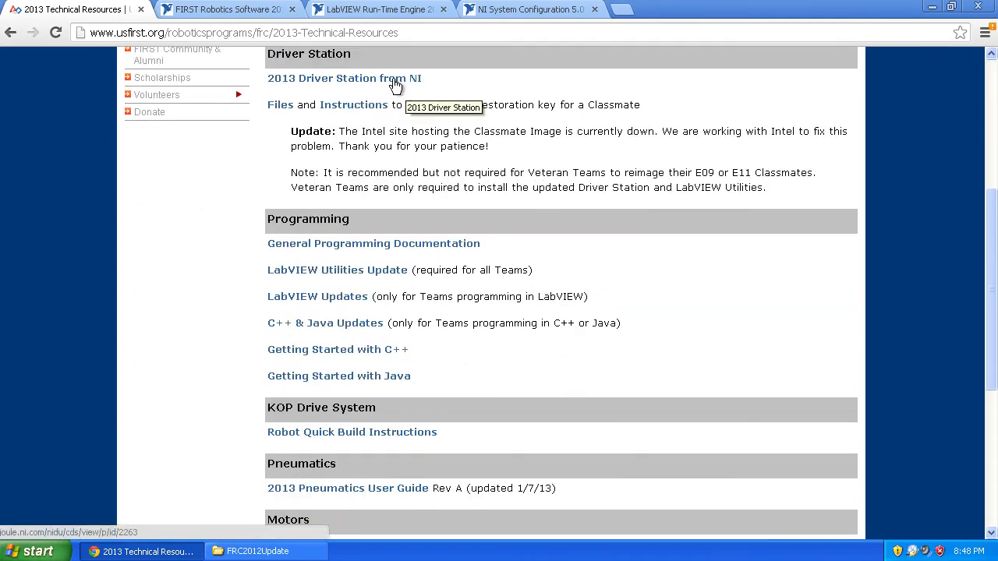
pyautogui.moveTo(367, 280)
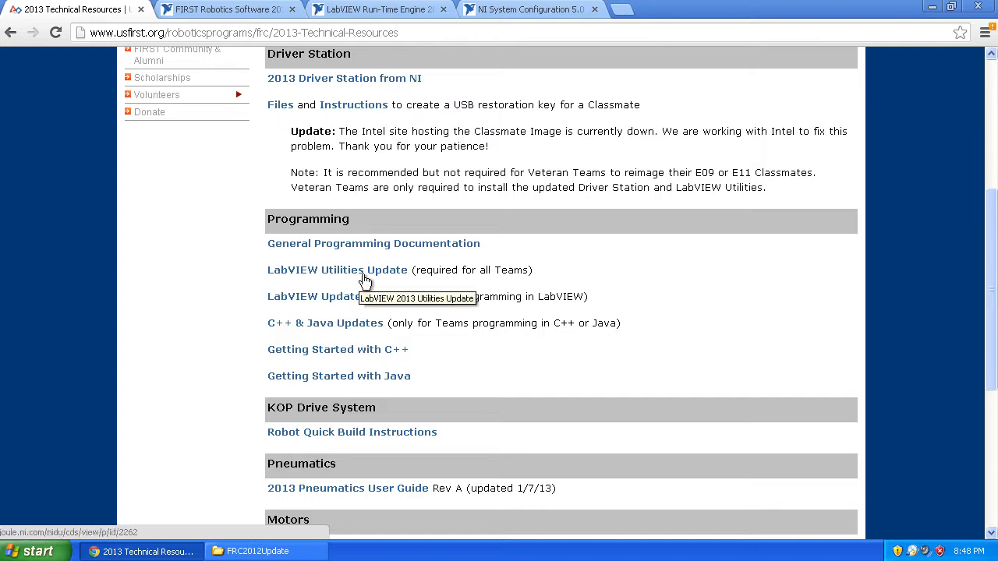
pyautogui.moveTo(330, 281)
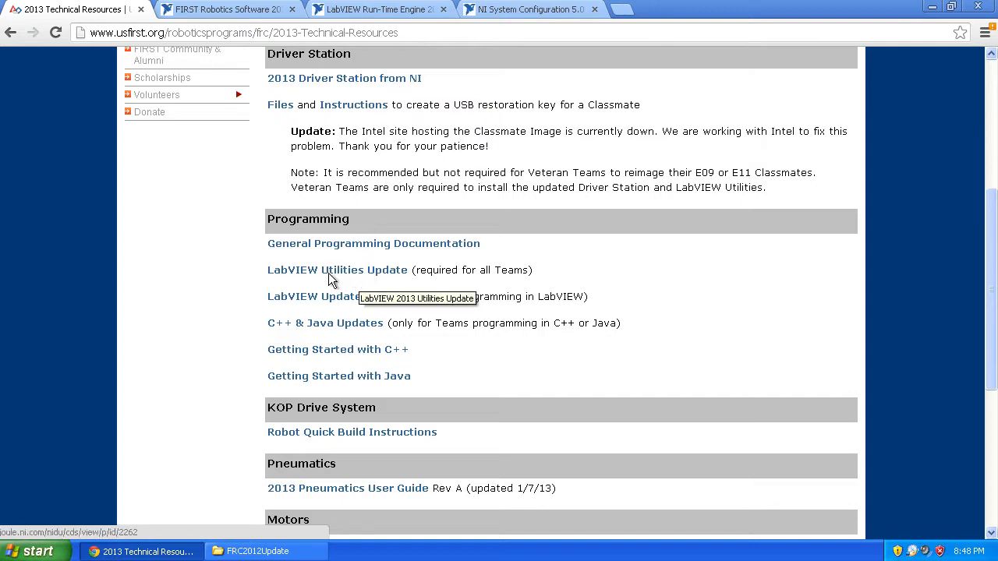
pyautogui.moveTo(337, 333)
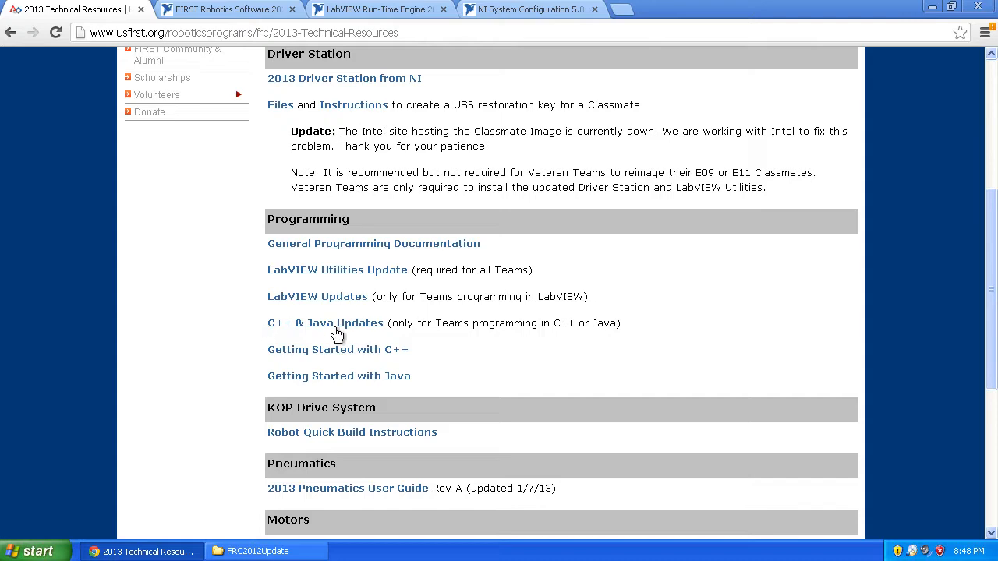
pyautogui.moveTo(405, 323)
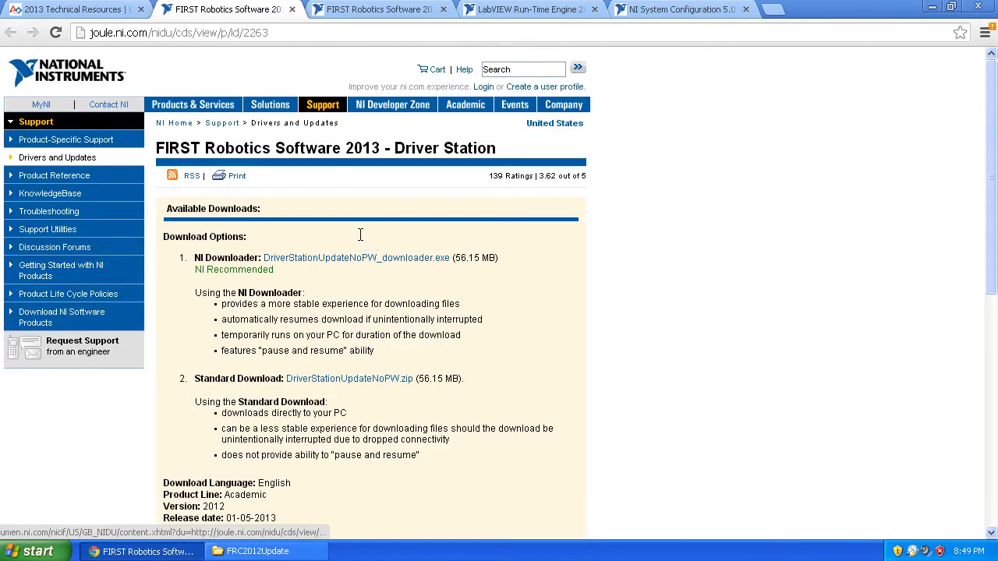
# Sign in to the NI account and start the standard Driver Station update zip download
pyautogui.click(350, 379)
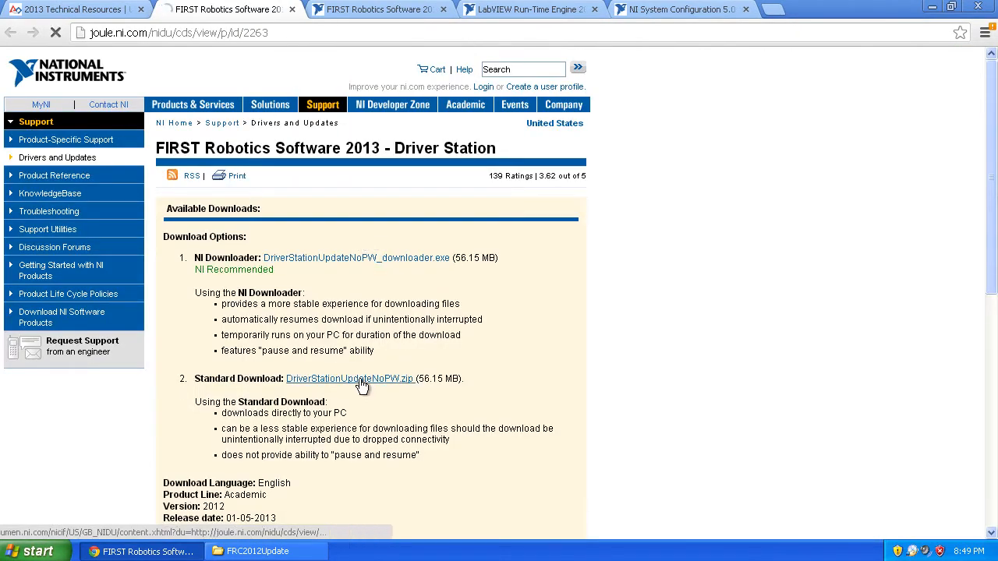
pyautogui.click(349, 379)
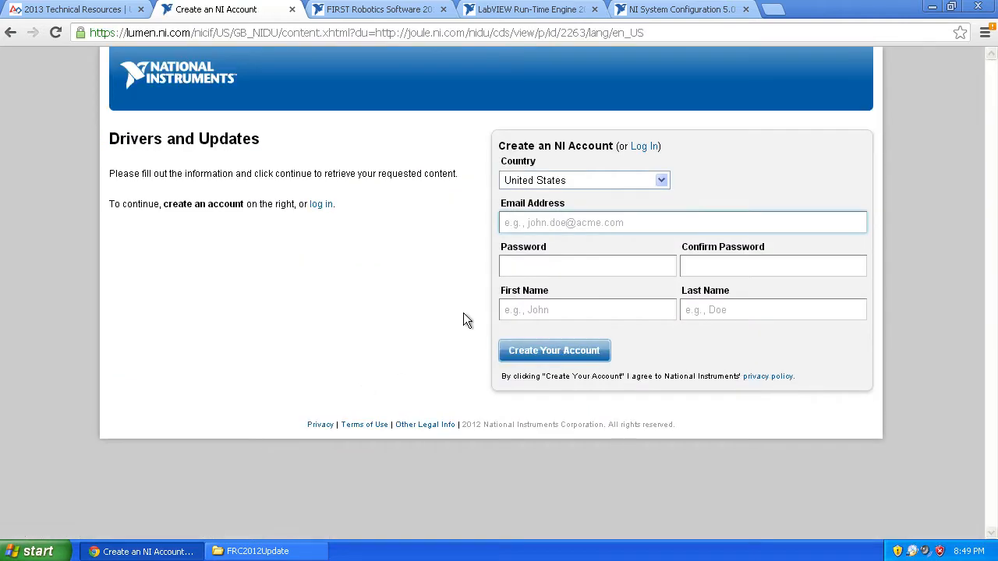
pyautogui.moveTo(321, 202)
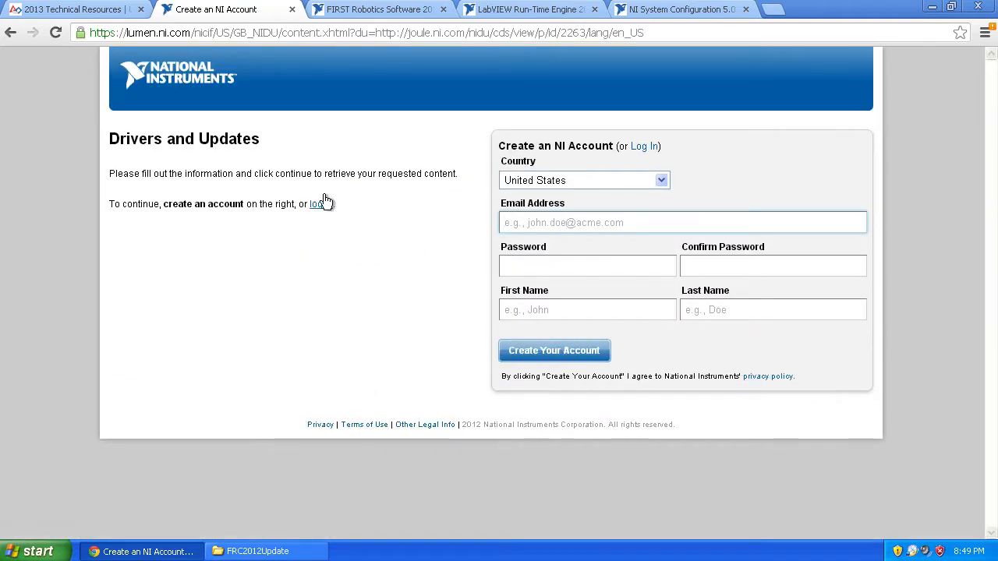
pyautogui.click(642, 146)
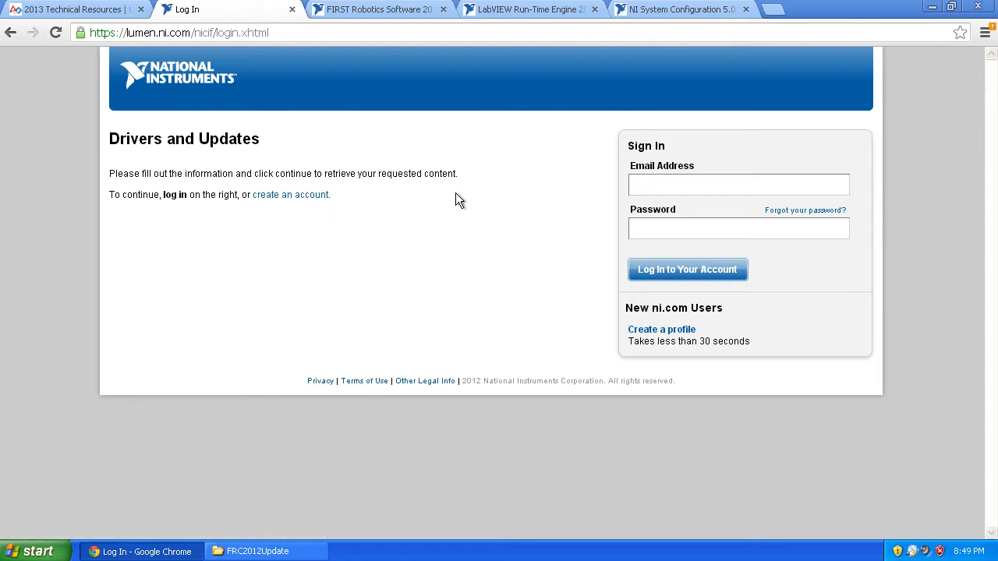
pyautogui.click(686, 268)
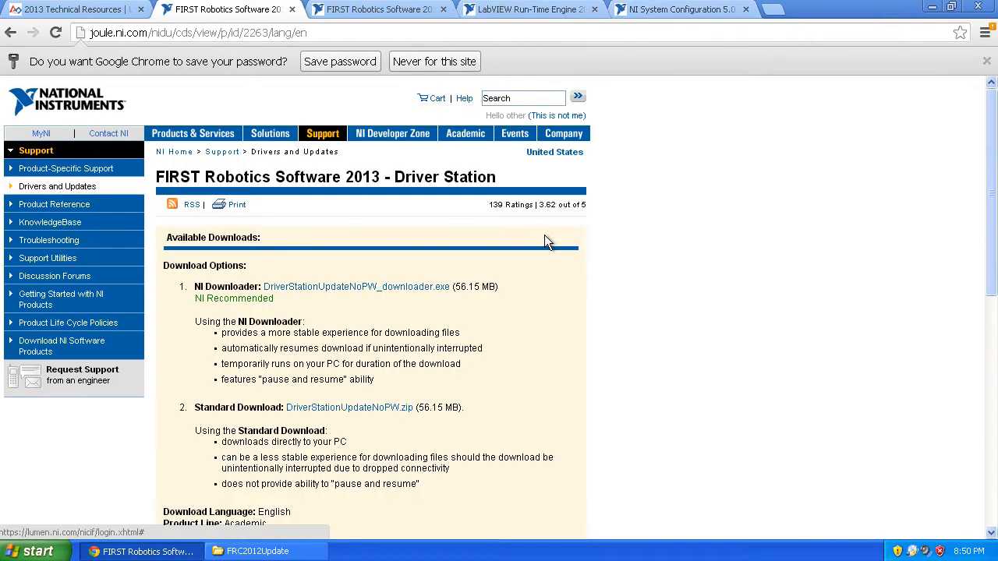
pyautogui.moveTo(349, 407)
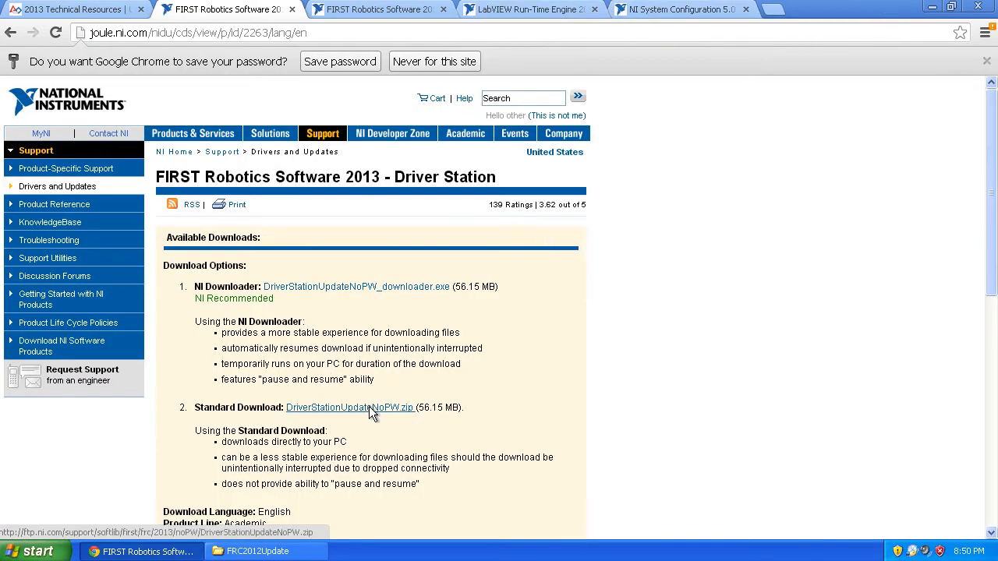
pyautogui.click(349, 407)
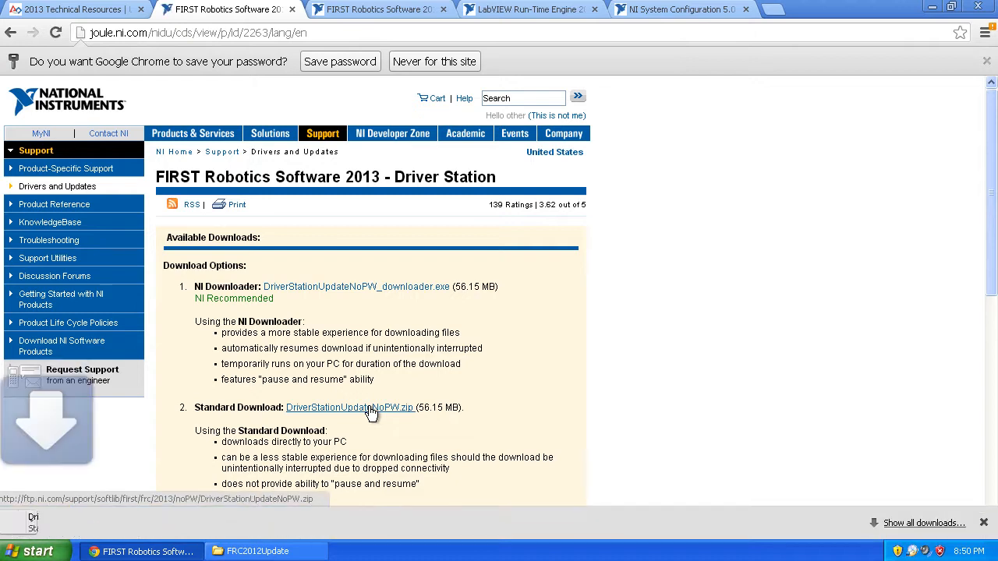
pyautogui.click(349, 407)
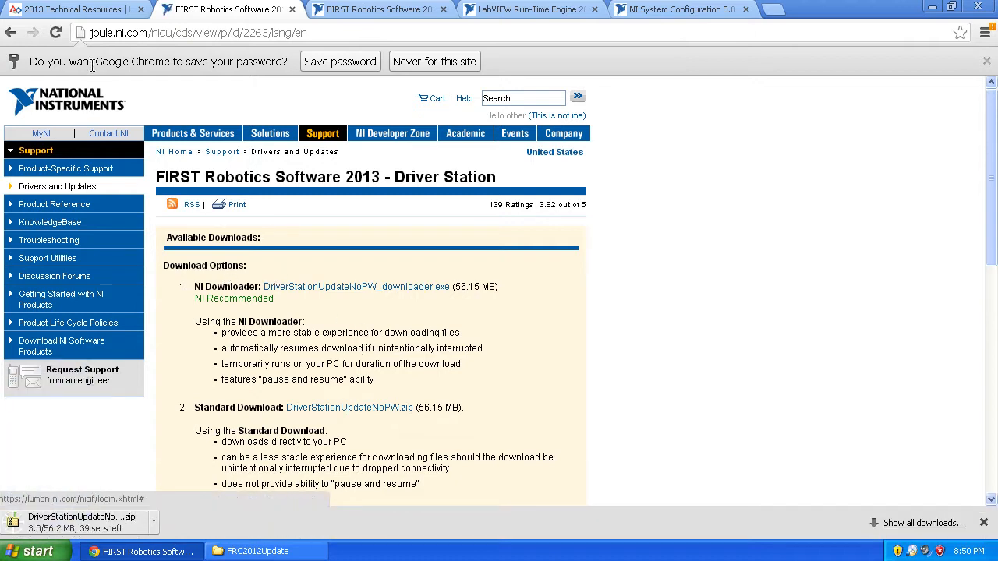
# Go back to the 2013 technical resources page and start the FRCUtilitiesUpdate.zip standard download
pyautogui.click(11, 33)
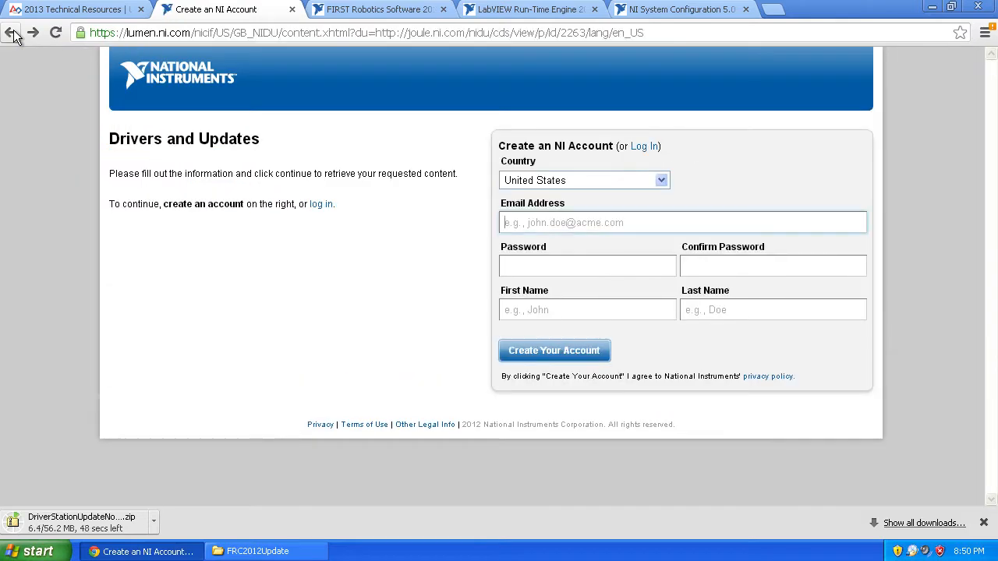
pyautogui.click(12, 32)
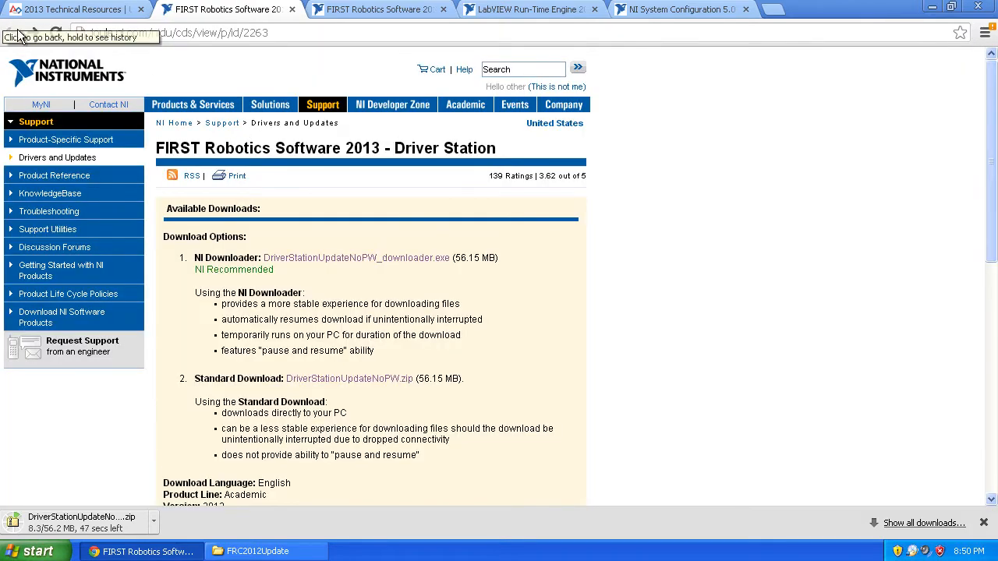
pyautogui.click(11, 33)
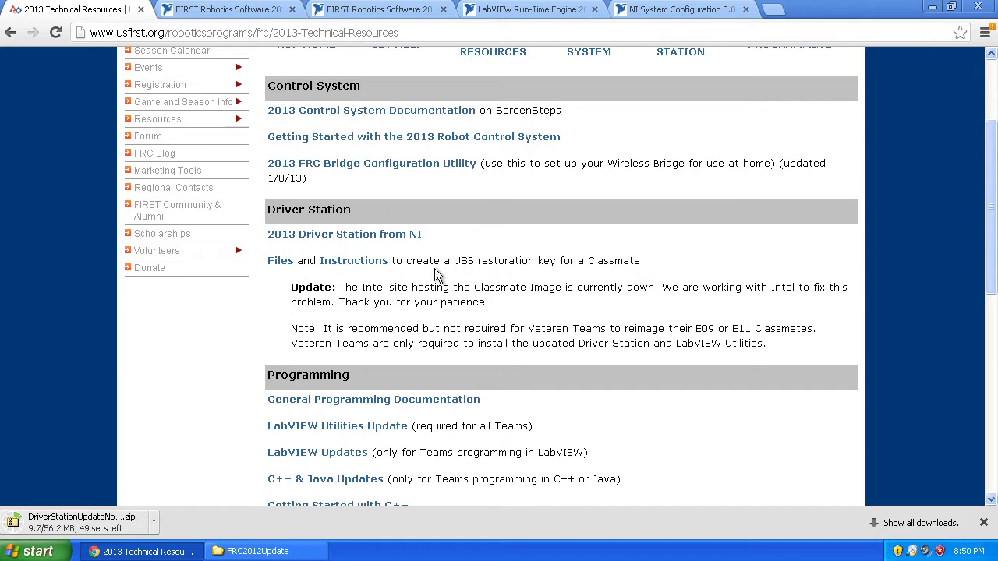
pyautogui.scroll(-3)
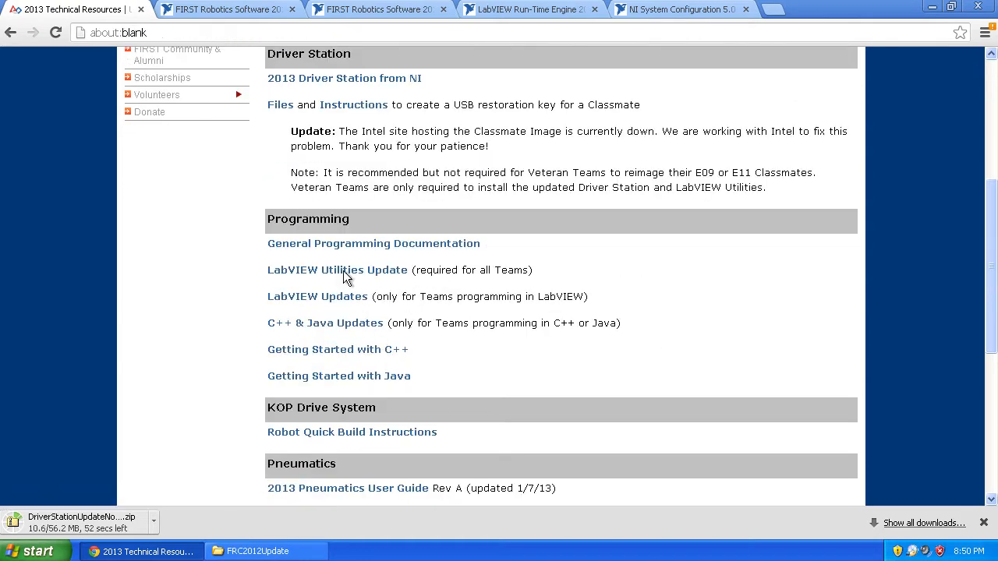
pyautogui.click(337, 270)
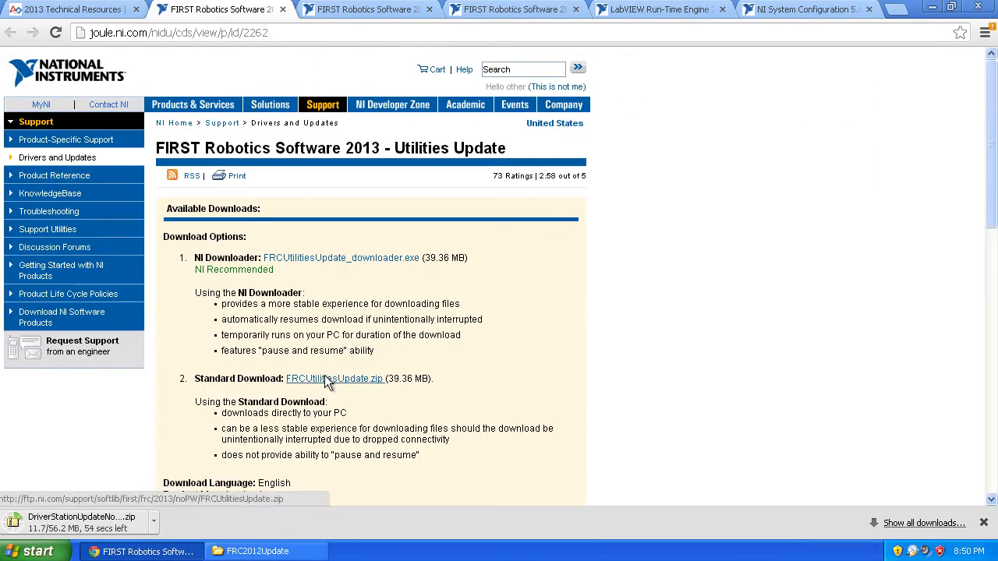
pyautogui.click(333, 379)
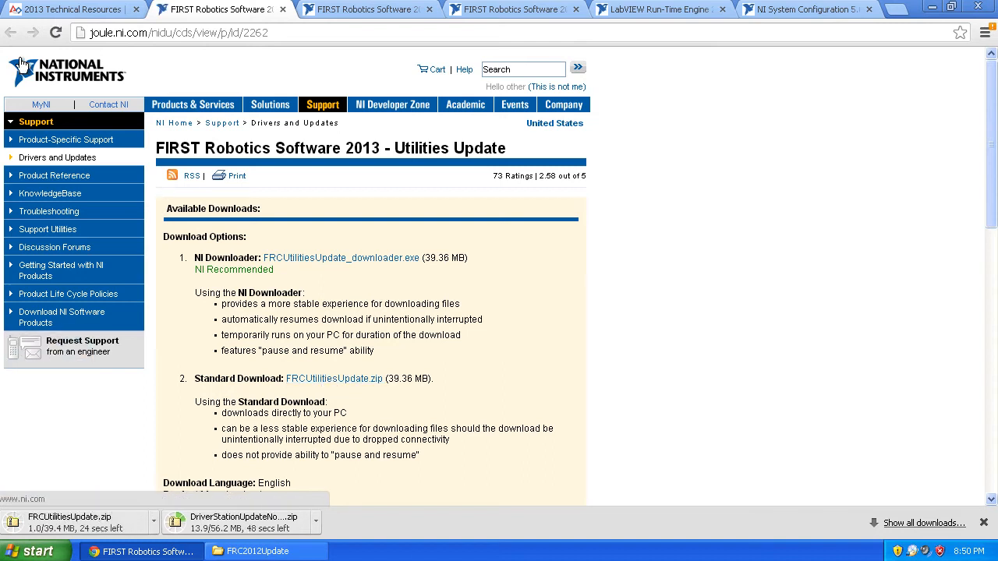
pyautogui.moveTo(724, 149)
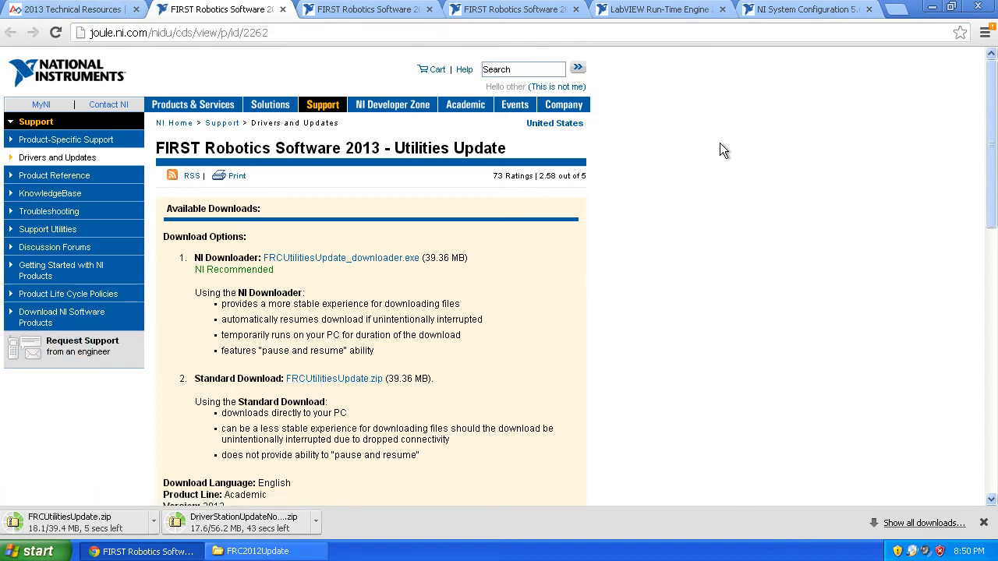
pyautogui.moveTo(496, 312)
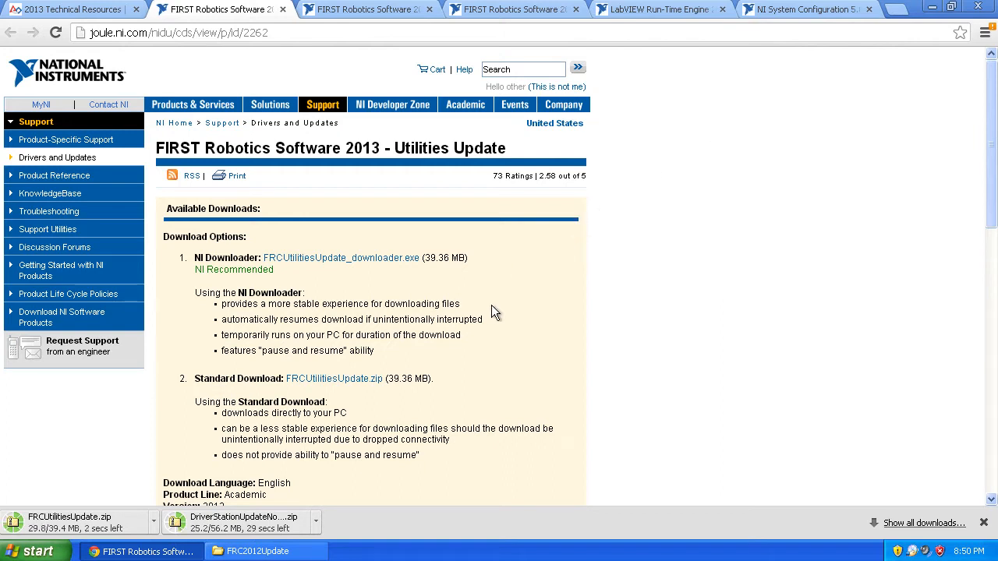
pyautogui.moveTo(549, 306)
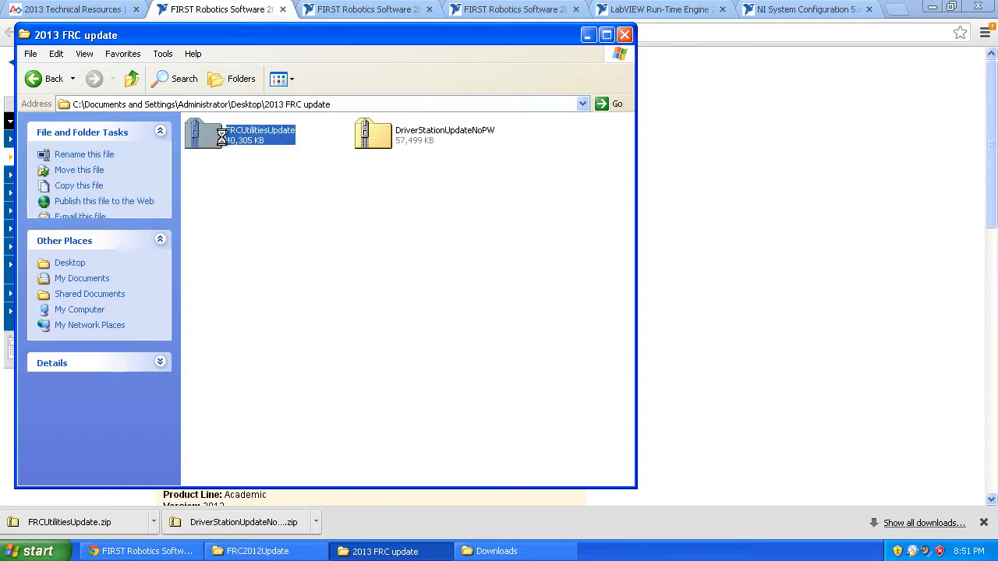
# Extract FRCUtilitiesUpdate.zip to the suggested folder, finish the Driver Station install, and end unresponsive prl_cc.exe
pyautogui.rightClick(226, 133)
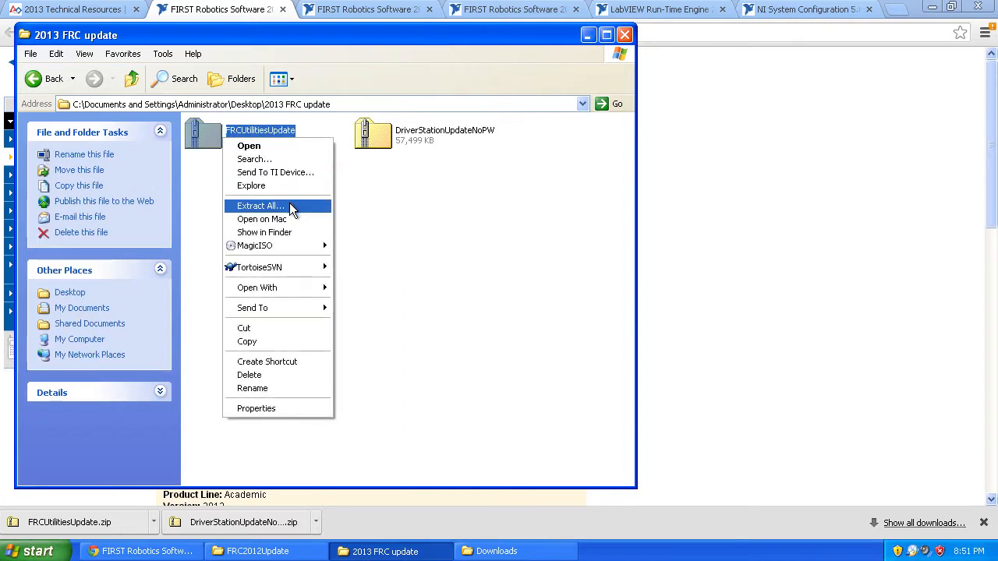
pyautogui.click(261, 206)
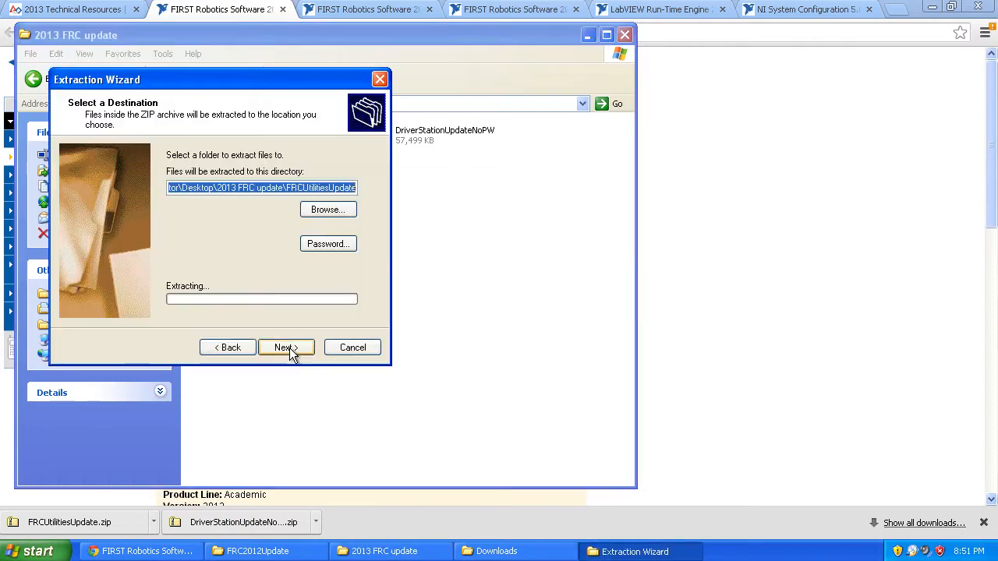
pyautogui.click(287, 347)
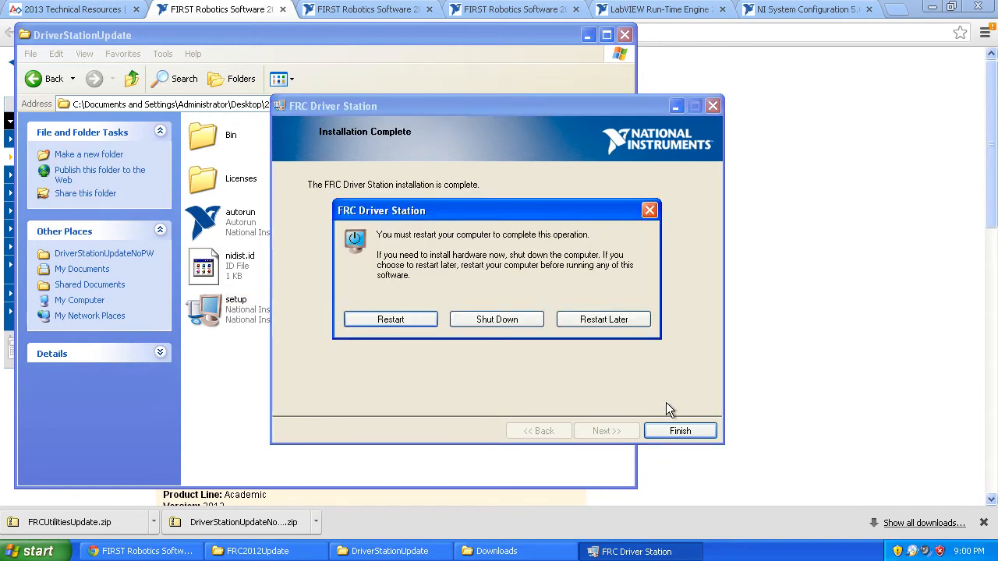
pyautogui.moveTo(610, 207)
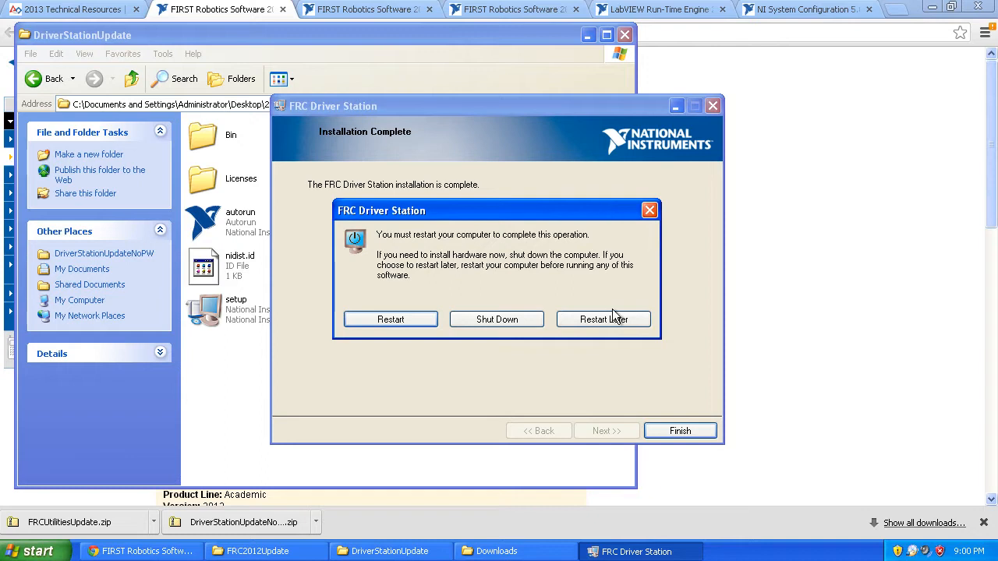
pyautogui.moveTo(543, 237)
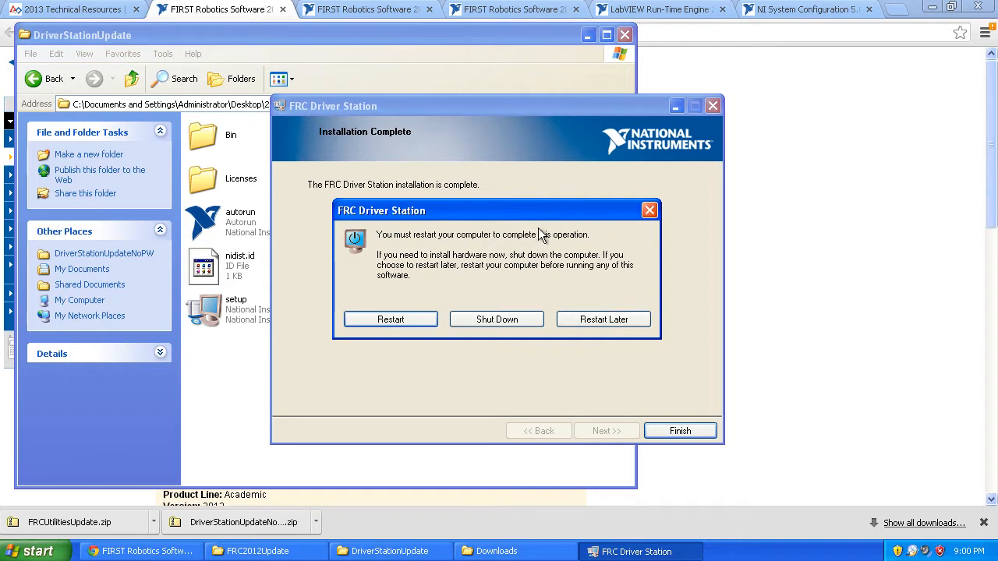
pyautogui.moveTo(382, 298)
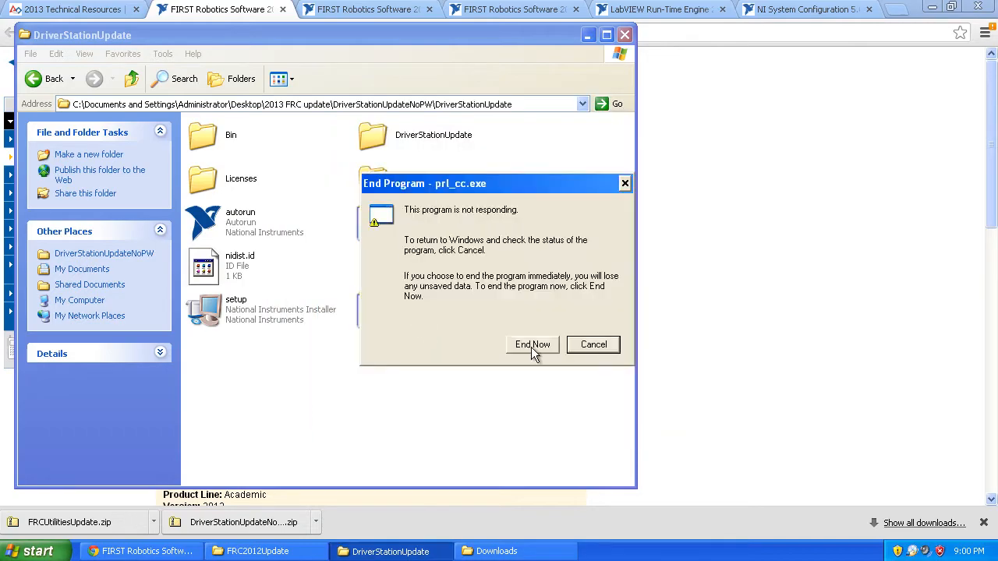
pyautogui.click(533, 345)
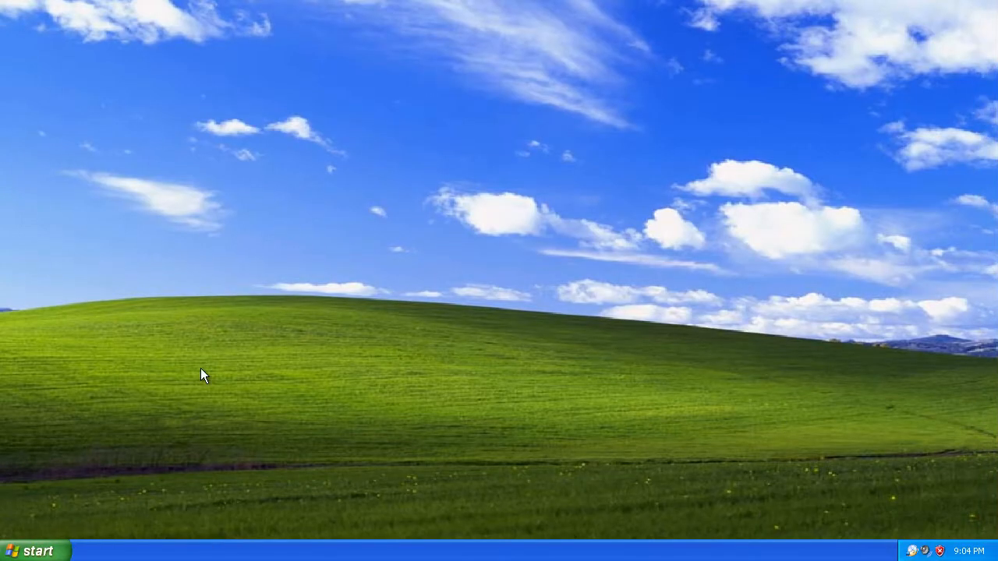
pyautogui.moveTo(517, 299)
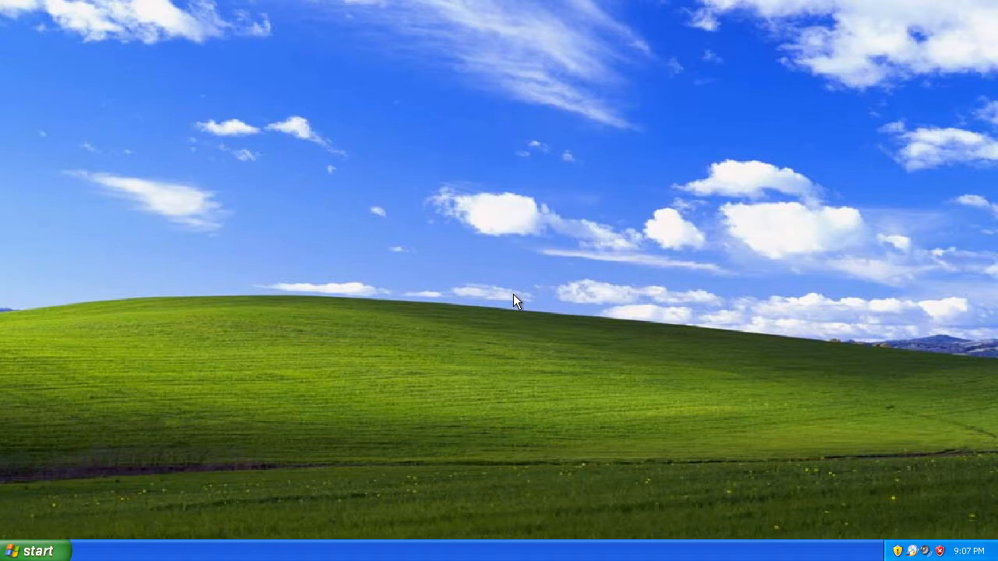
pyautogui.moveTo(450, 296)
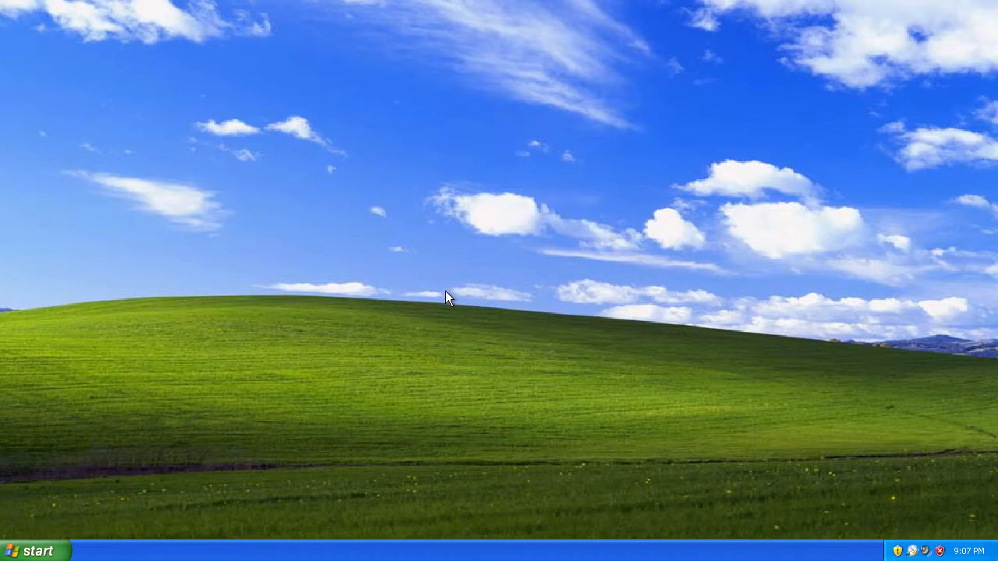
pyautogui.moveTo(212, 305)
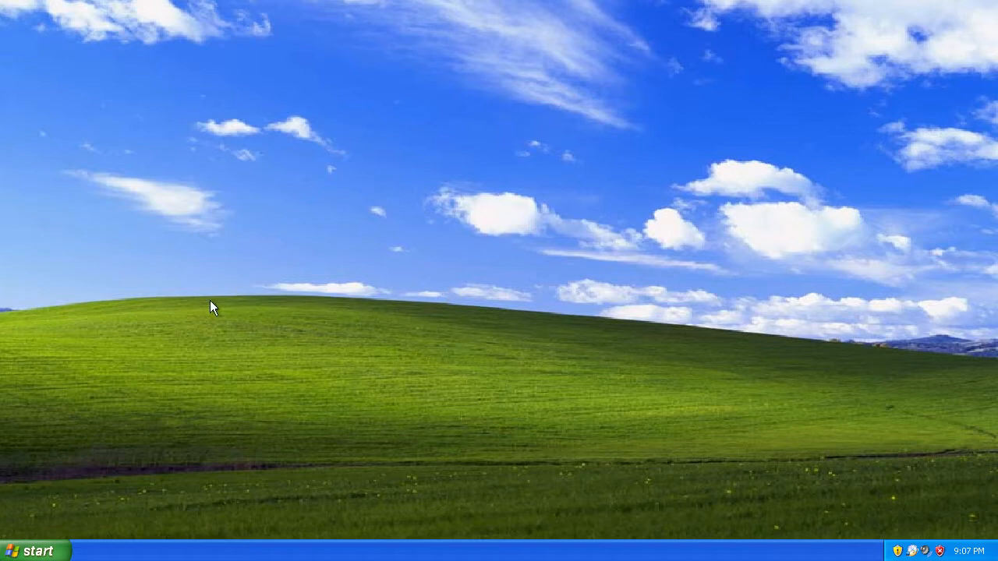
pyautogui.moveTo(50, 549)
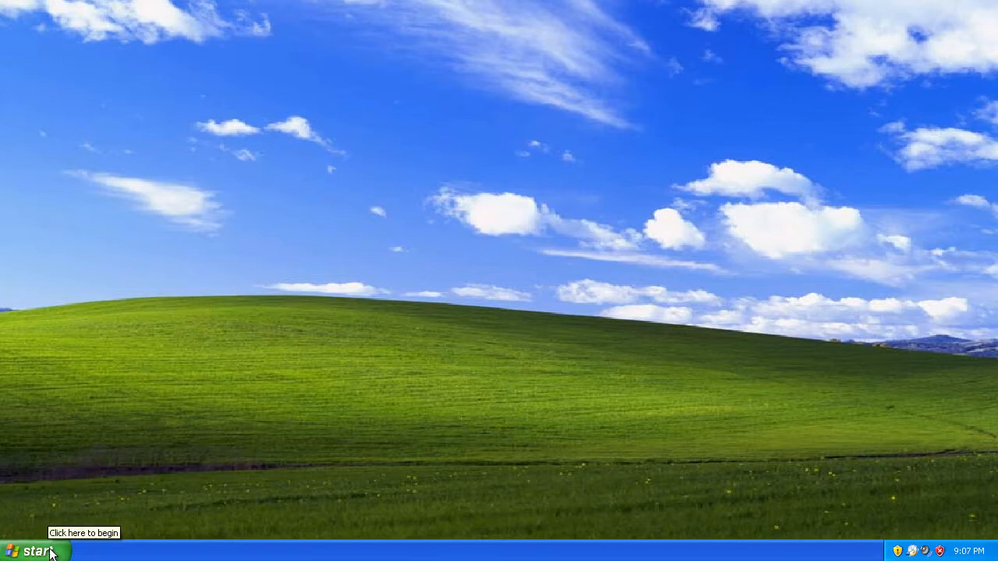
# Bring up the Start menu listing FRC Driver Station and the FRC 2012 cRIO Imaging Tool
pyautogui.click(31, 549)
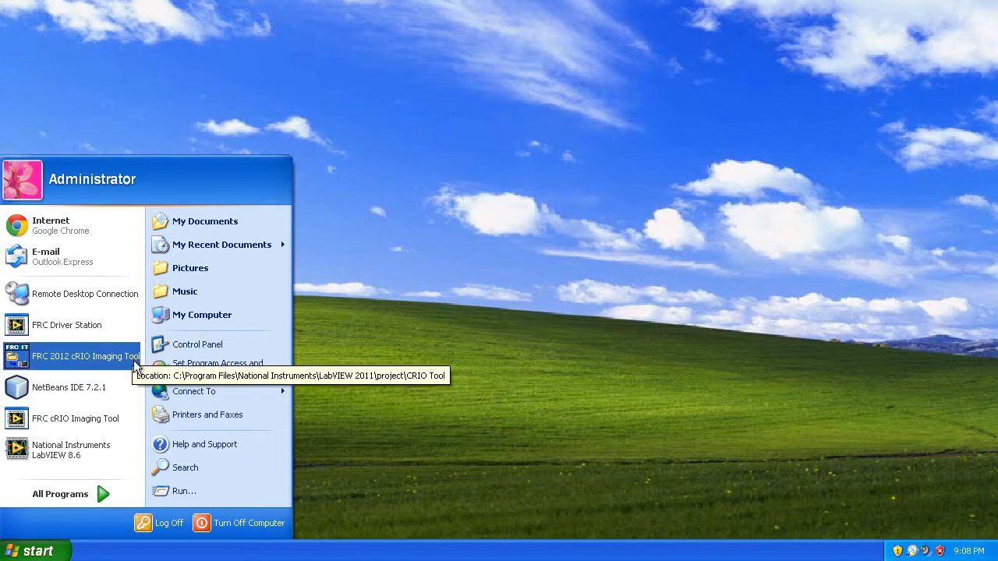
pyautogui.moveTo(201, 315)
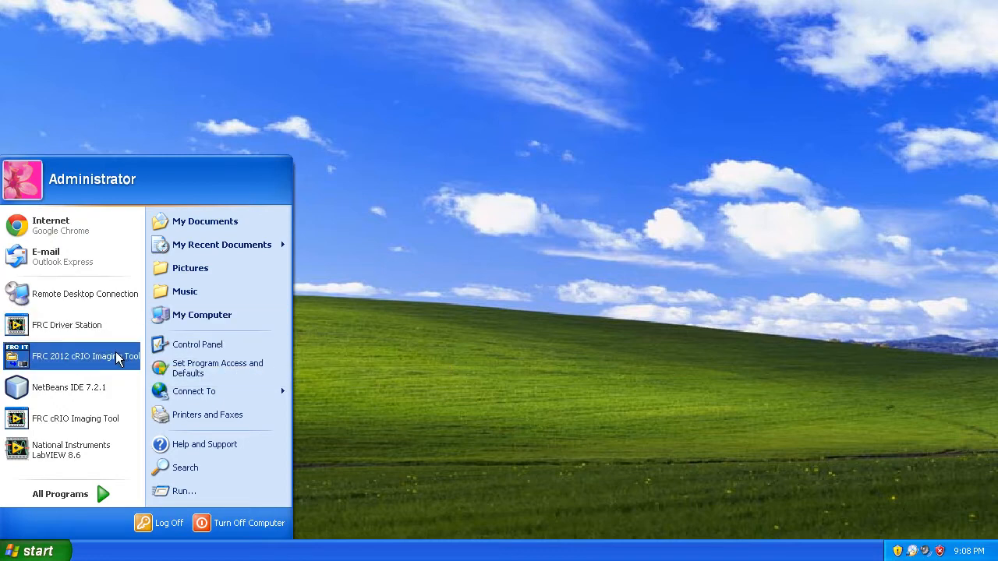
# Browse from My Computer into C:\Program Files\National Instruments\LabVIEW 2012\project\CRIO Tool
pyautogui.click(201, 315)
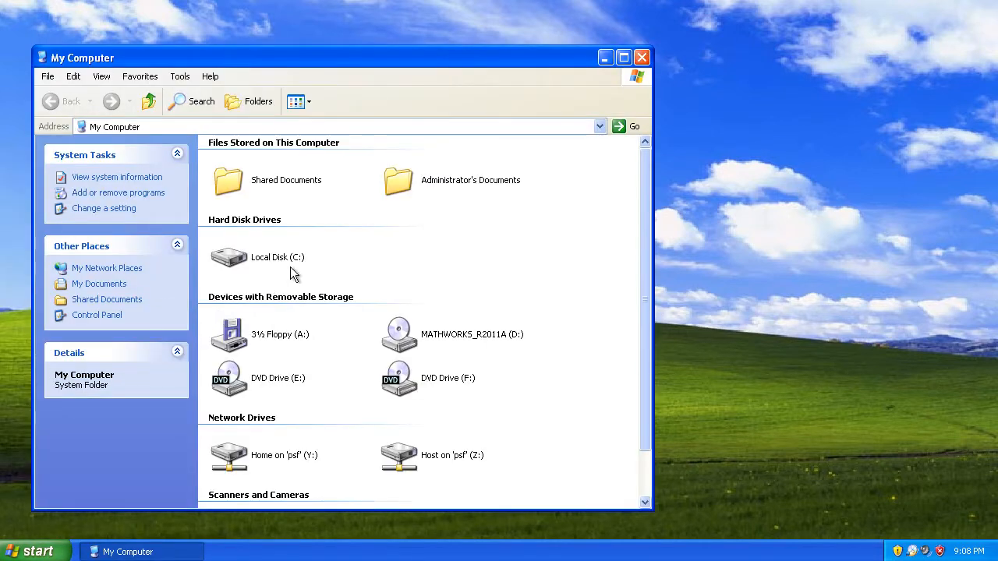
pyautogui.doubleClick(229, 257)
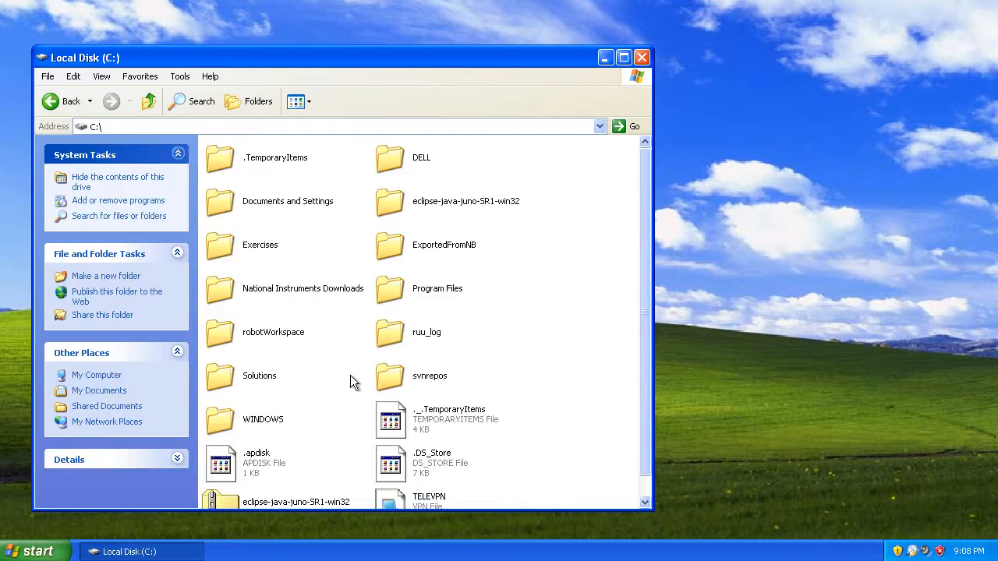
pyautogui.moveTo(390, 300)
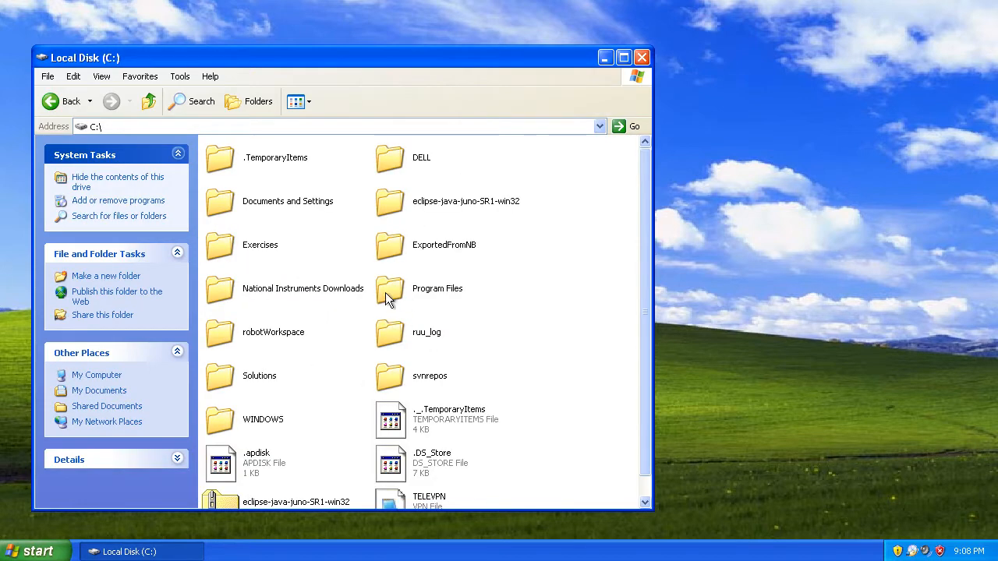
pyautogui.doubleClick(390, 289)
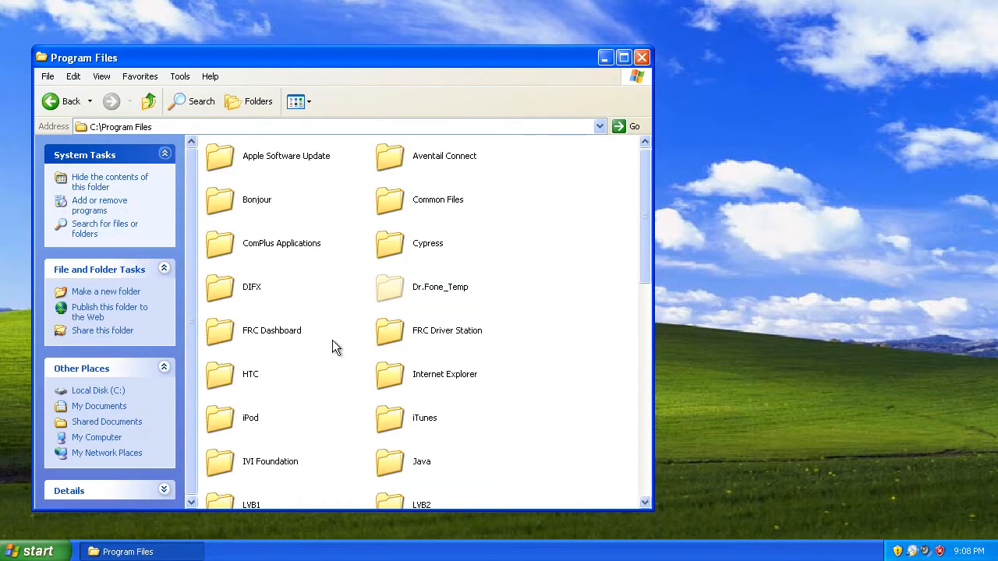
pyautogui.scroll(-3)
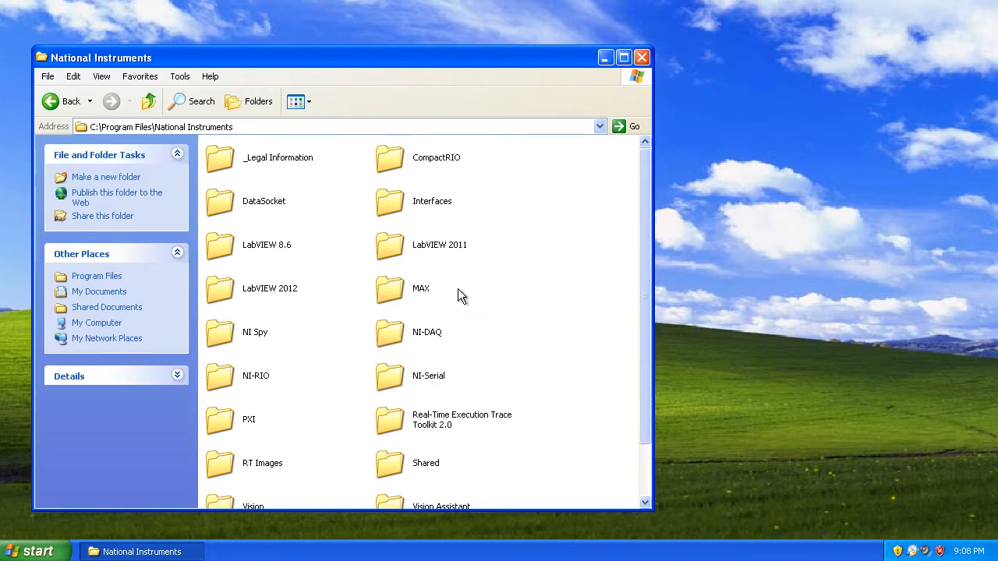
pyautogui.moveTo(466, 259)
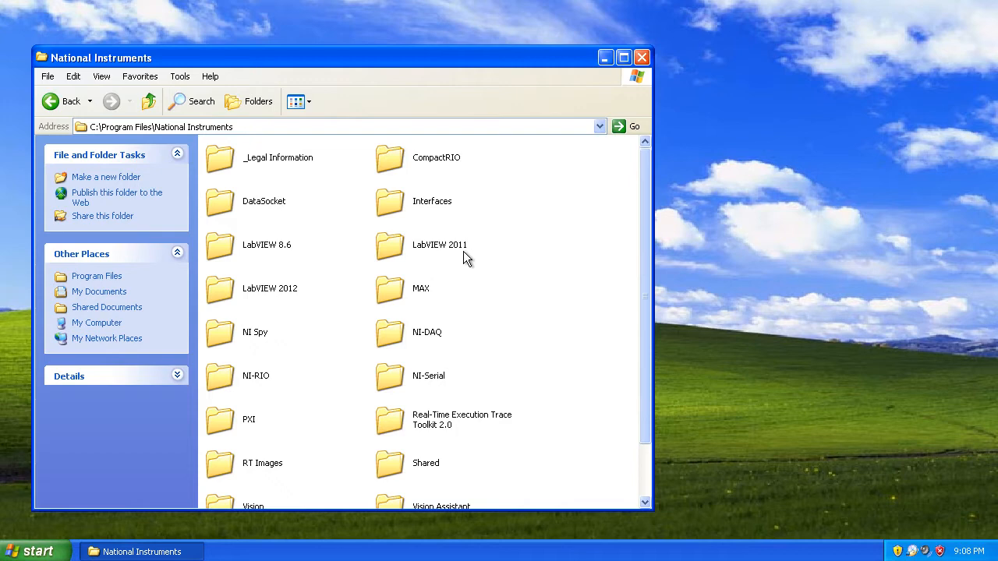
pyautogui.moveTo(221, 299)
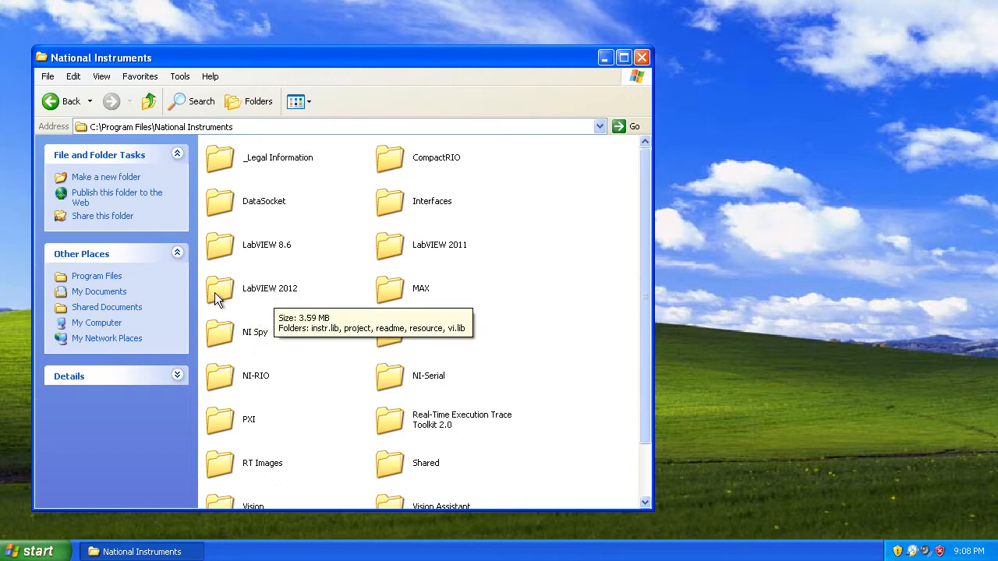
pyautogui.doubleClick(220, 288)
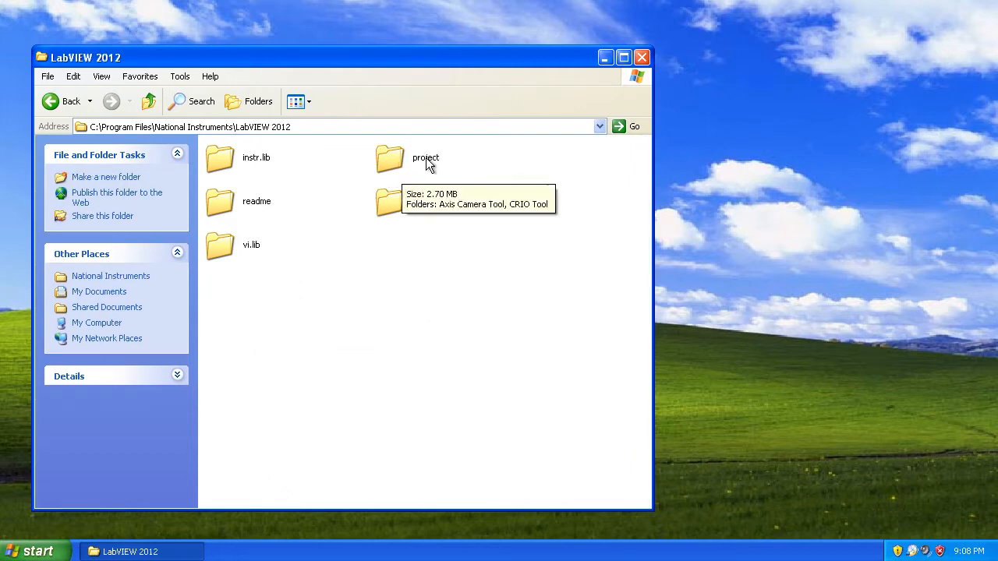
pyautogui.doubleClick(390, 157)
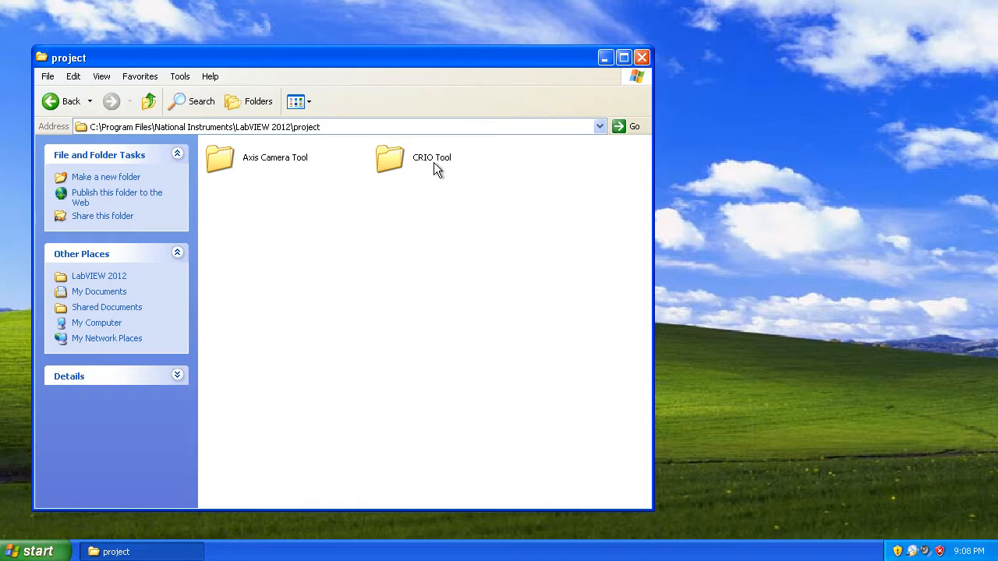
pyautogui.moveTo(431, 175)
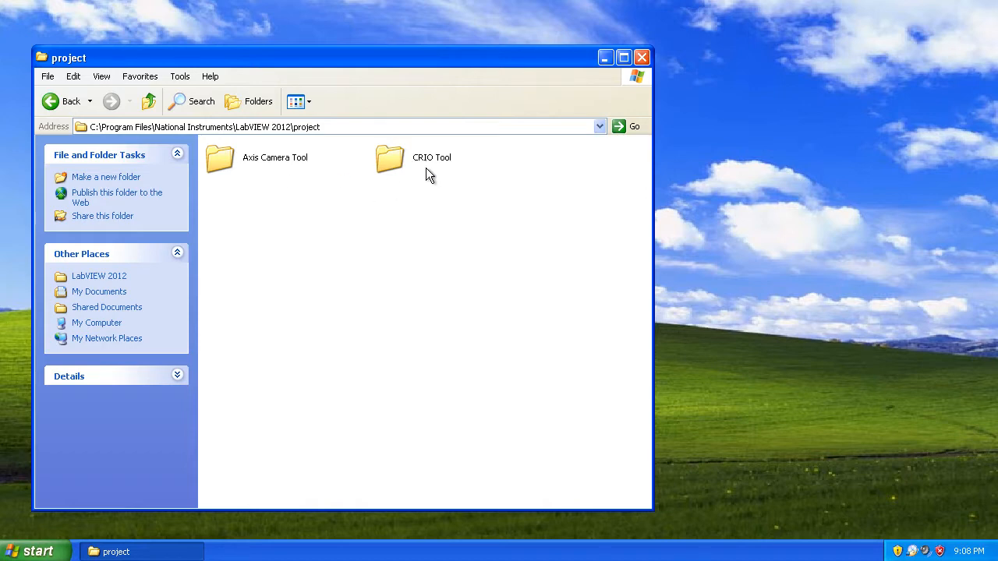
pyautogui.doubleClick(390, 158)
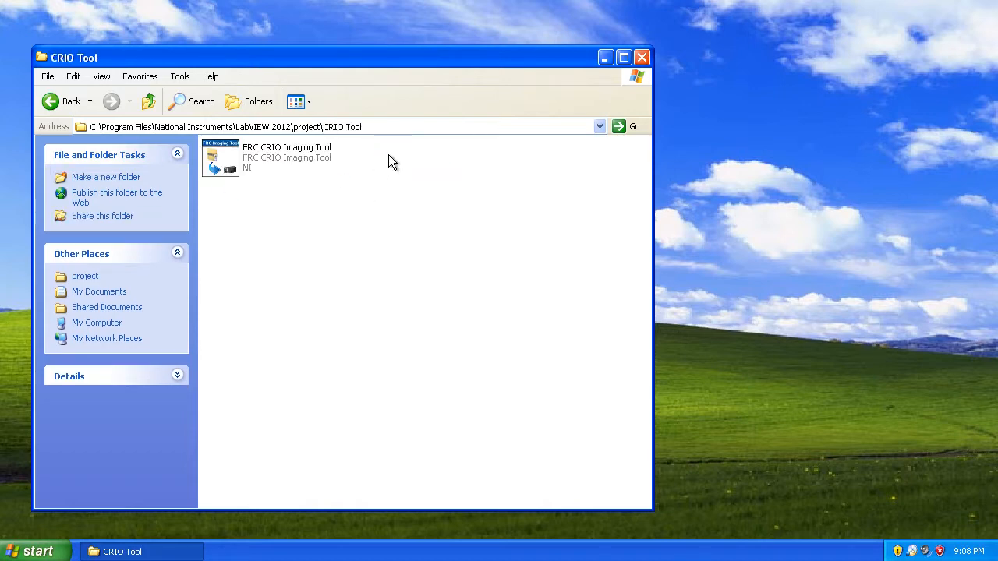
# Launch the FRC cRIO Imaging Tool, which reports the LabVIEW 2012 Run-Time Engine is missing
pyautogui.doubleClick(221, 159)
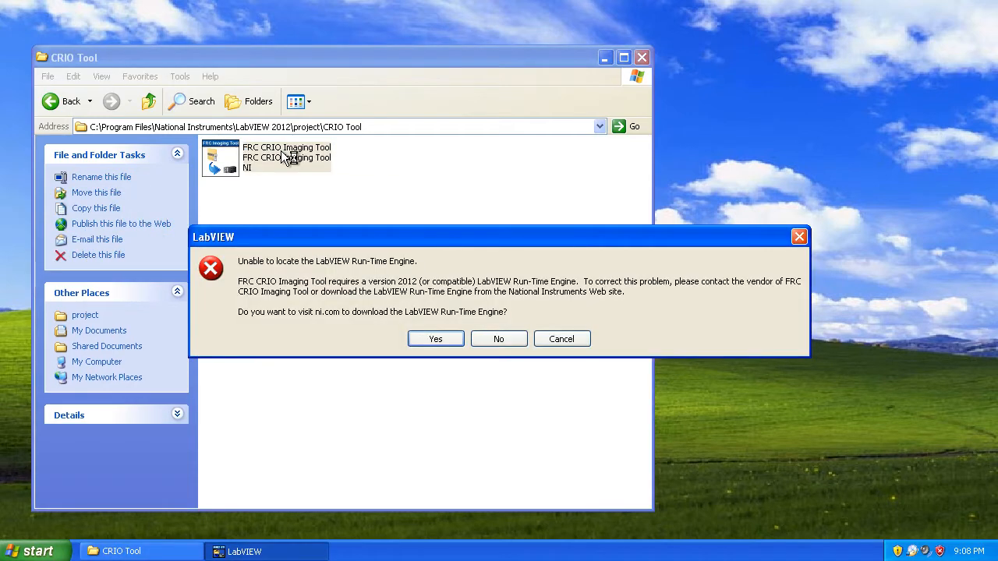
pyautogui.moveTo(440, 284)
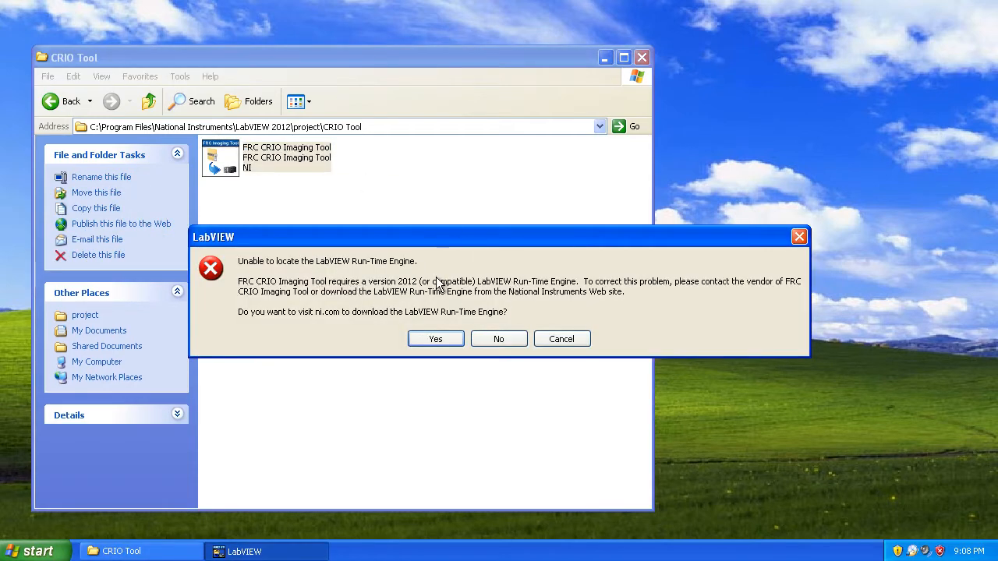
pyautogui.moveTo(423, 297)
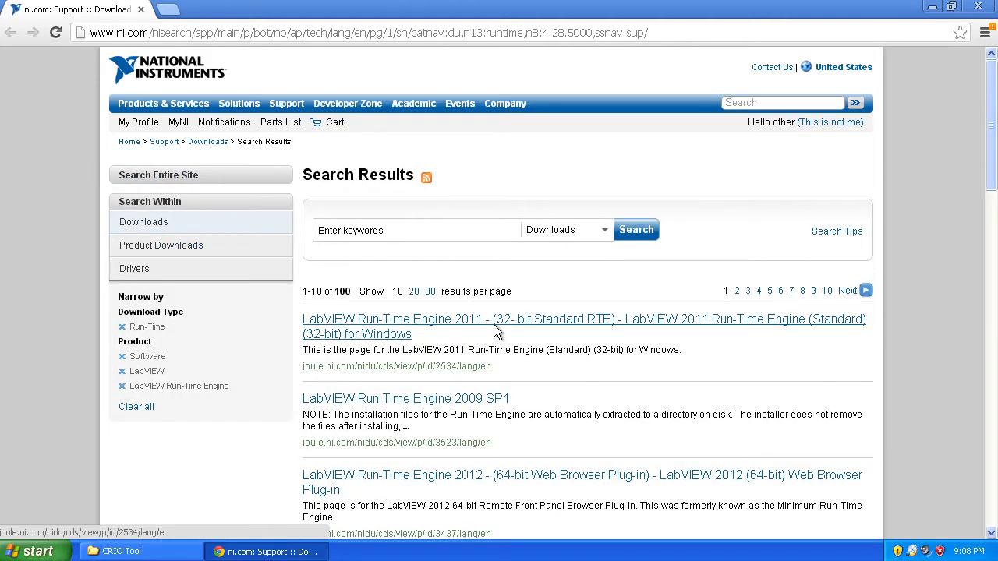
pyautogui.moveTo(458, 483)
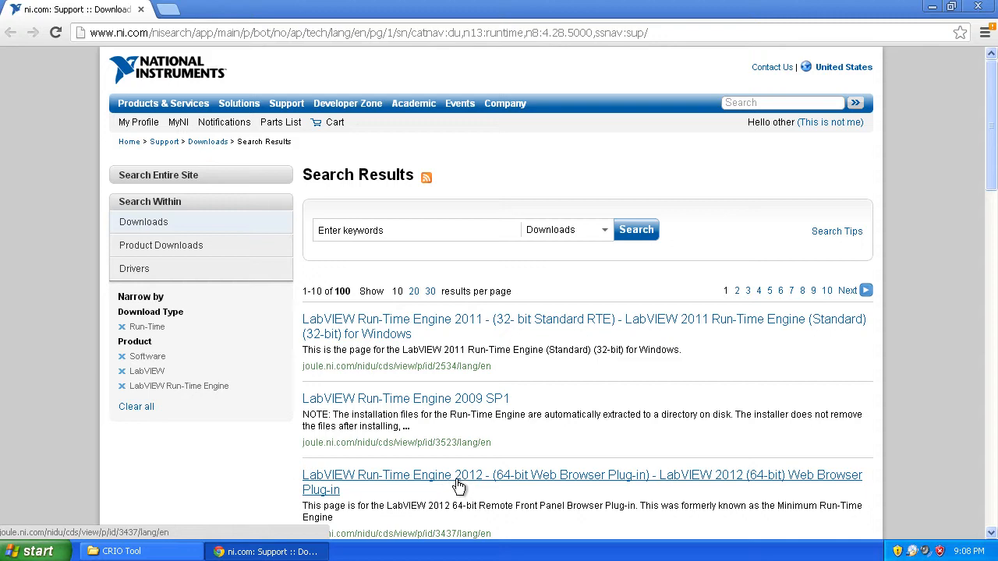
pyautogui.moveTo(530, 414)
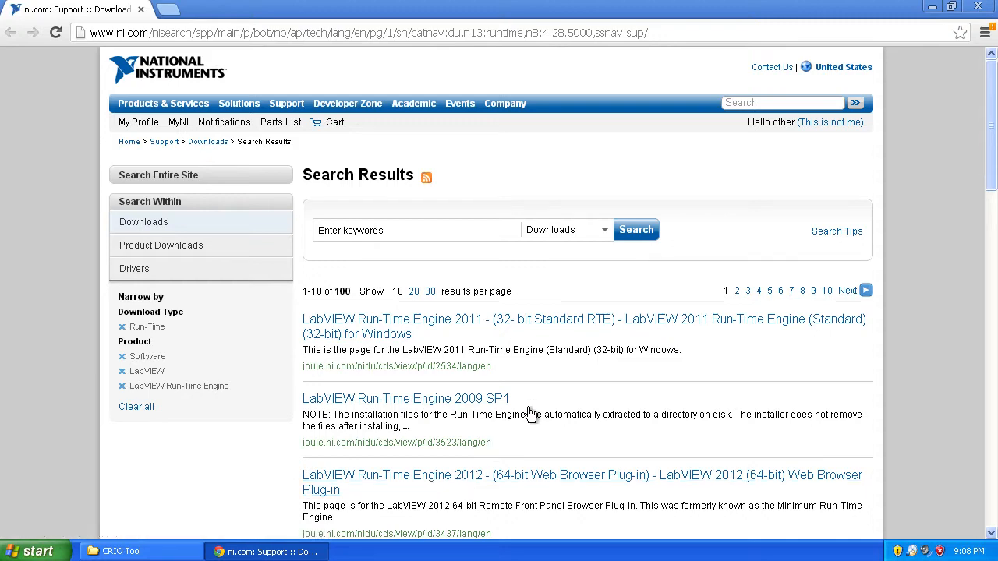
# Scroll the ni.com results to the LabVIEW Run-Time Engine 2012 (32-bit Standard RTE) entry
pyautogui.scroll(-3)
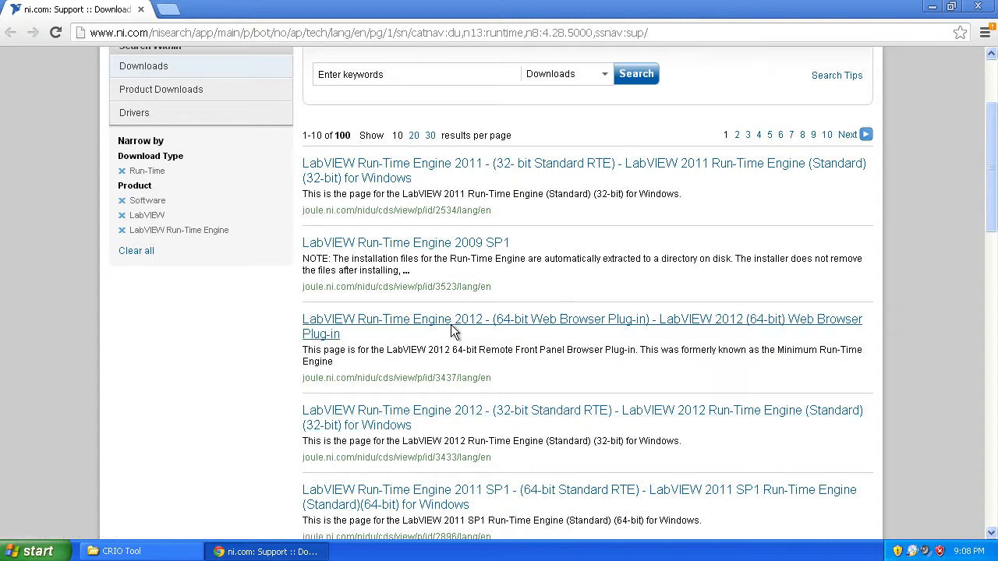
pyautogui.moveTo(443, 421)
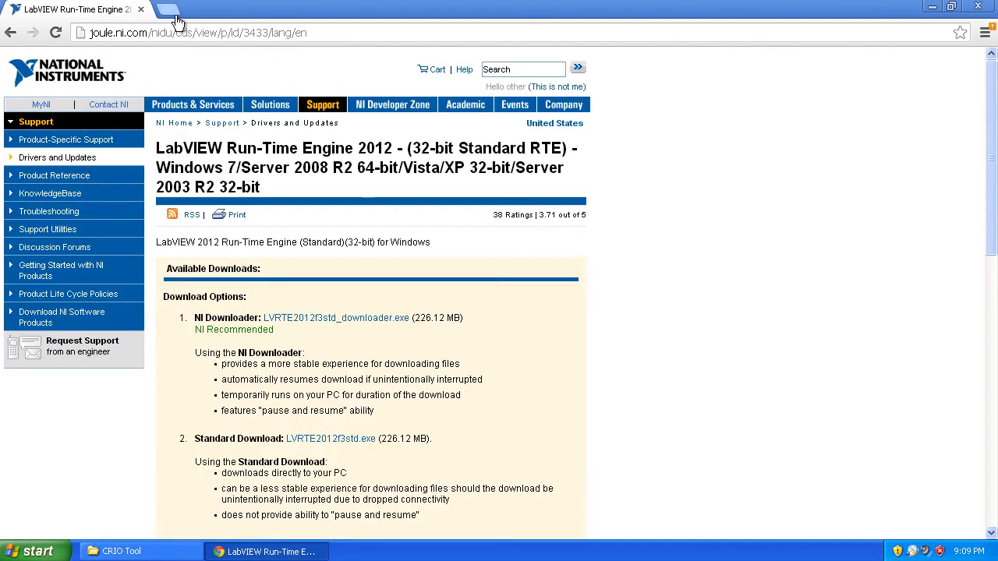
# Google 'labview 2012 runtume' and start the LVRTE2012f3std.exe standard Run-Time Engine download
pyautogui.click(195, 33)
pyautogui.write('www.google.com')
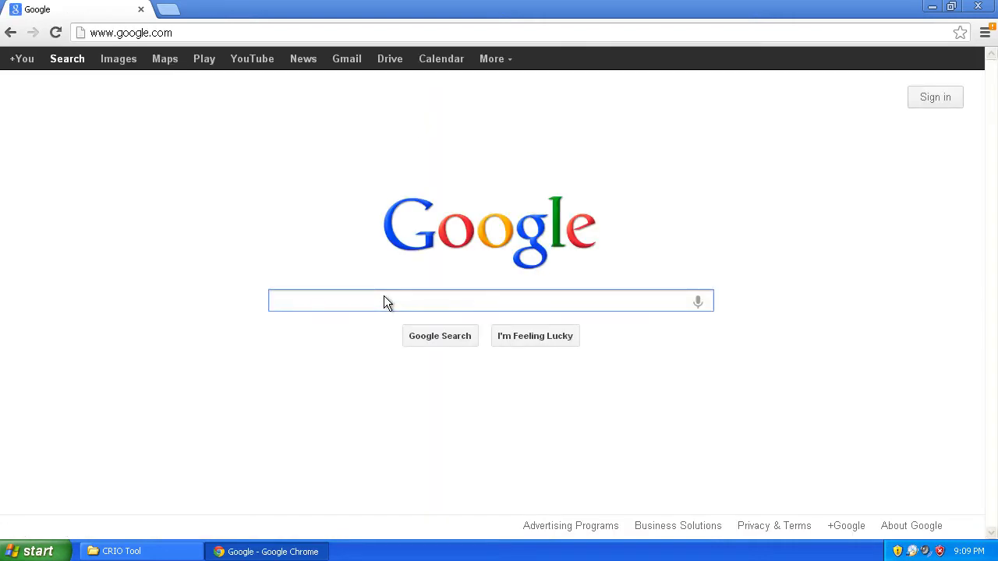
pyautogui.write('labview')
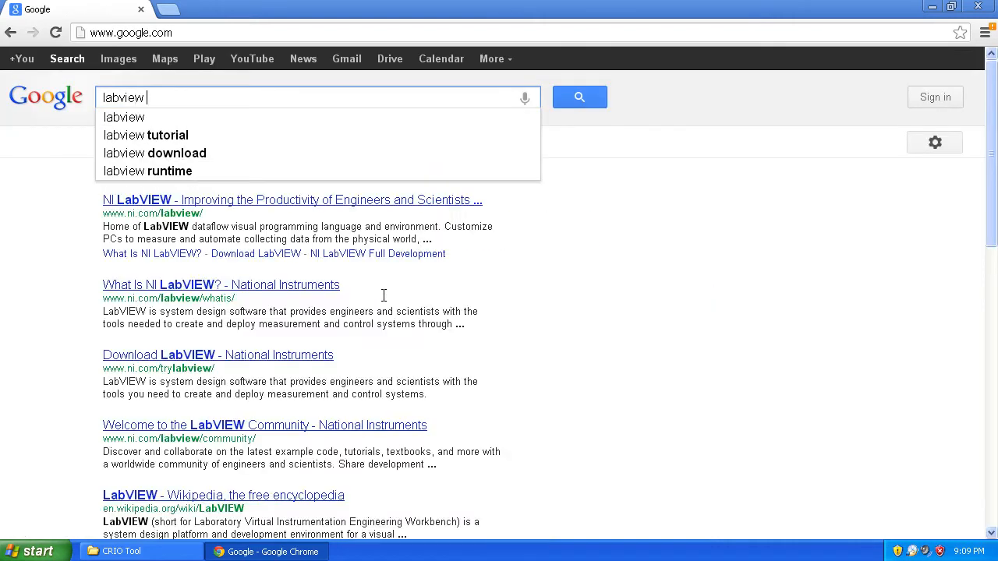
pyautogui.write('2012 runtume')
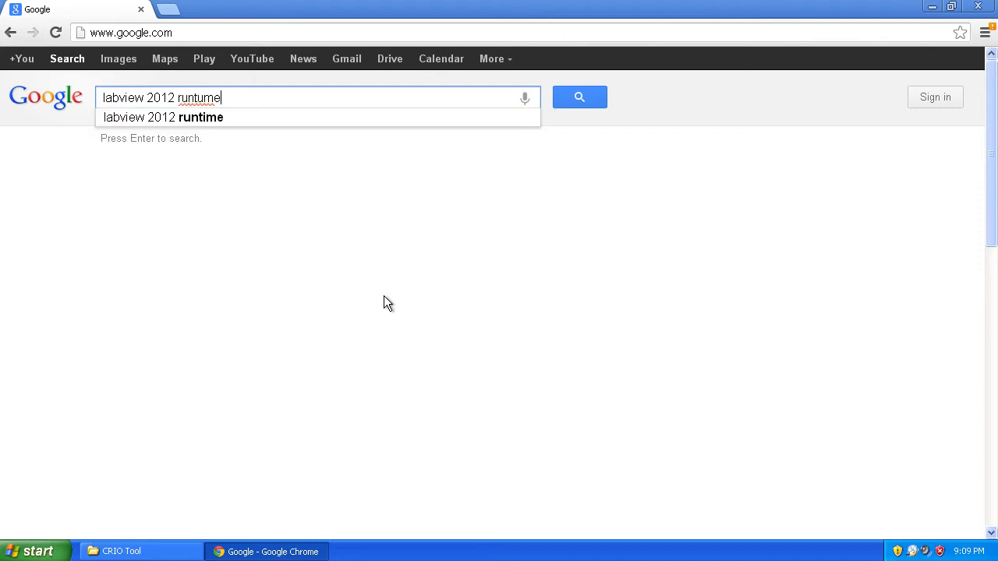
pyautogui.press('Return')
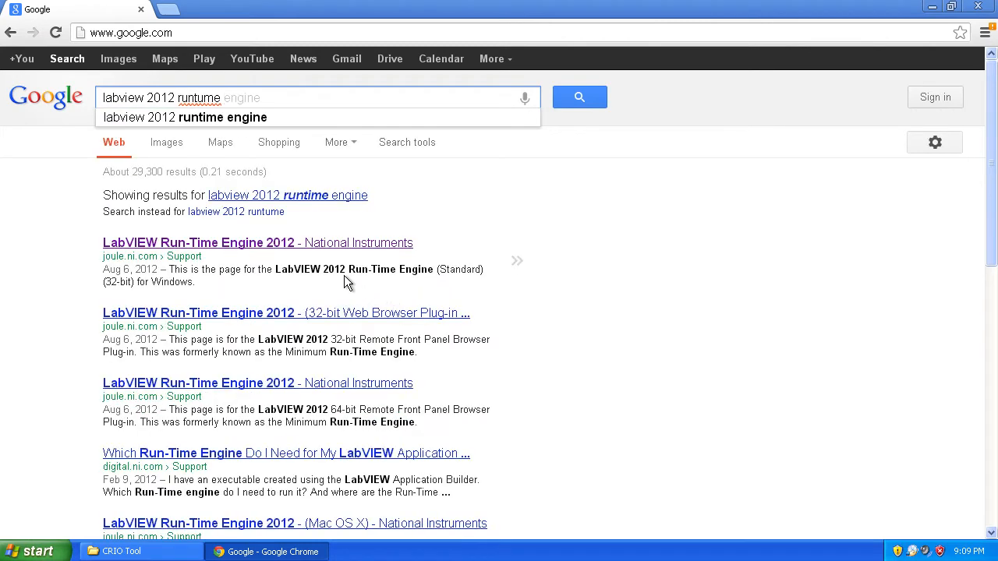
pyautogui.moveTo(336, 249)
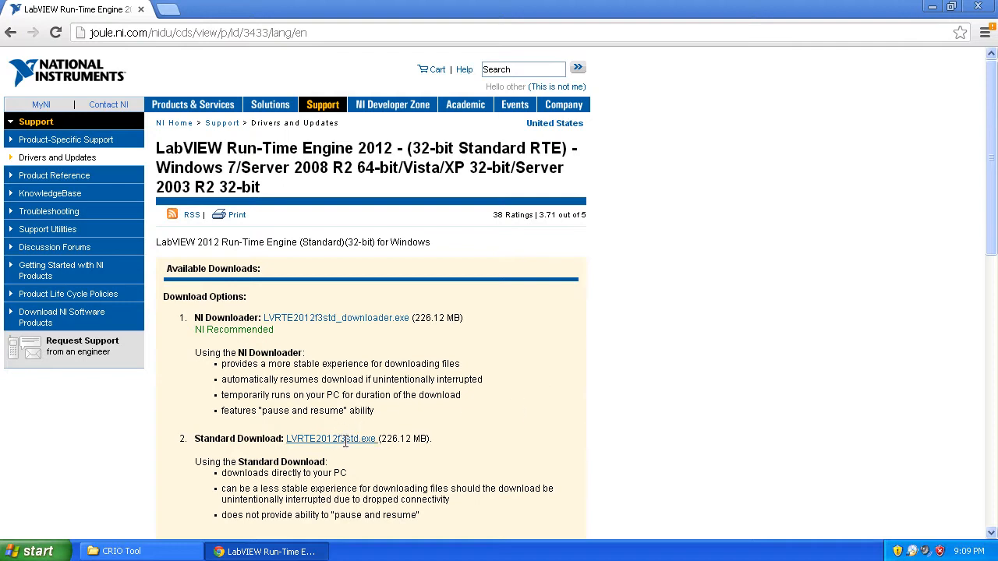
pyautogui.moveTo(355, 449)
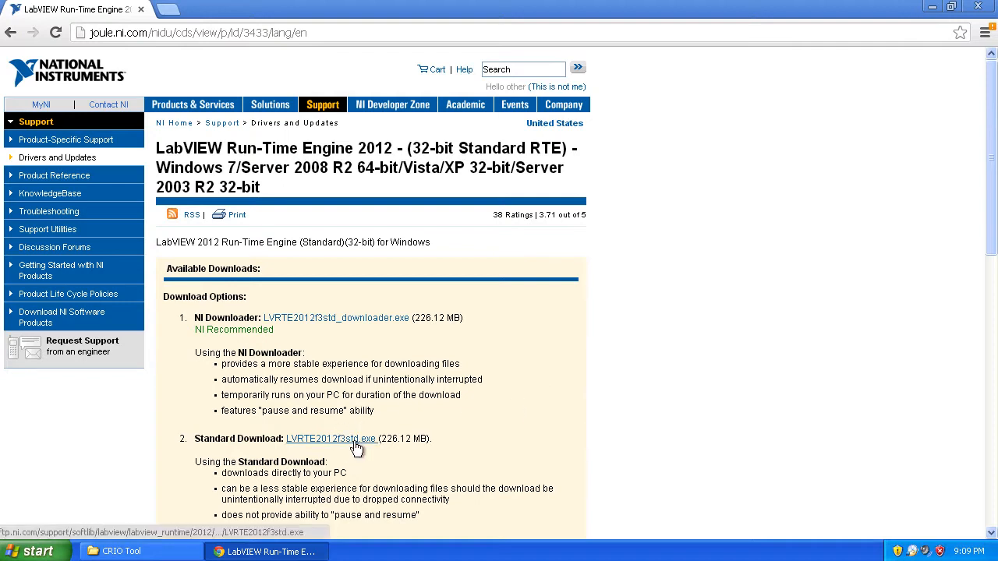
pyautogui.click(330, 438)
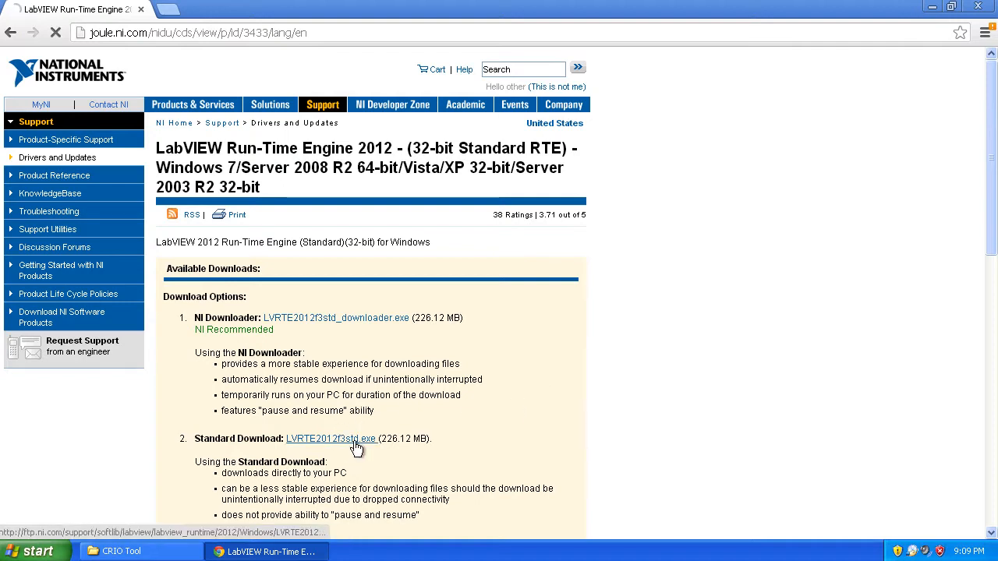
pyautogui.click(331, 438)
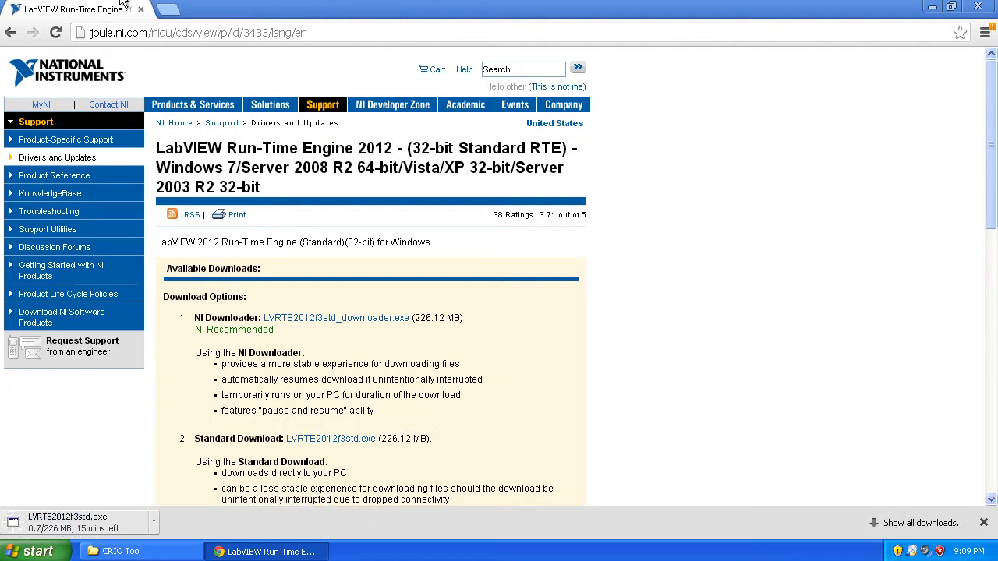
pyautogui.moveTo(170, 14)
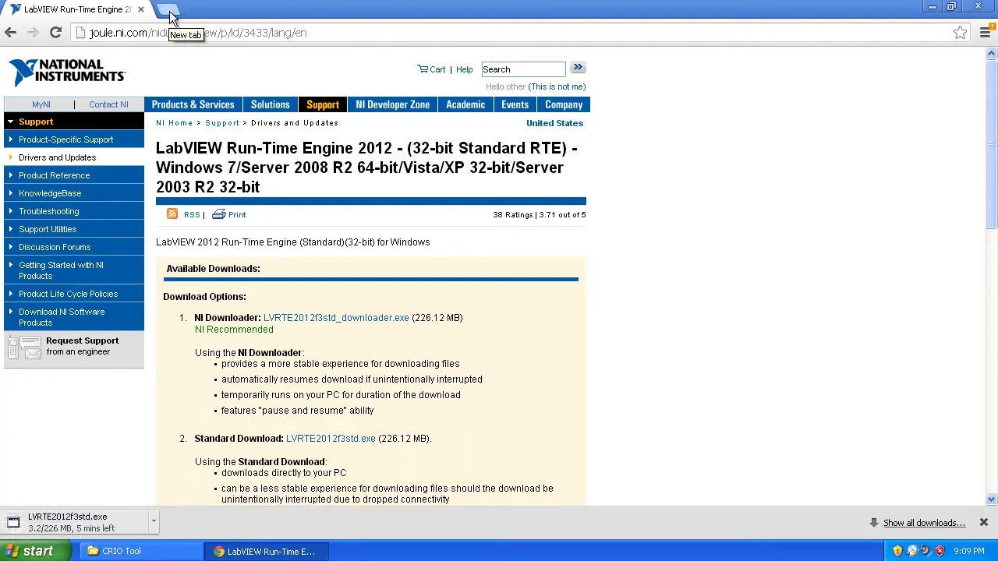
# In a new tab on google.com, search for 'system config runtime national instruments'
pyautogui.click(172, 17)
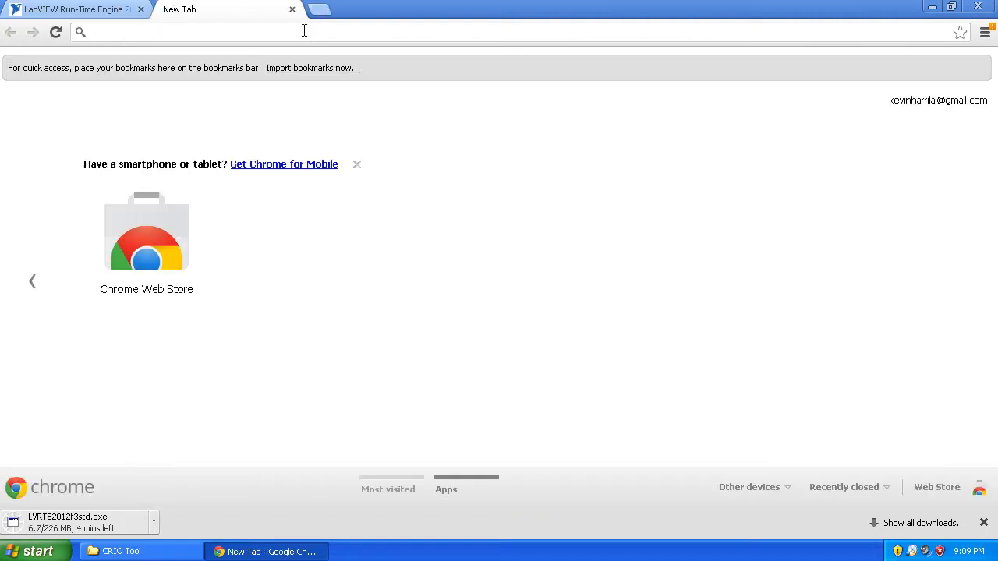
pyautogui.write('s')
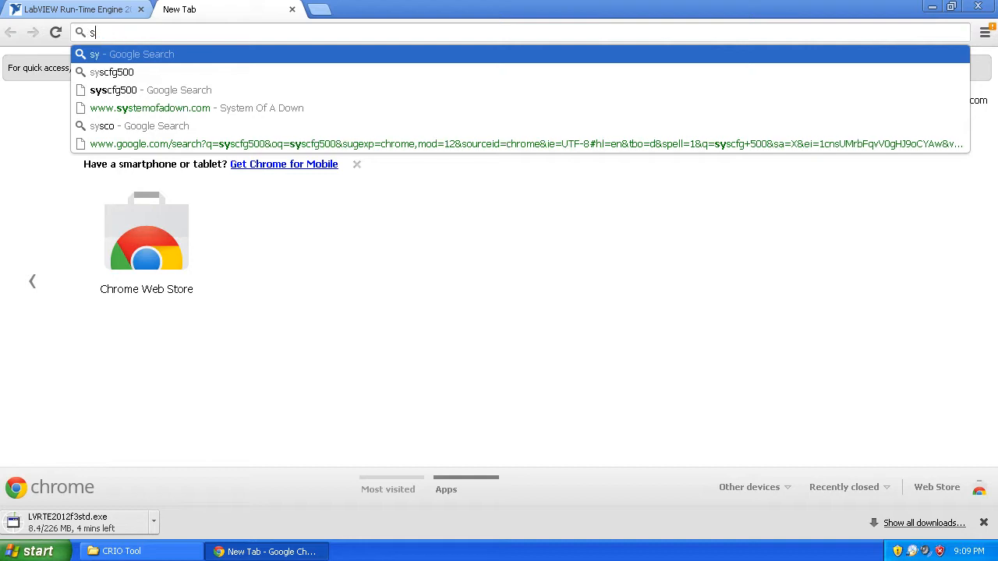
pyautogui.write('google.com')
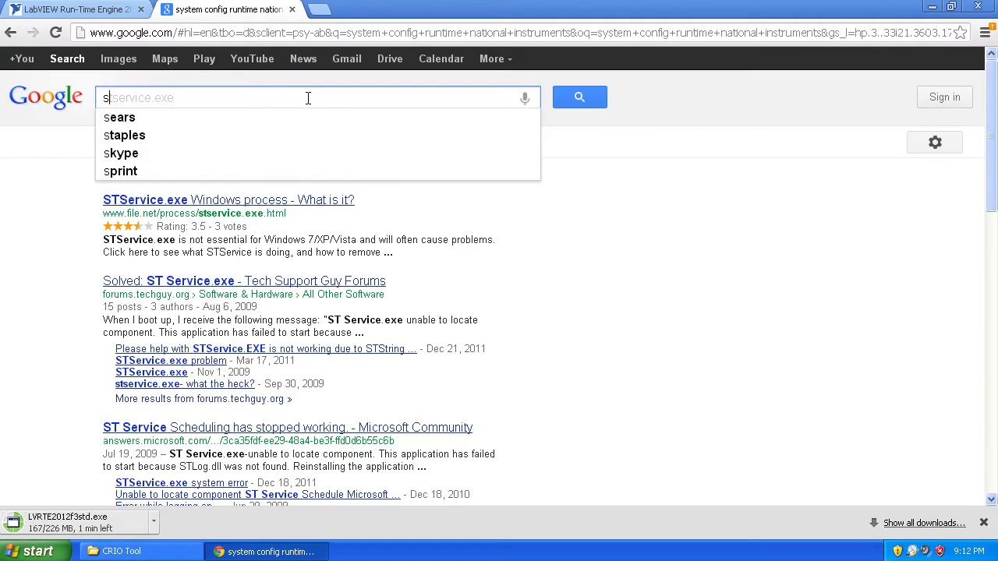
pyautogui.write('system config runtime na')
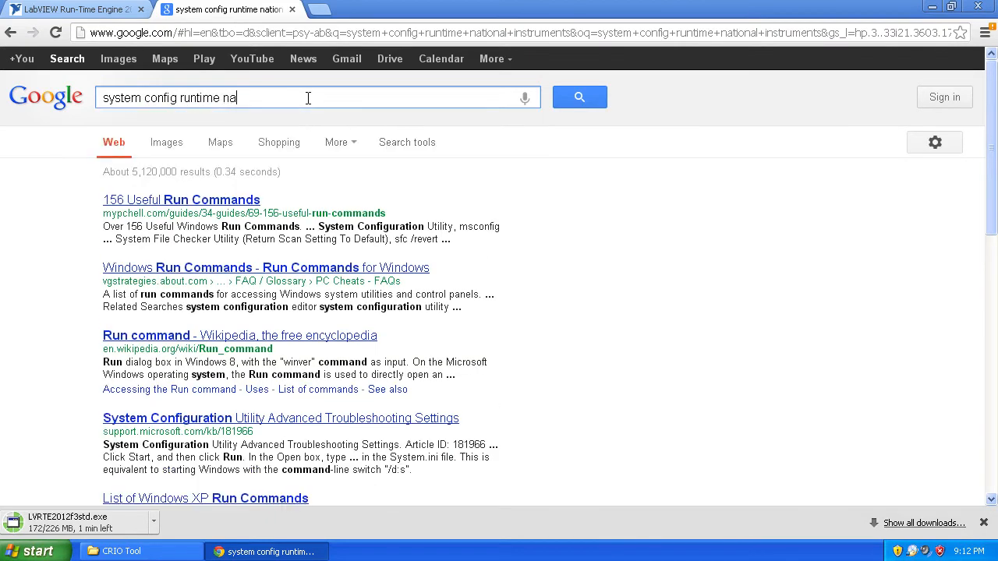
pyautogui.write('tional in')
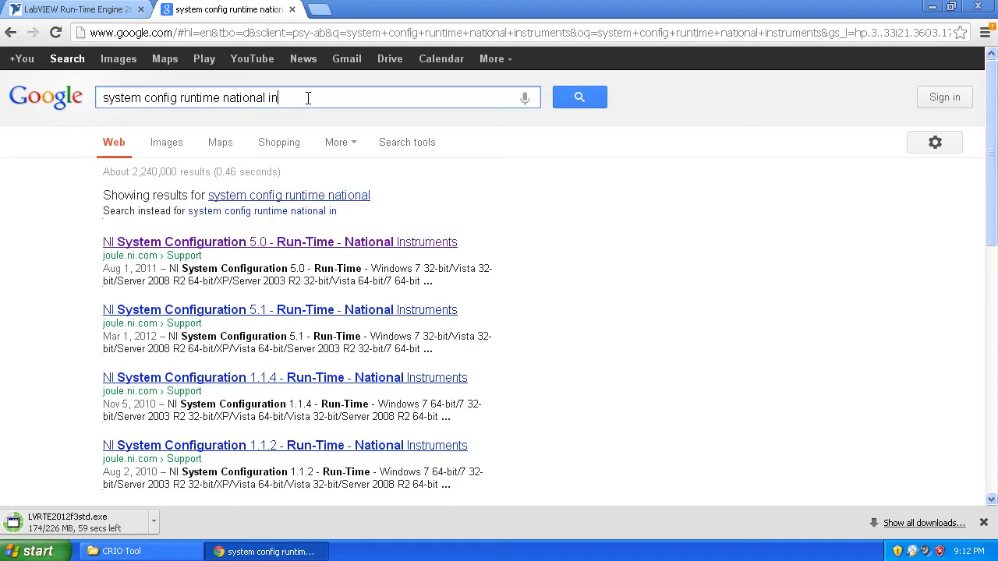
pyautogui.write('struments')
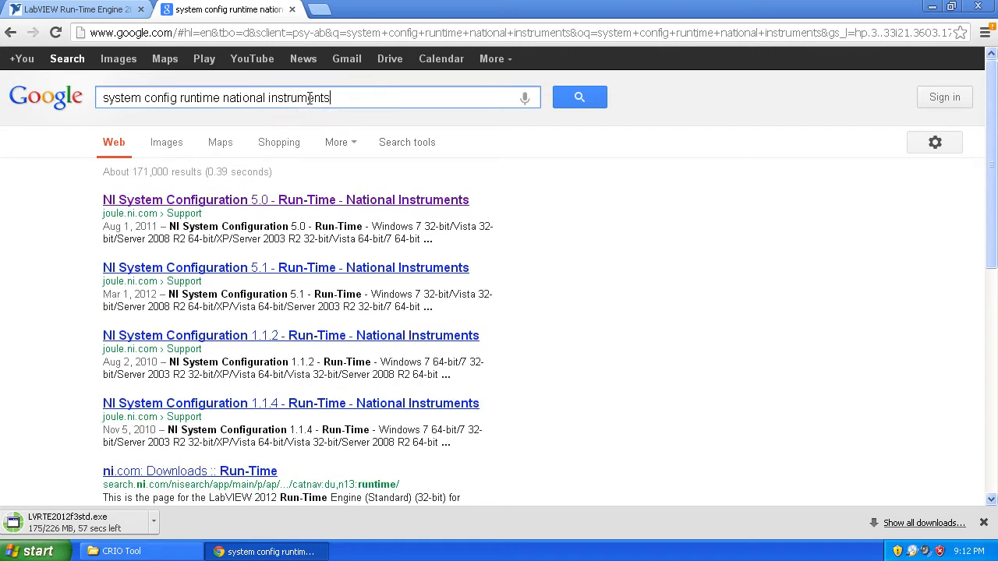
pyautogui.moveTo(461, 281)
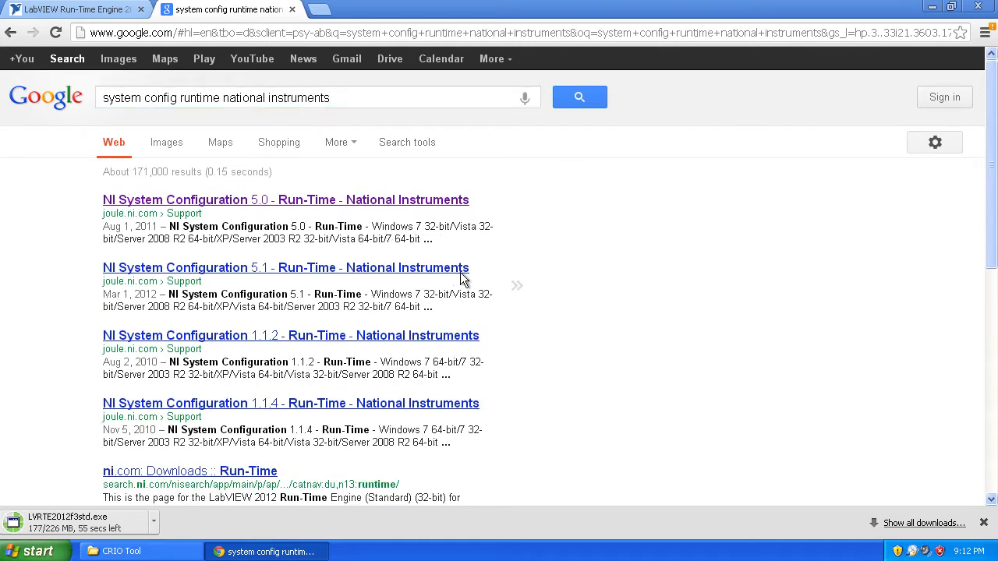
pyautogui.moveTo(362, 248)
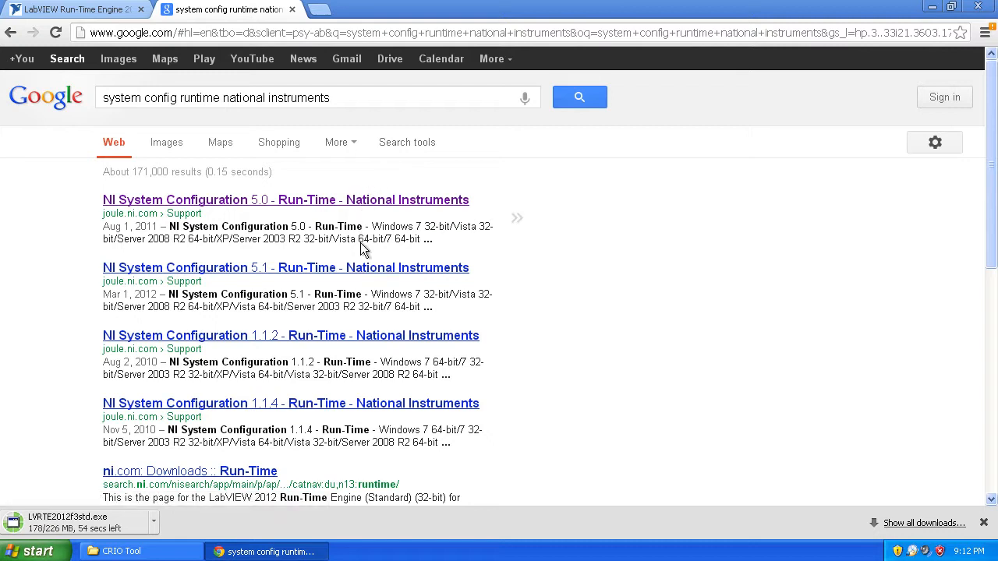
pyautogui.moveTo(218, 275)
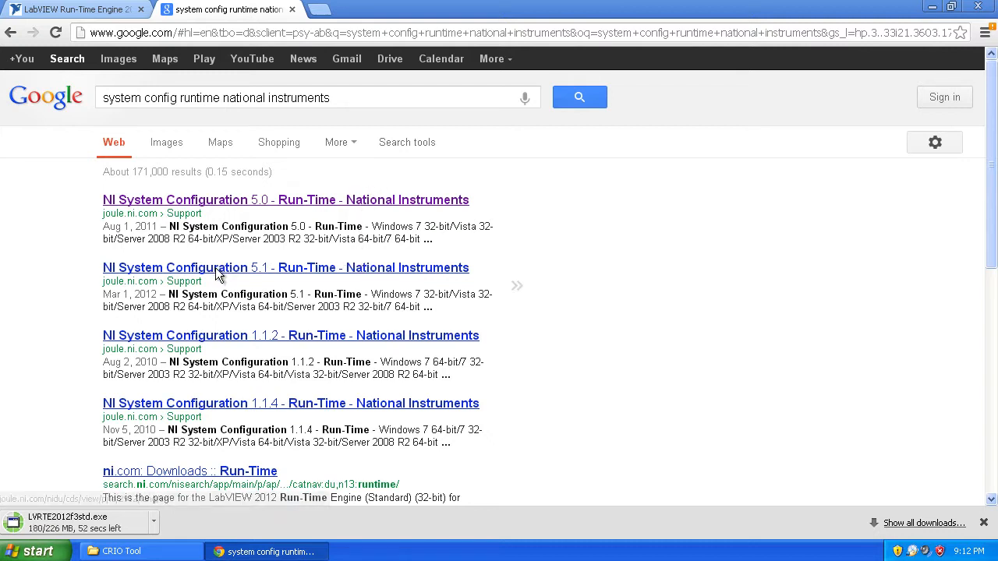
pyautogui.moveTo(434, 273)
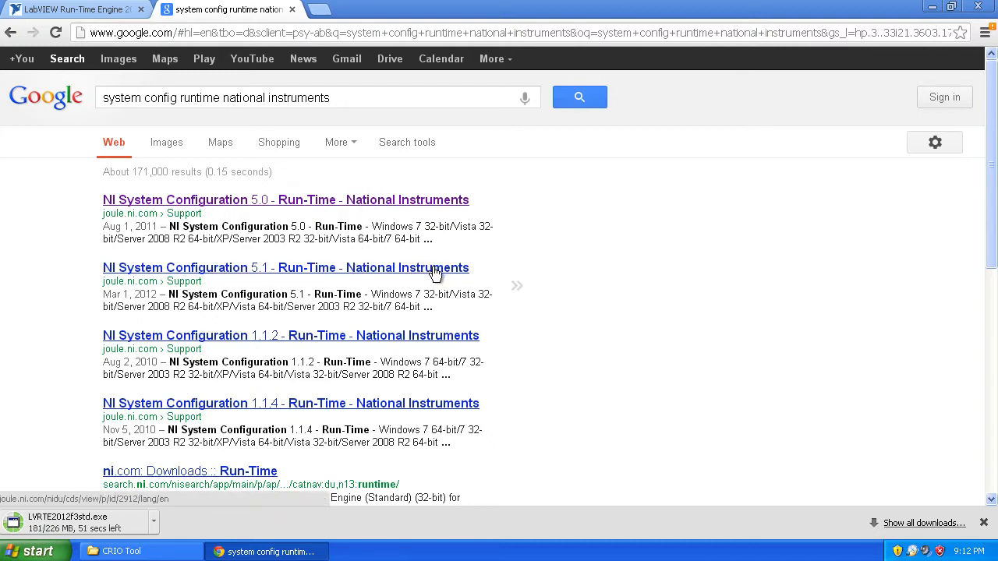
pyautogui.moveTo(294, 277)
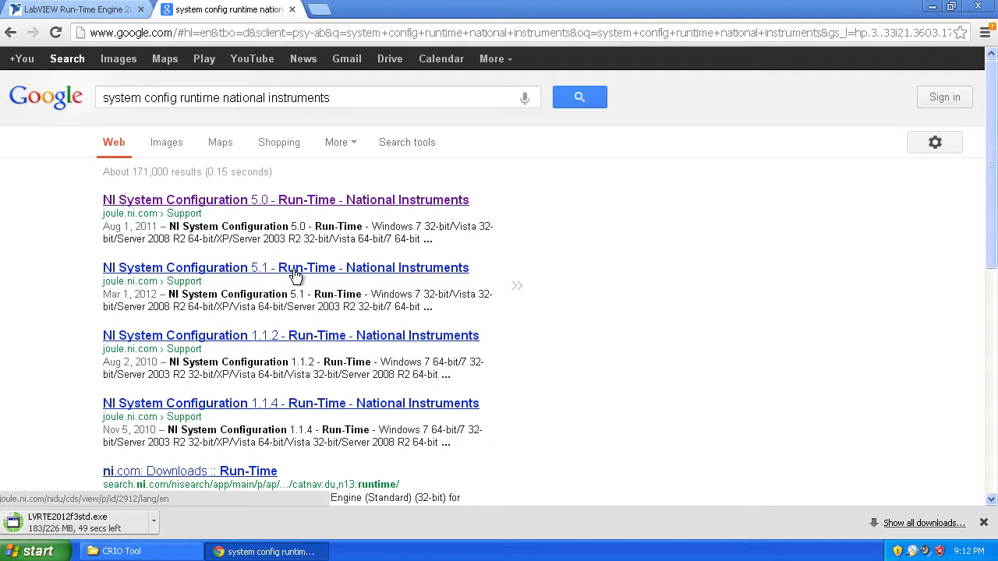
# Download the NI System Configuration 5.1 Run-Time installer from NI.com
pyautogui.click(306, 268)
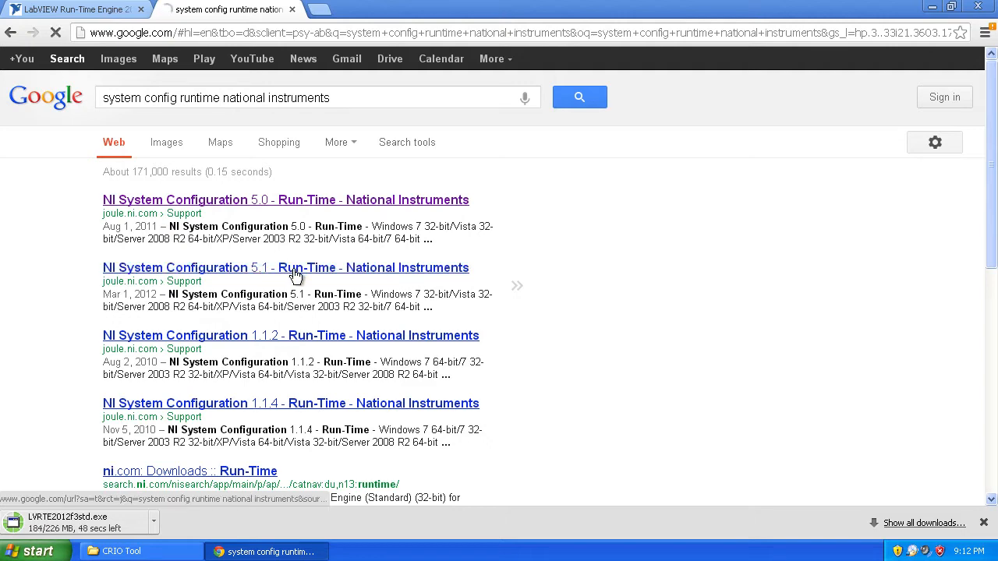
pyautogui.click(286, 268)
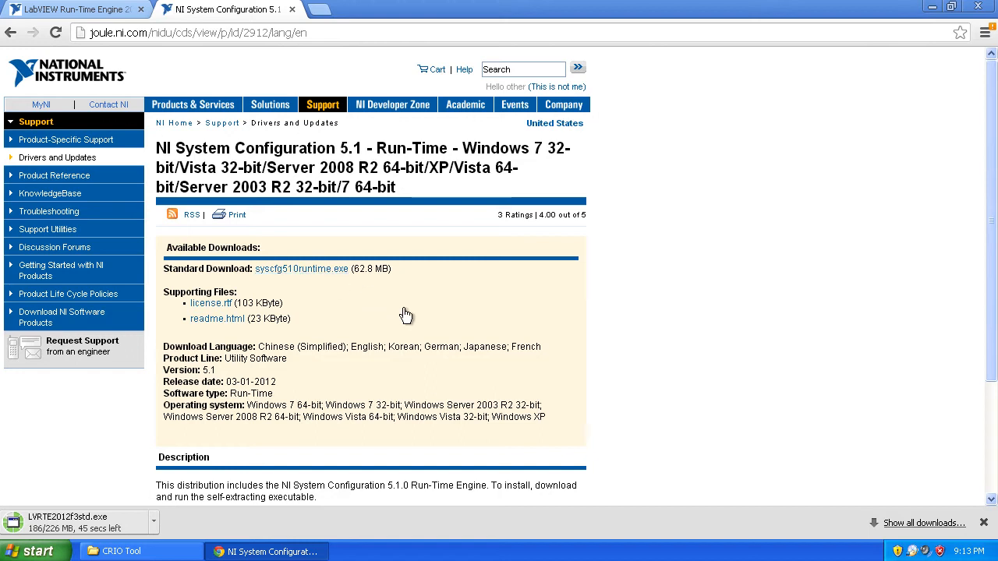
pyautogui.moveTo(301, 268)
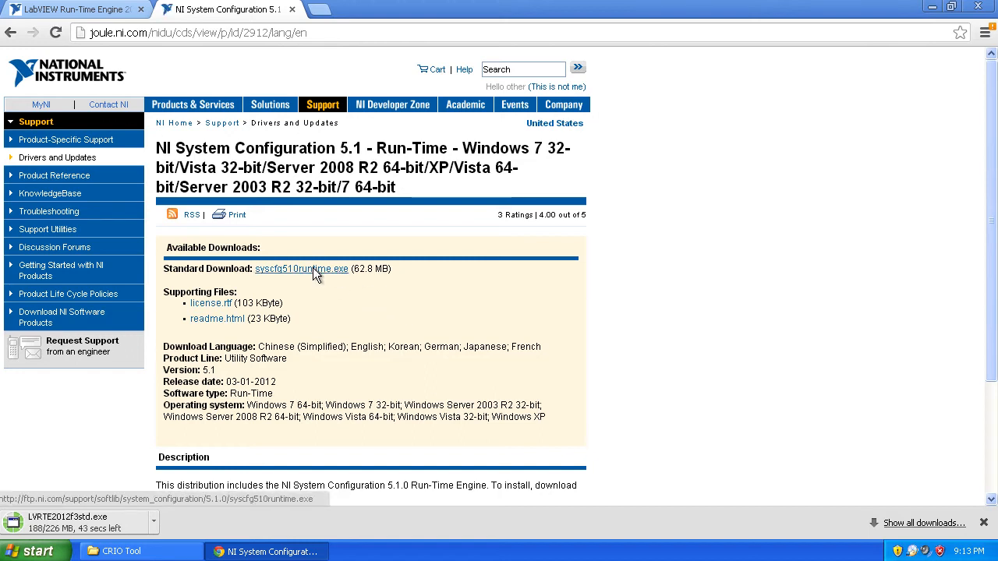
pyautogui.click(301, 268)
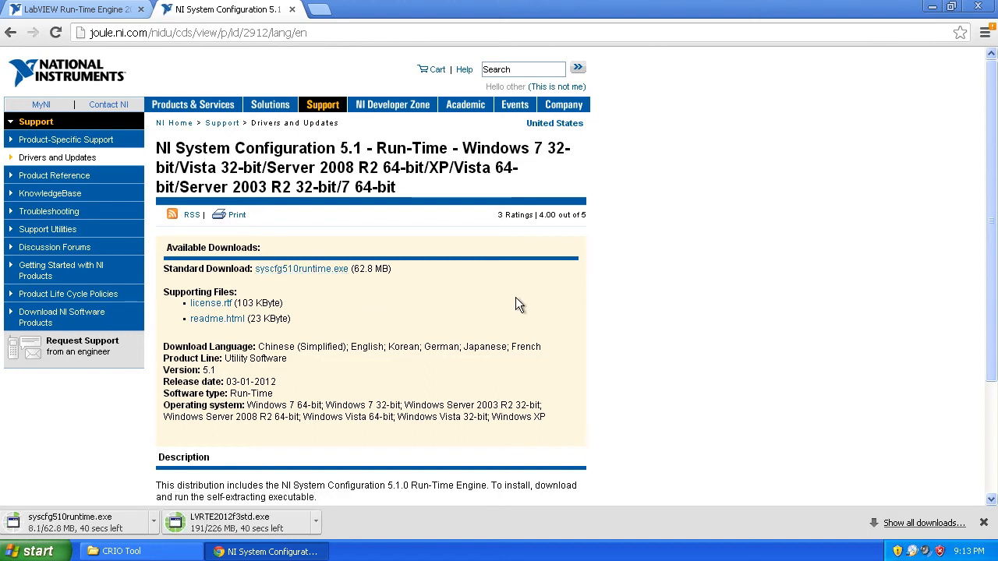
pyautogui.moveTo(549, 300)
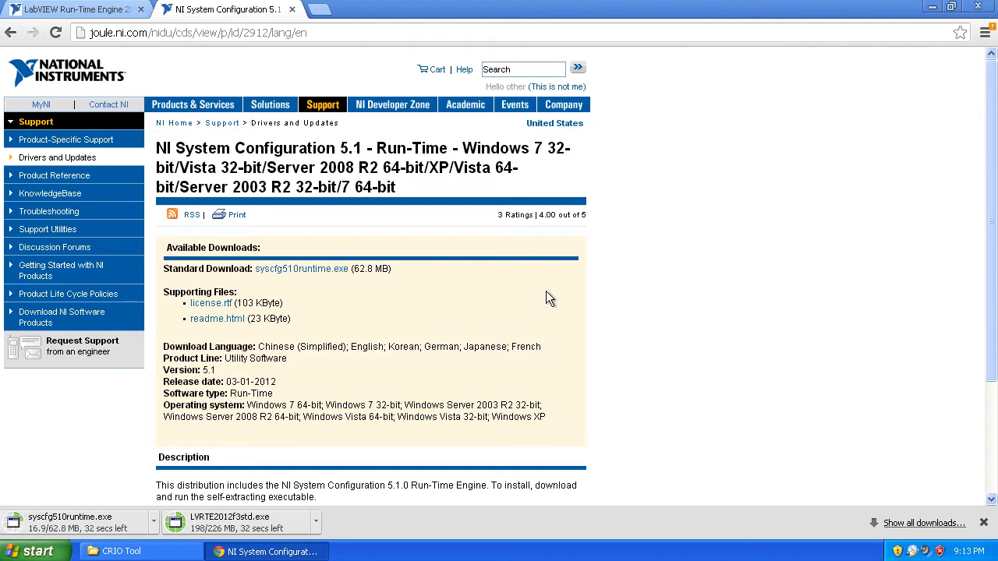
pyautogui.moveTo(522, 312)
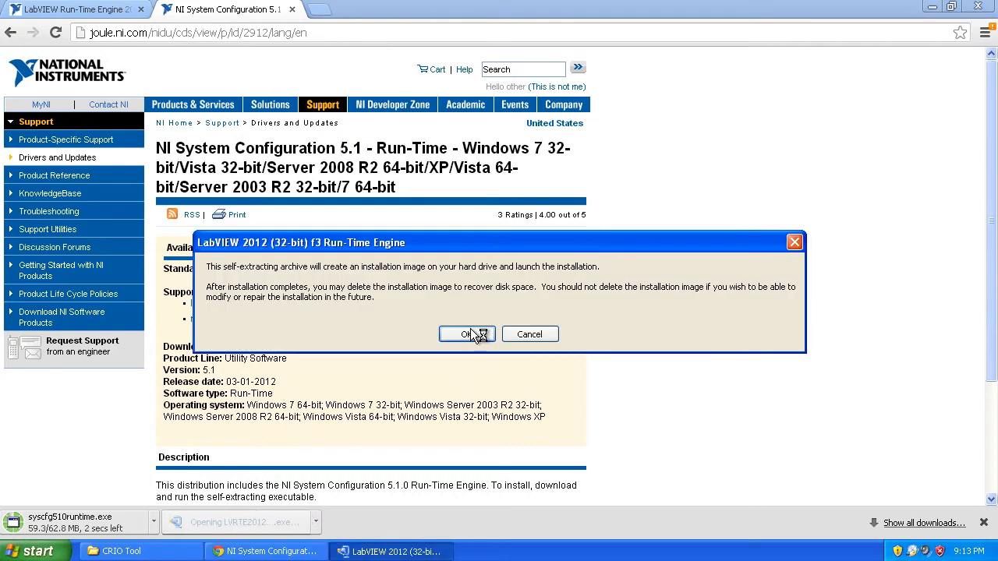
# Accept the LabVIEW 2012 Run-Time Engine self-extractor prompt and unzip its files
pyautogui.click(467, 334)
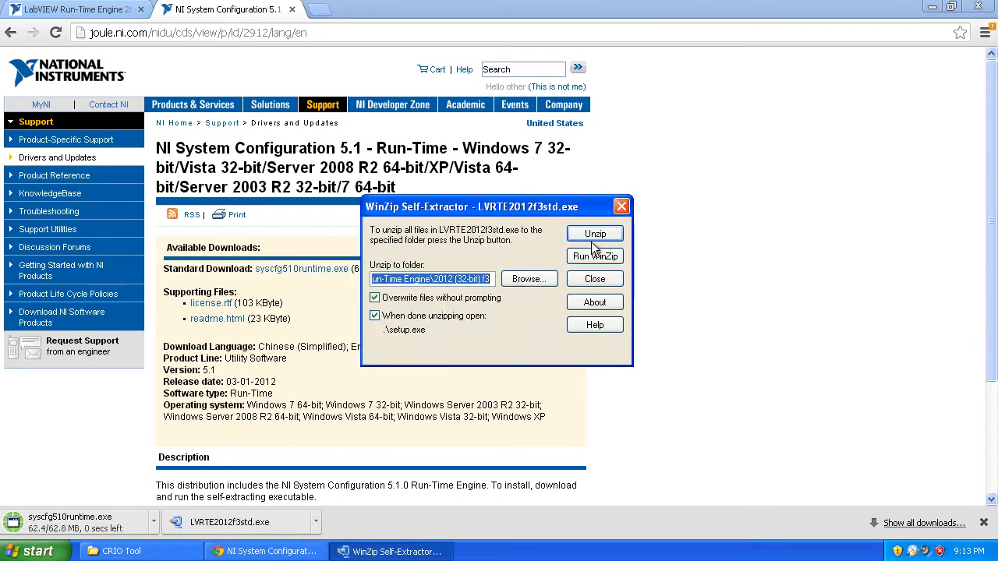
pyautogui.click(596, 234)
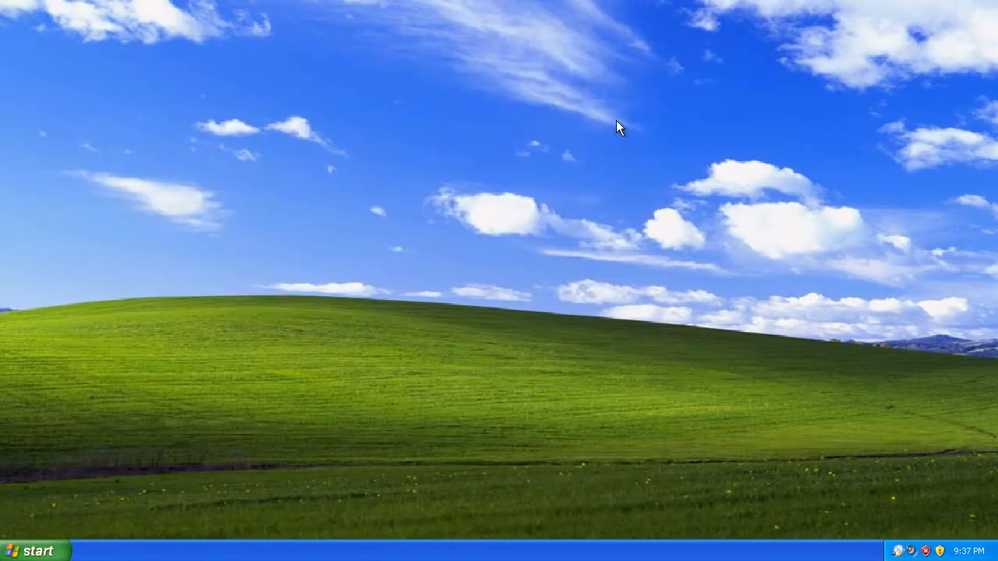
pyautogui.moveTo(438, 282)
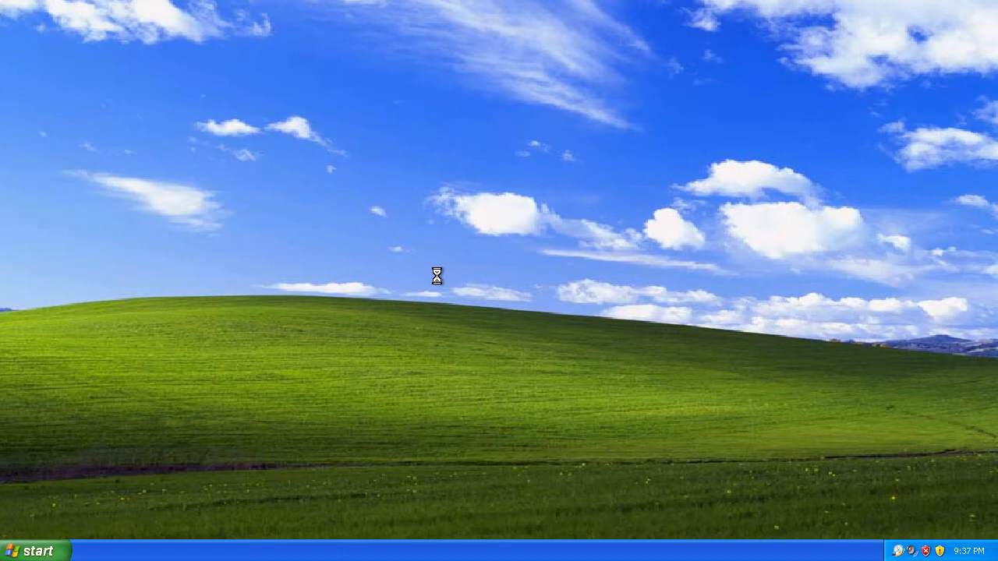
pyautogui.moveTo(282, 404)
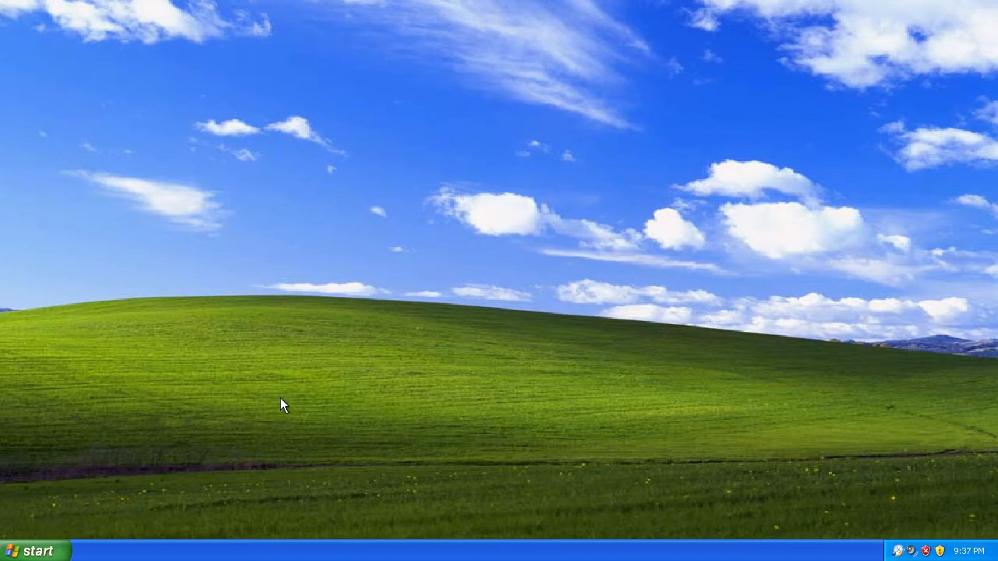
# Browse from My Computer into Program Files, National Instruments, LabVIEW 2012, project, CRIO Tool
pyautogui.click(31, 549)
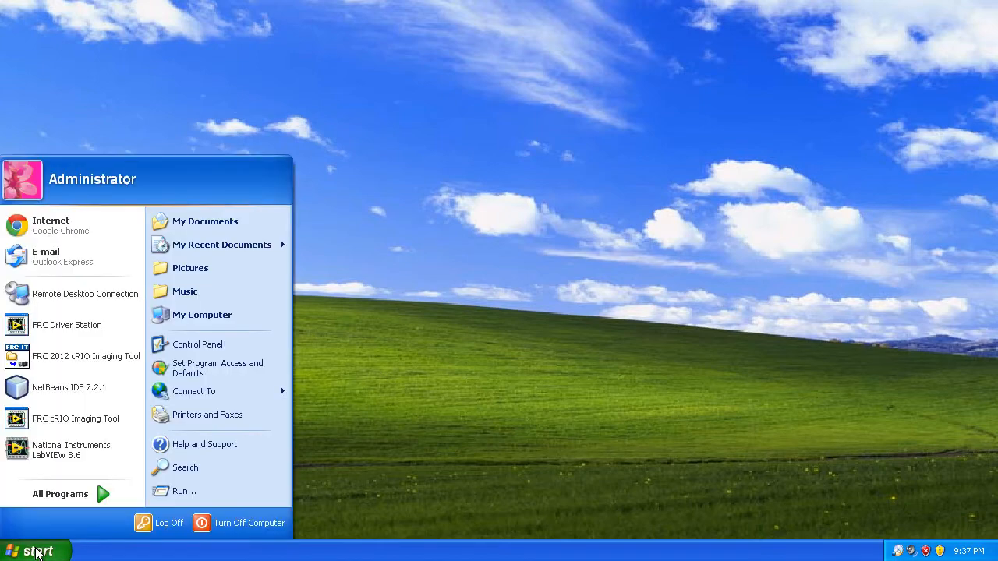
pyautogui.click(203, 315)
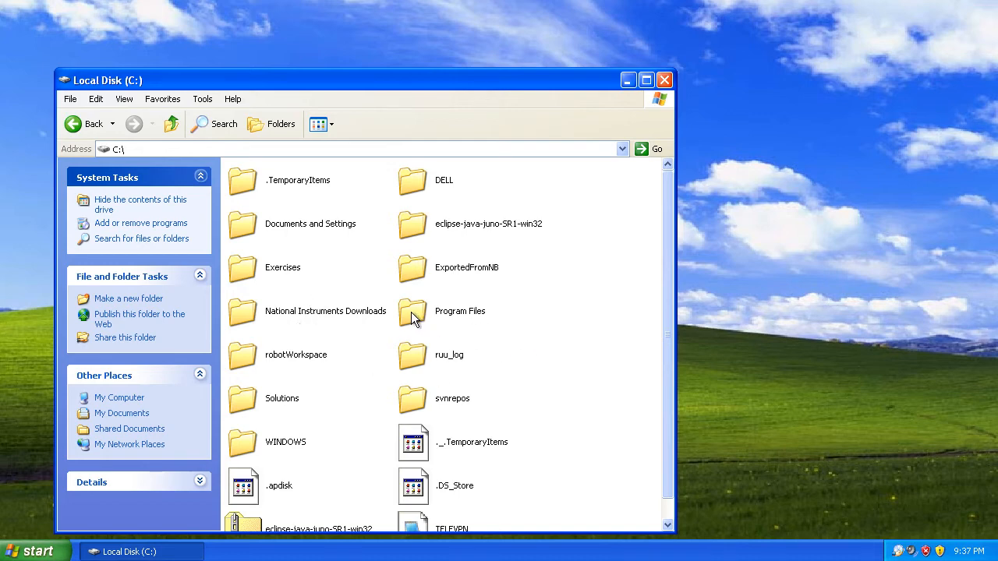
pyautogui.moveTo(296, 321)
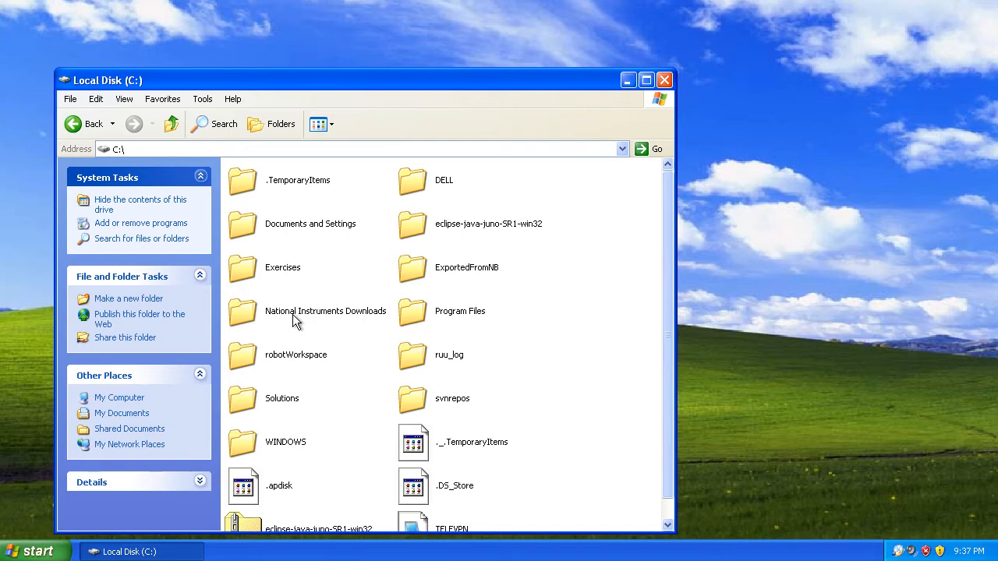
pyautogui.moveTo(419, 321)
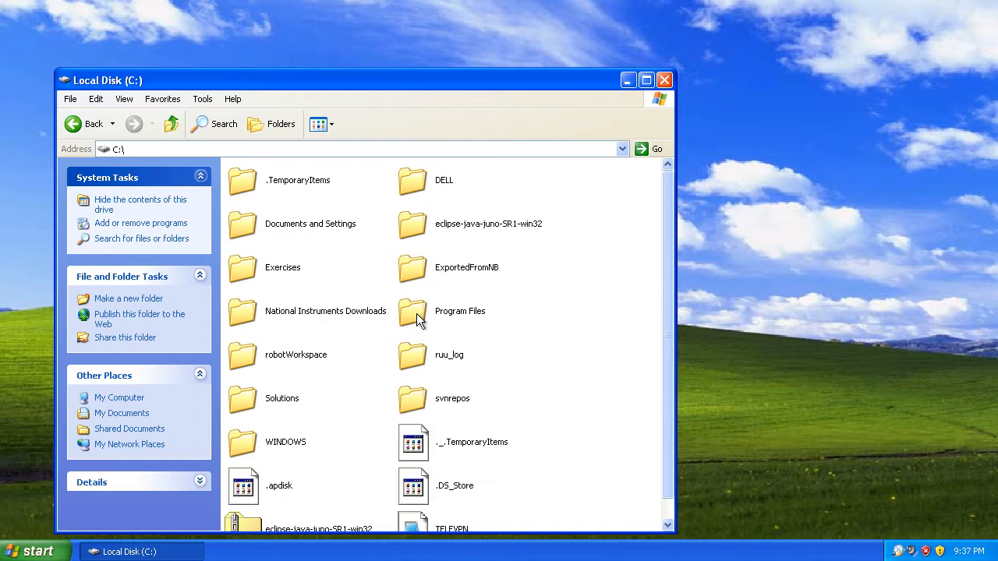
pyautogui.doubleClick(460, 312)
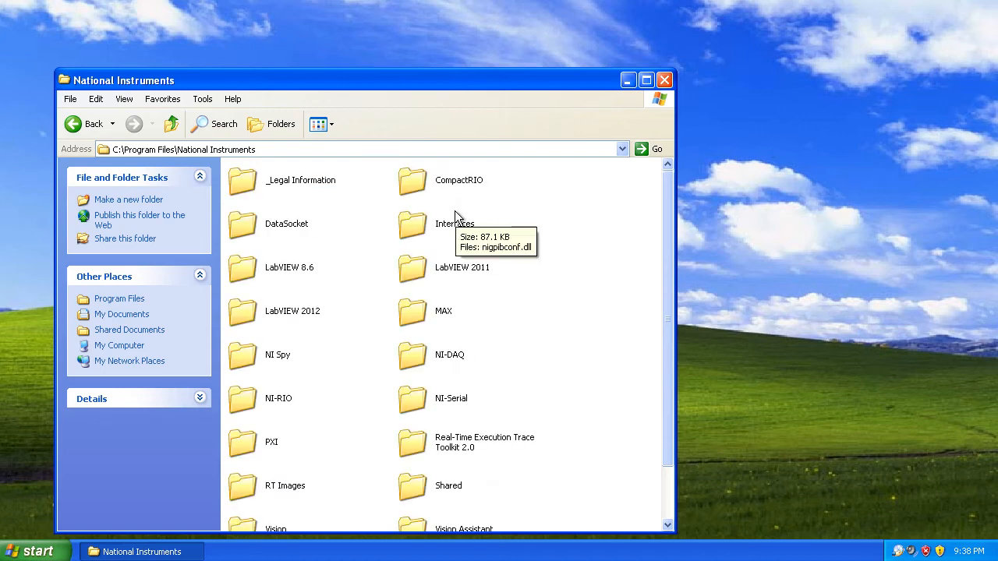
pyautogui.moveTo(262, 318)
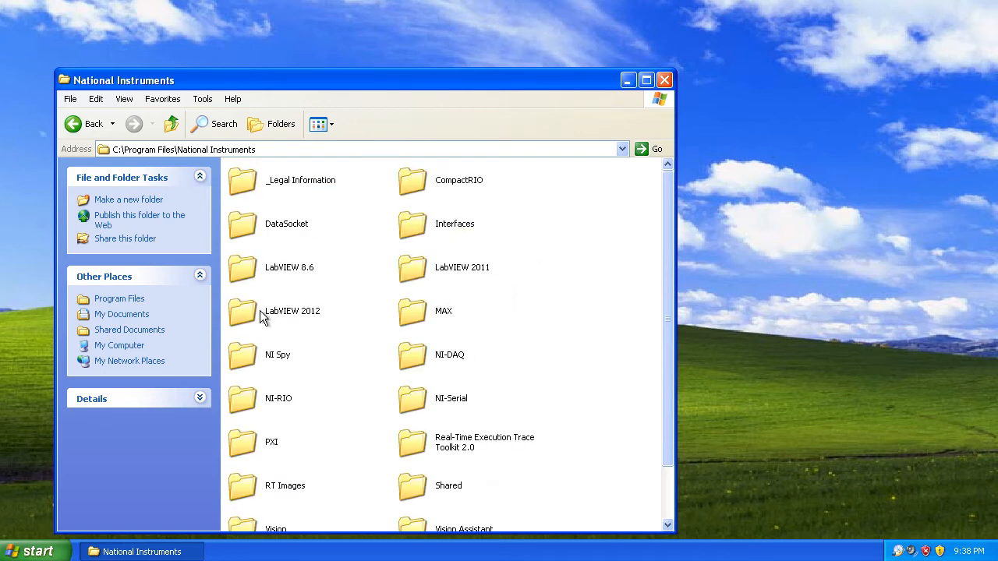
pyautogui.doubleClick(292, 312)
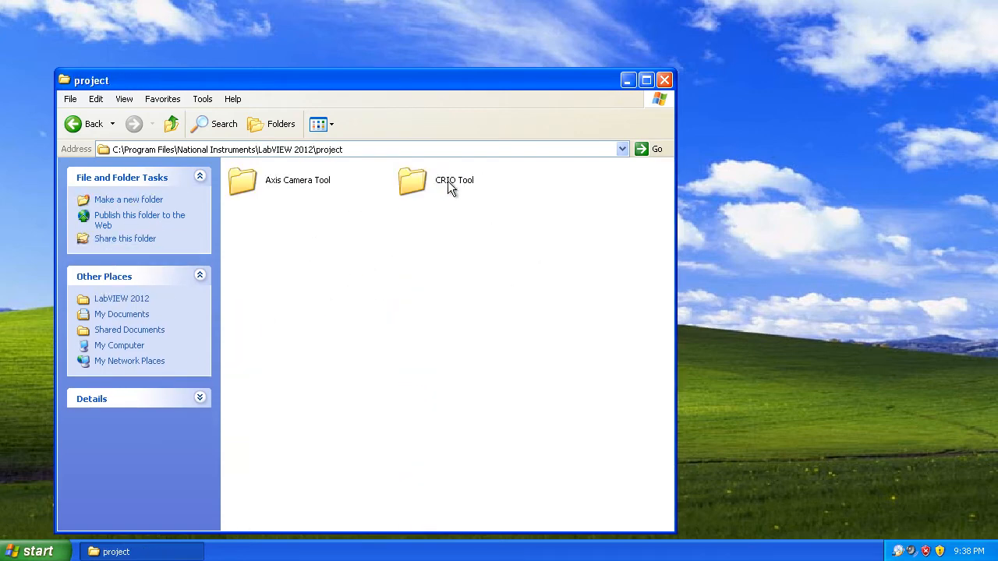
pyautogui.doubleClick(412, 181)
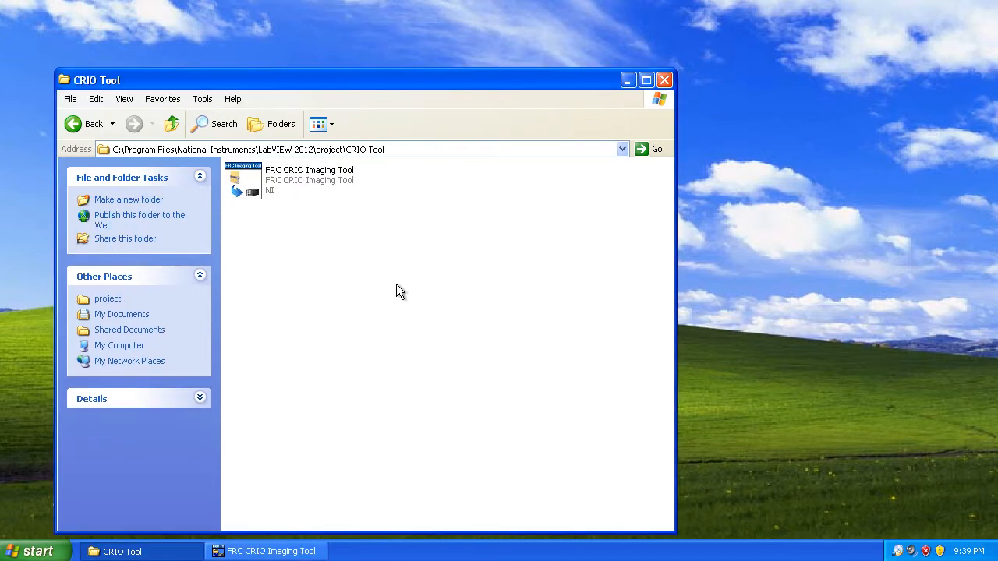
pyautogui.moveTo(429, 284)
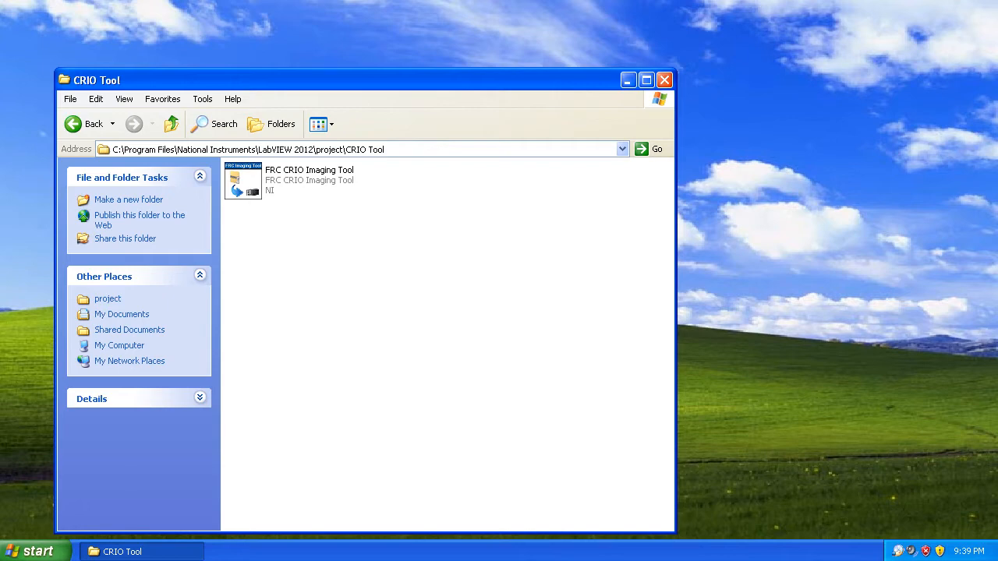
pyautogui.moveTo(352, 17)
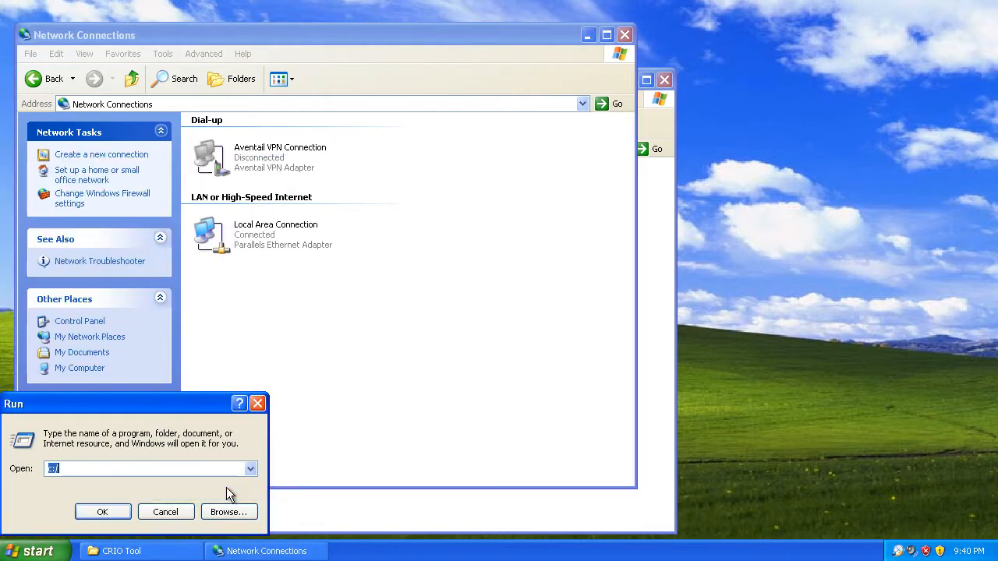
# Ping the cRIO at 10.21.68.2 from a command prompt, then close it
pyautogui.click(103, 512)
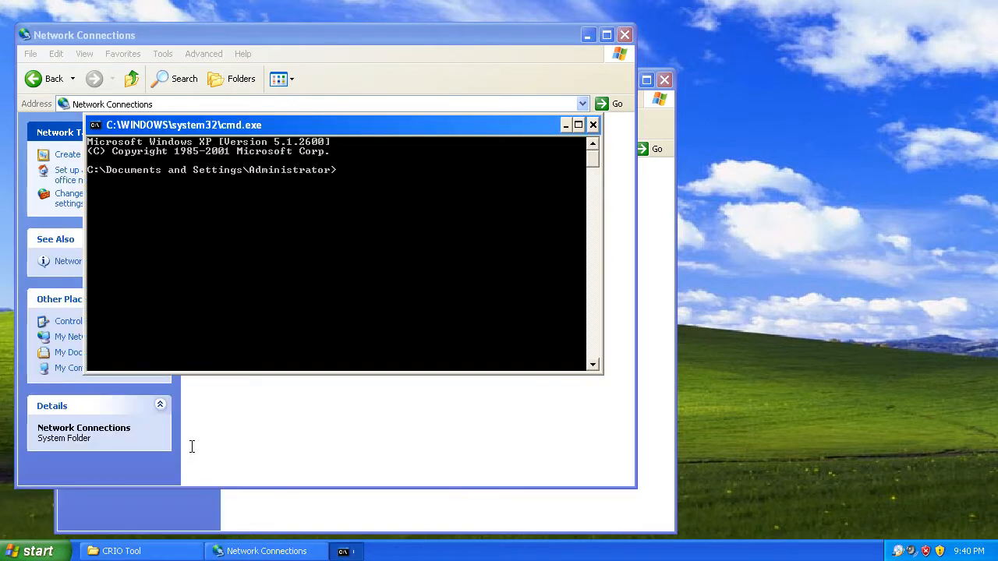
pyautogui.write('ping')
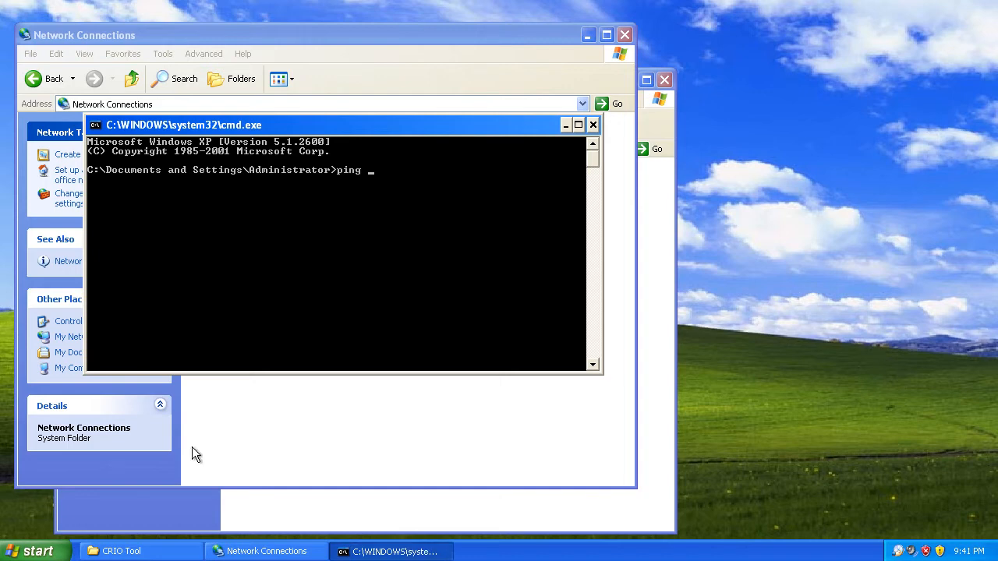
pyautogui.write('10.21.68.2')
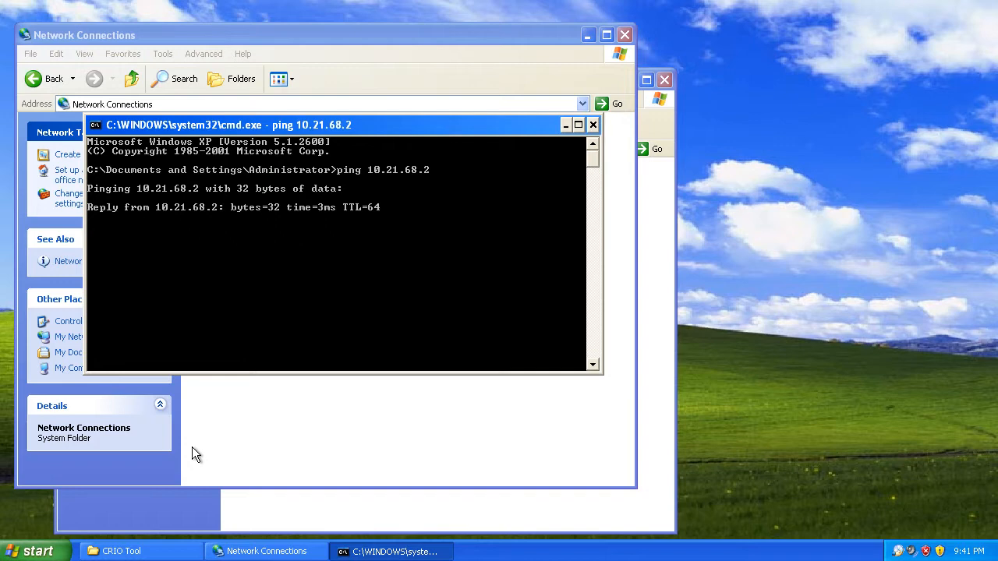
pyautogui.click(593, 124)
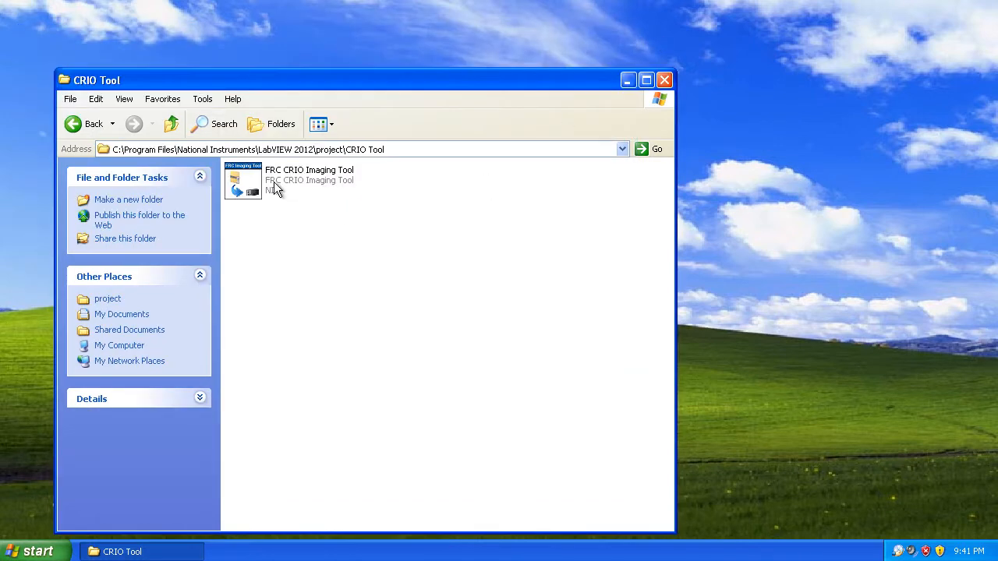
# Launch the FRC cRIO Imaging Tool and move its window to the right
pyautogui.doubleClick(243, 181)
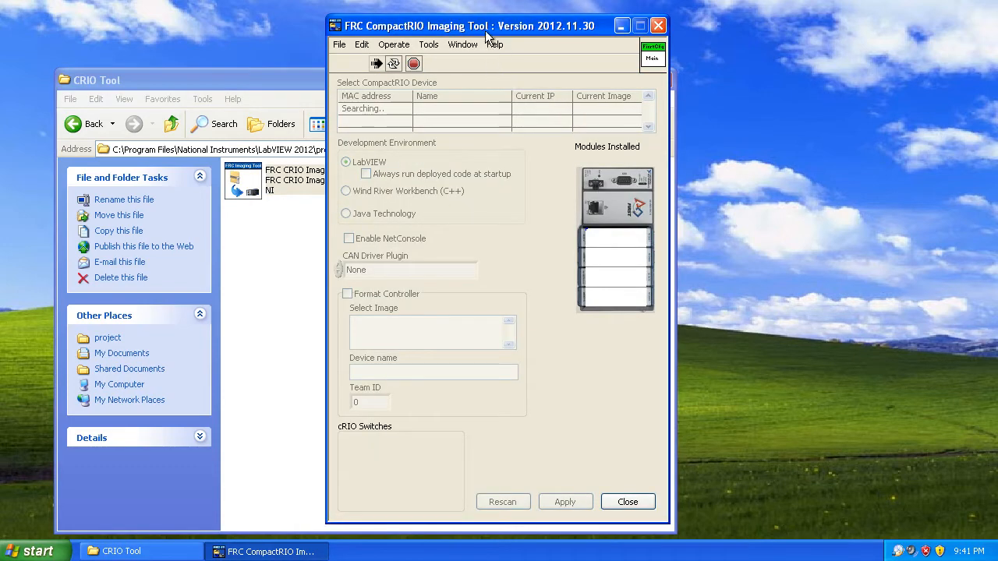
pyautogui.moveTo(486, 25); pyautogui.dragTo(546, 25)
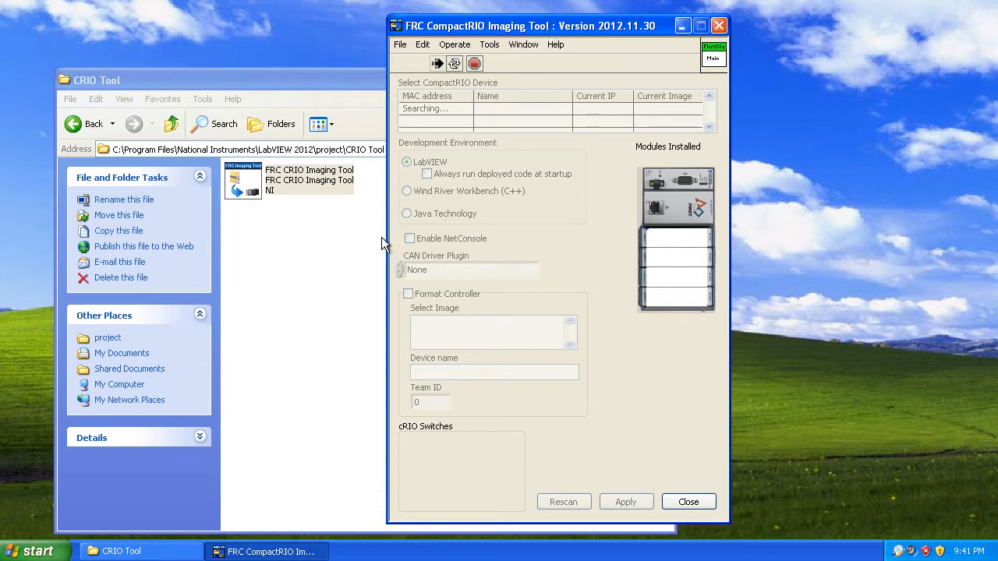
pyautogui.moveTo(368, 266)
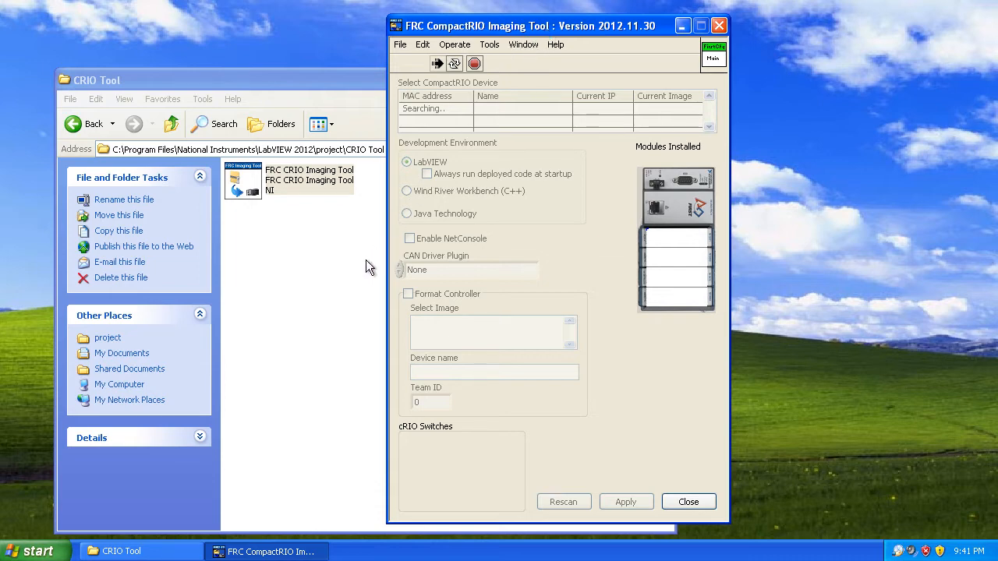
pyautogui.moveTo(302, 318)
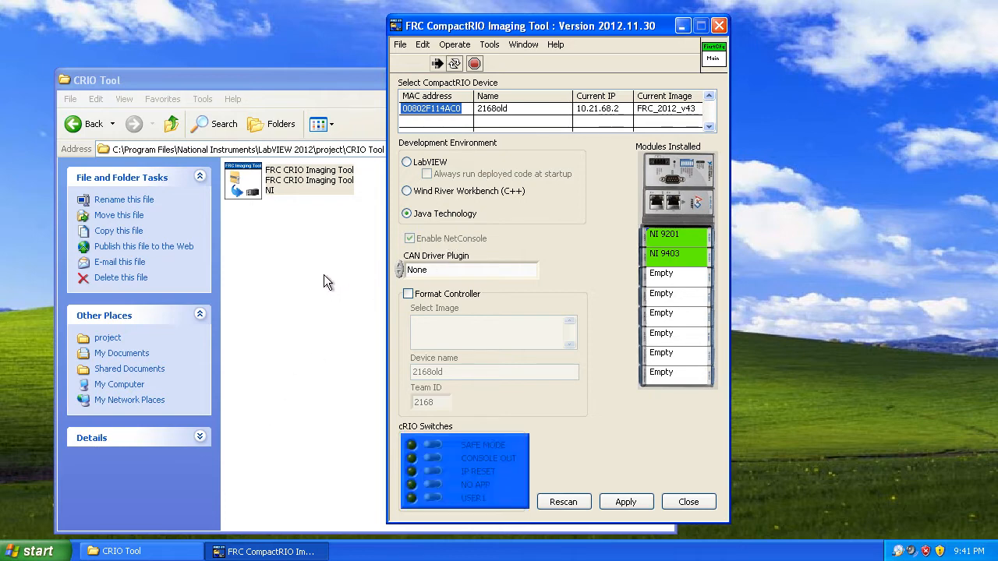
pyautogui.moveTo(527, 335)
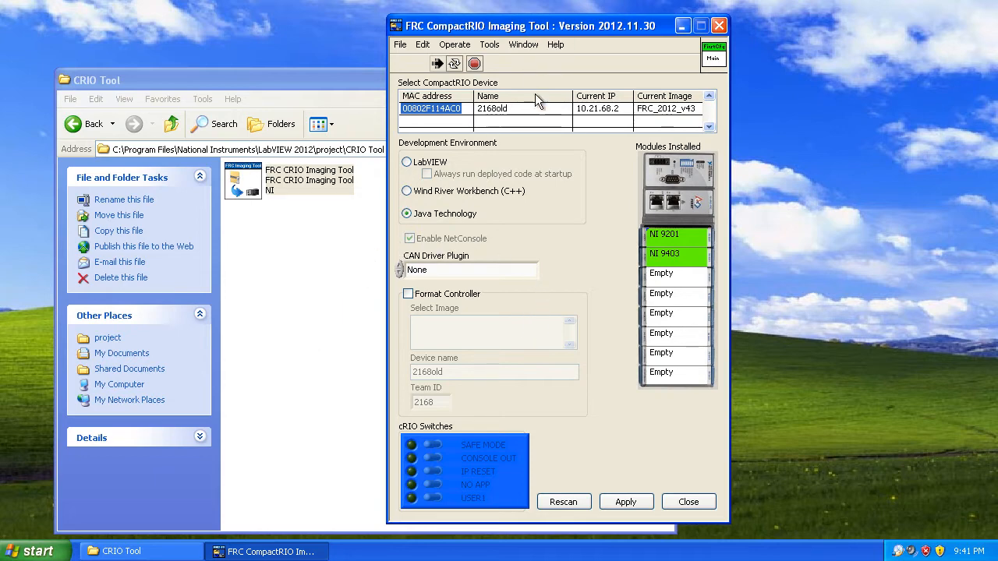
pyautogui.moveTo(678, 116)
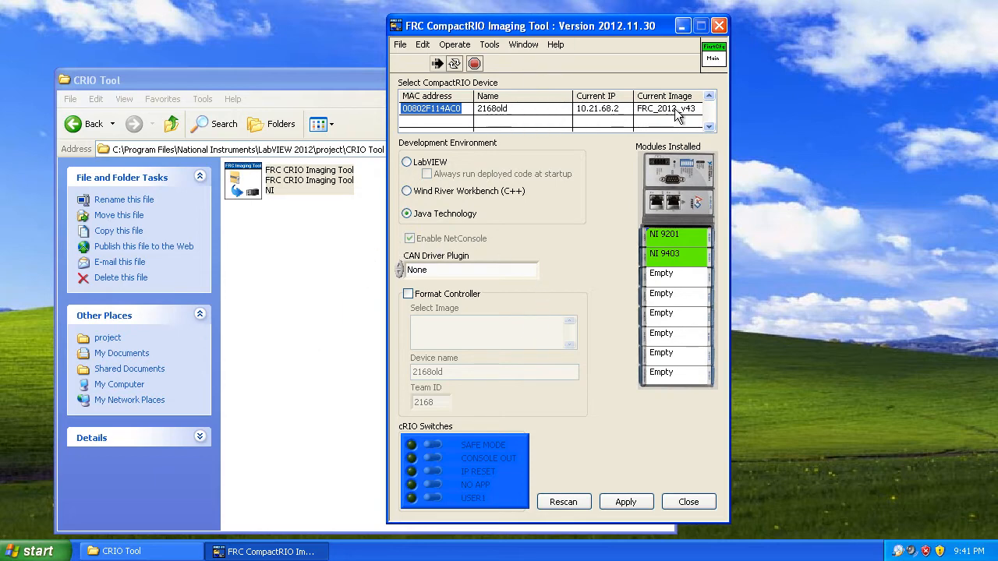
pyautogui.moveTo(696, 117)
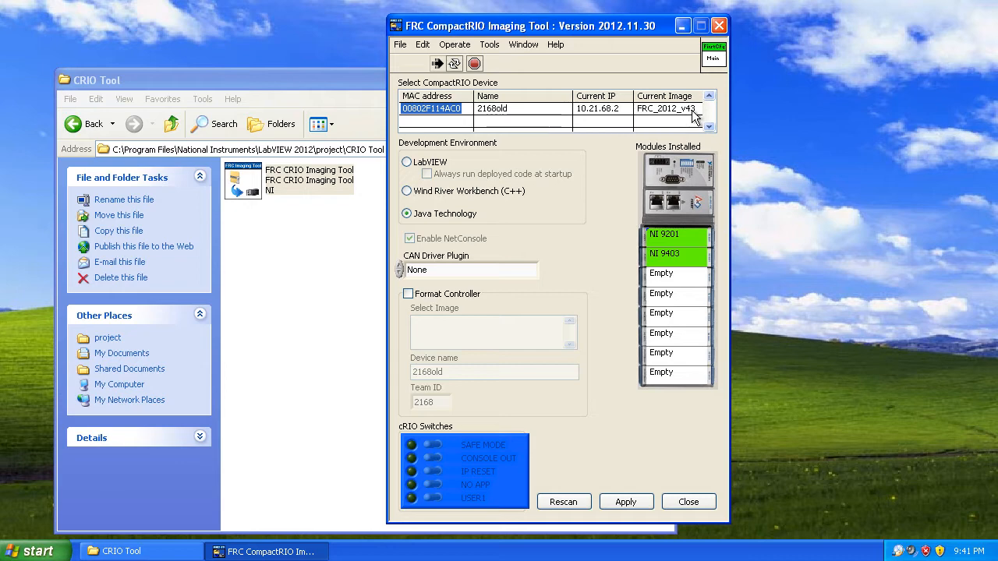
pyautogui.moveTo(460, 302)
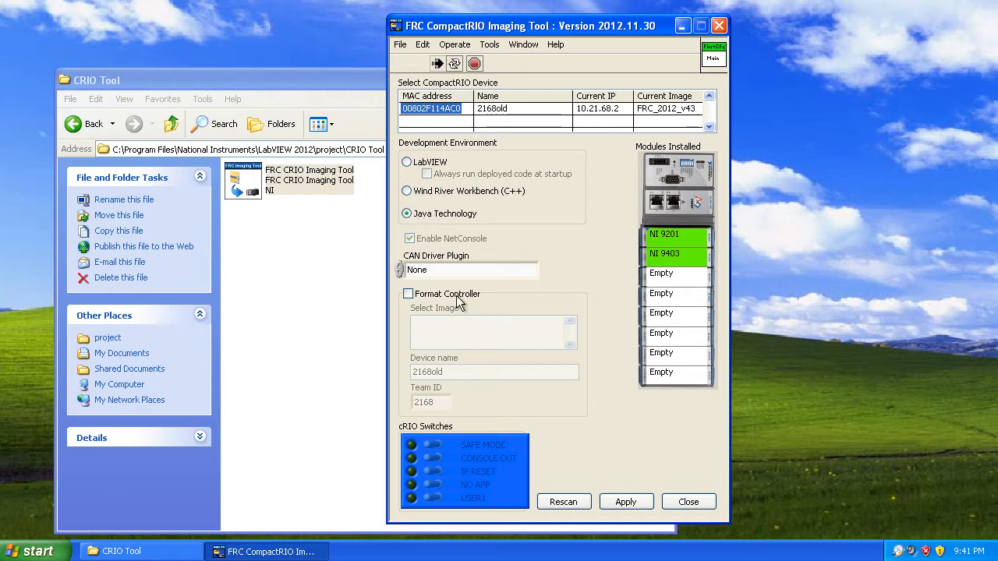
pyautogui.moveTo(438, 206)
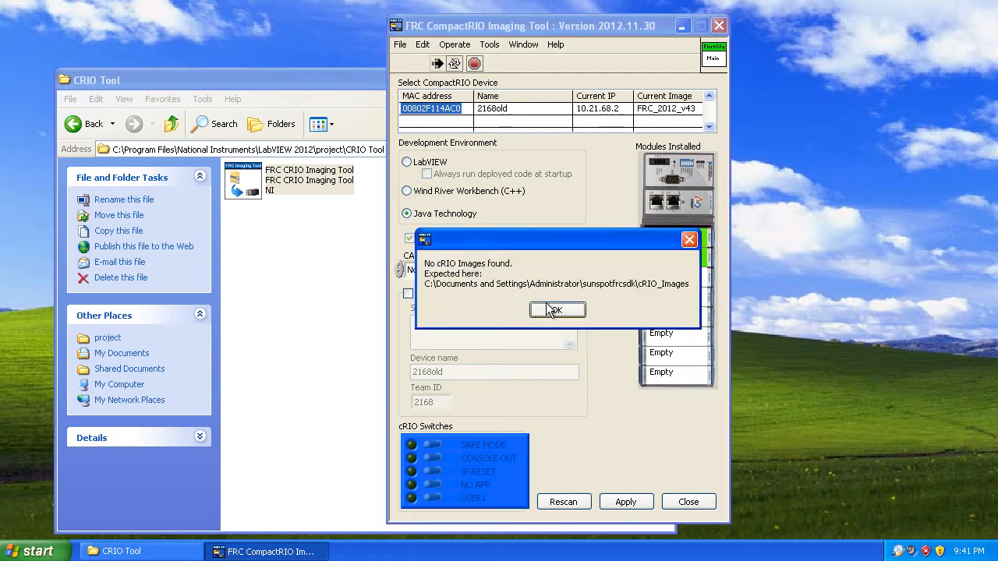
pyautogui.moveTo(524, 298)
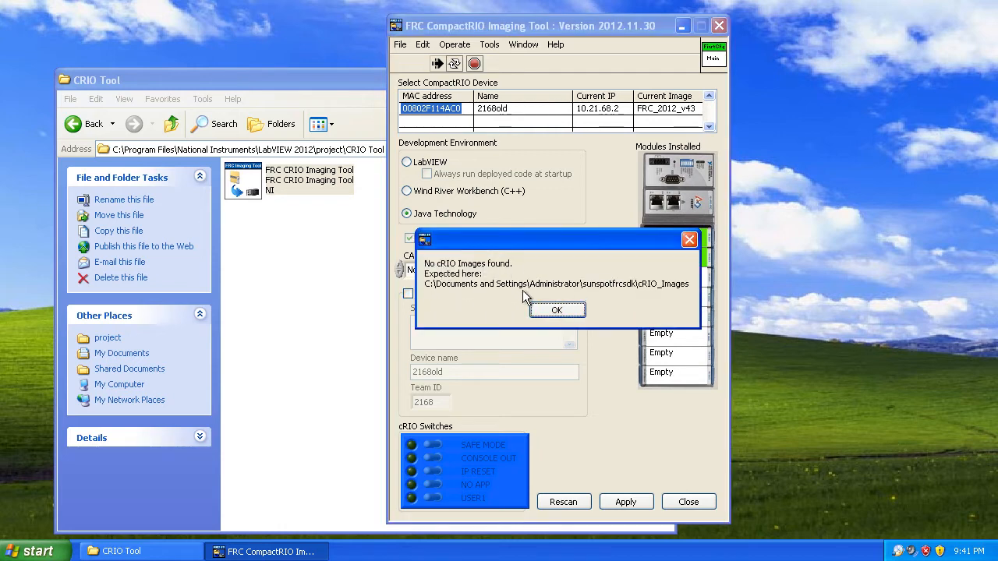
pyautogui.moveTo(679, 300)
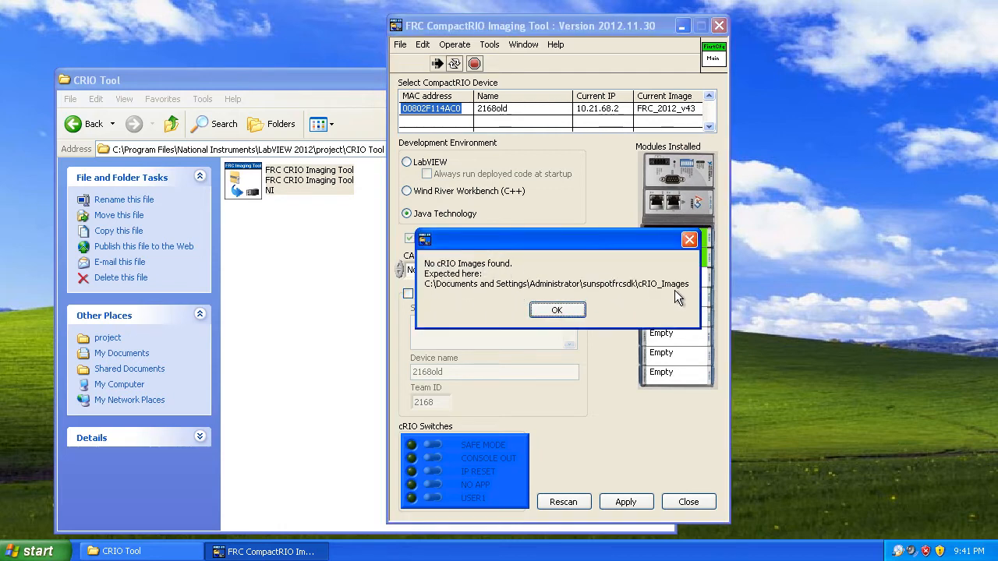
pyautogui.moveTo(631, 262)
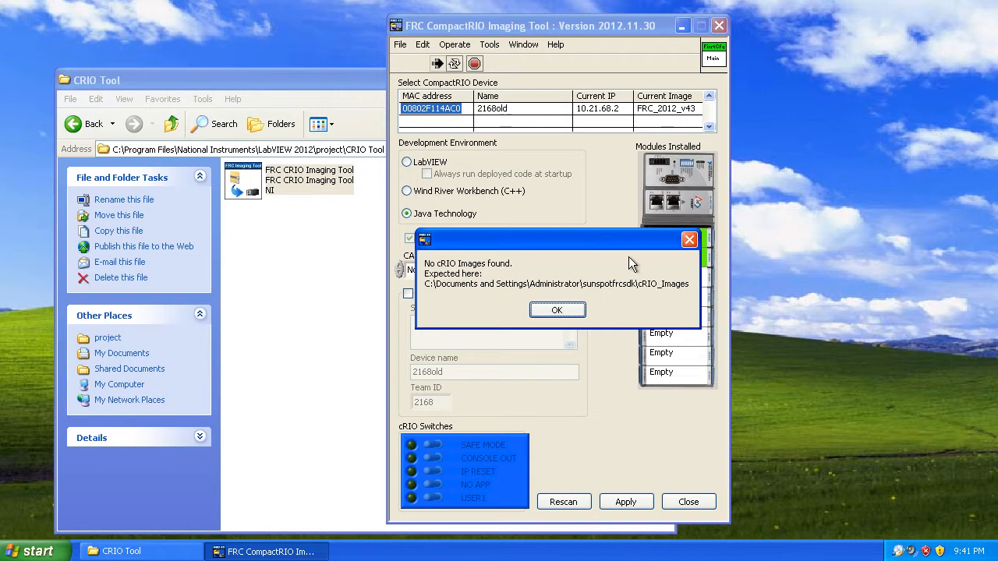
pyautogui.moveTo(672, 298)
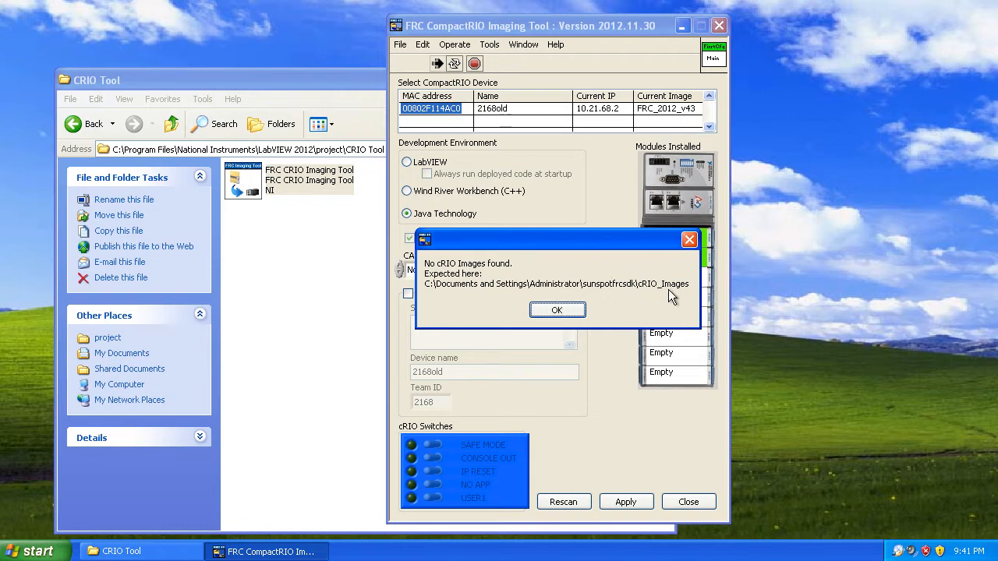
pyautogui.moveTo(585, 284)
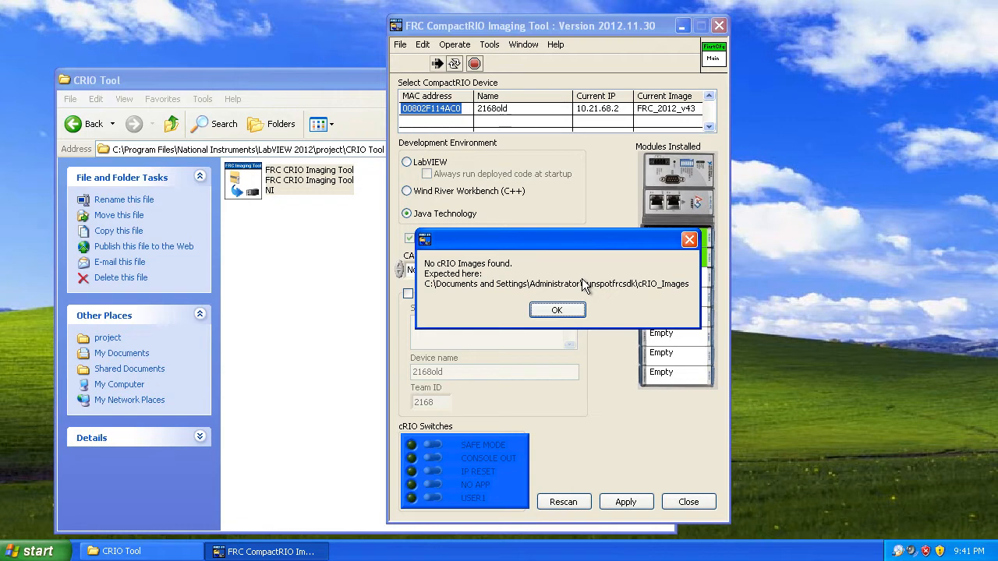
pyautogui.moveTo(662, 290)
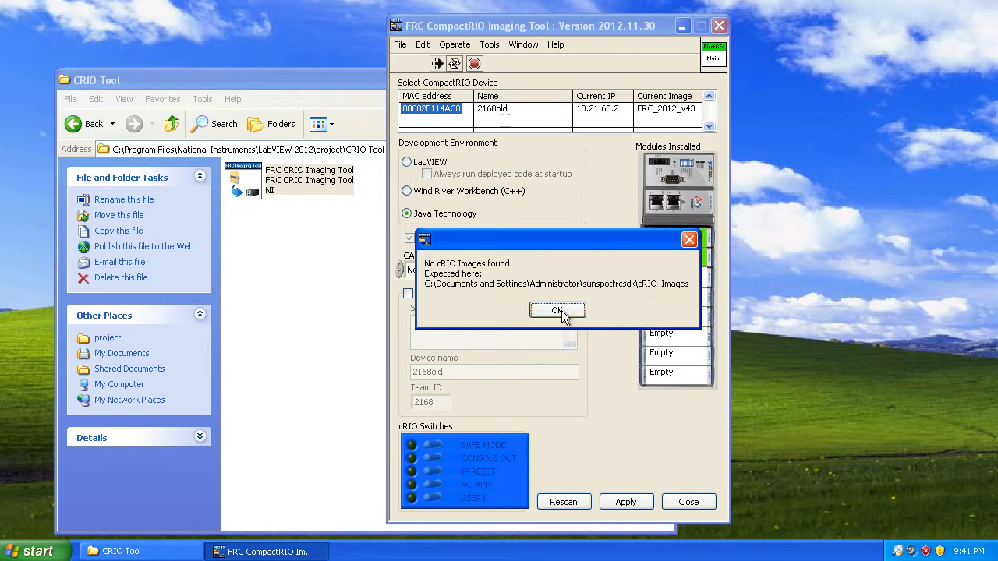
pyautogui.moveTo(557, 294)
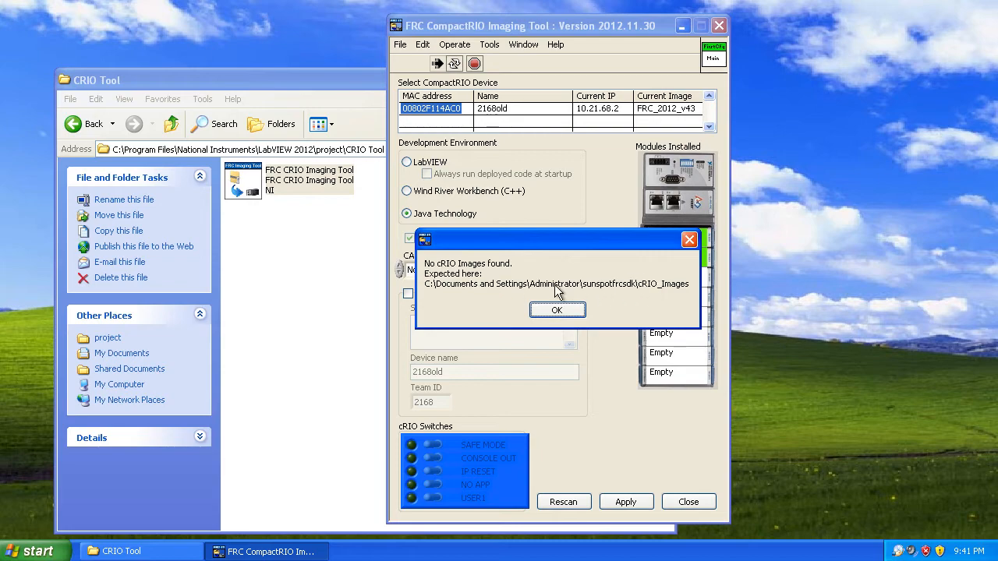
# Dismiss the 'No cRIO Images found' warning
pyautogui.click(556, 308)
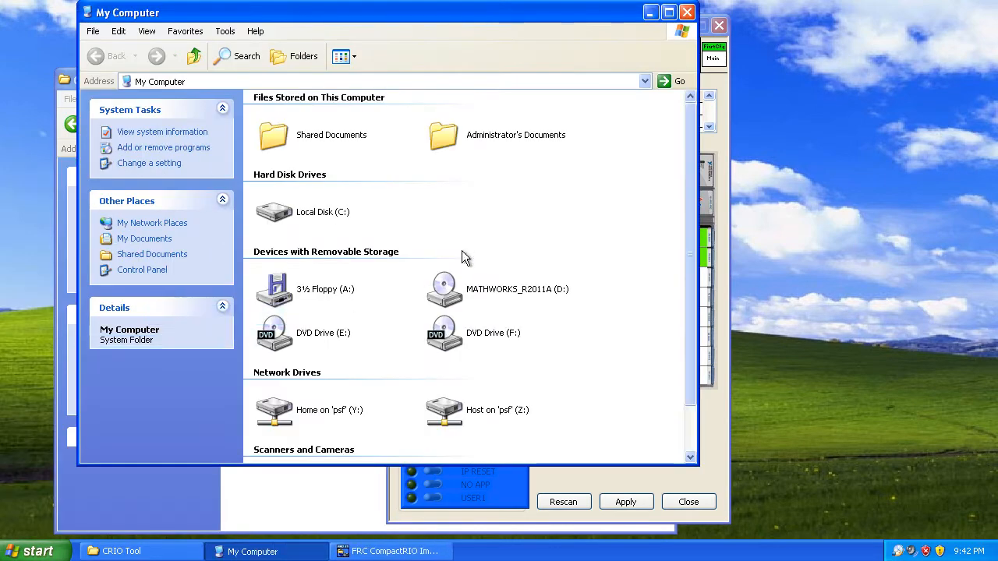
# Look through the Administrator files and go back up to browse drive C
pyautogui.doubleClick(275, 212)
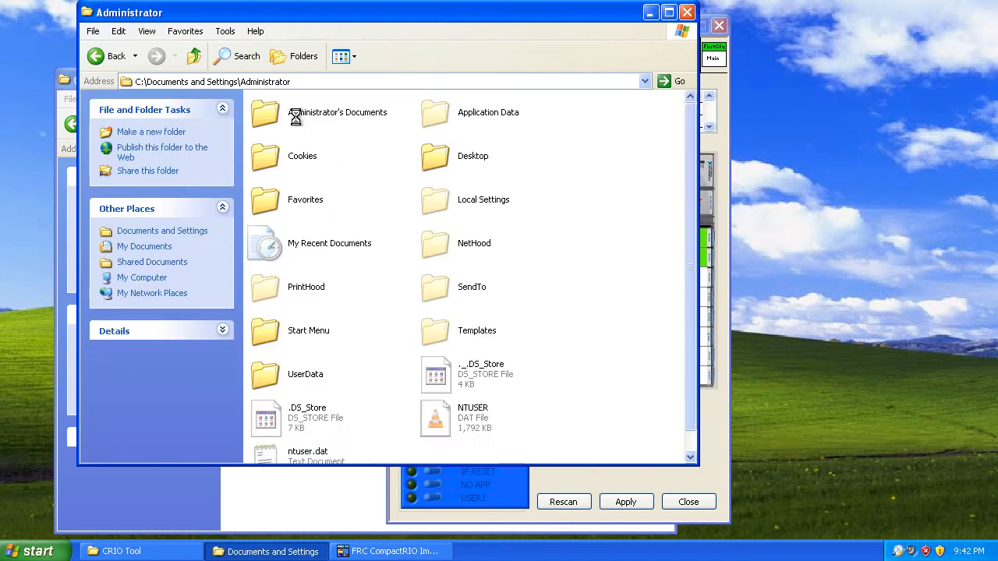
pyautogui.scroll(-3)
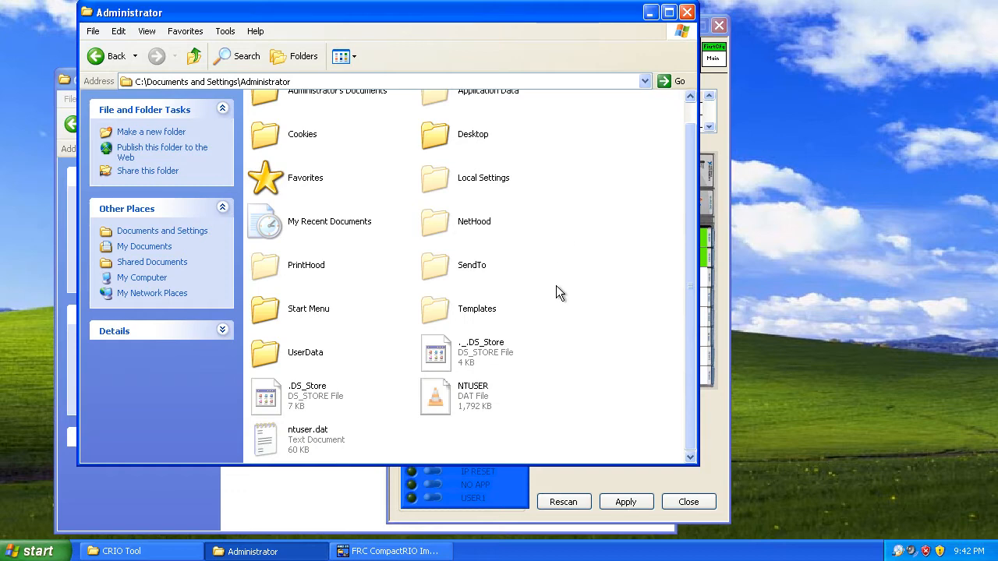
pyautogui.scroll(3)
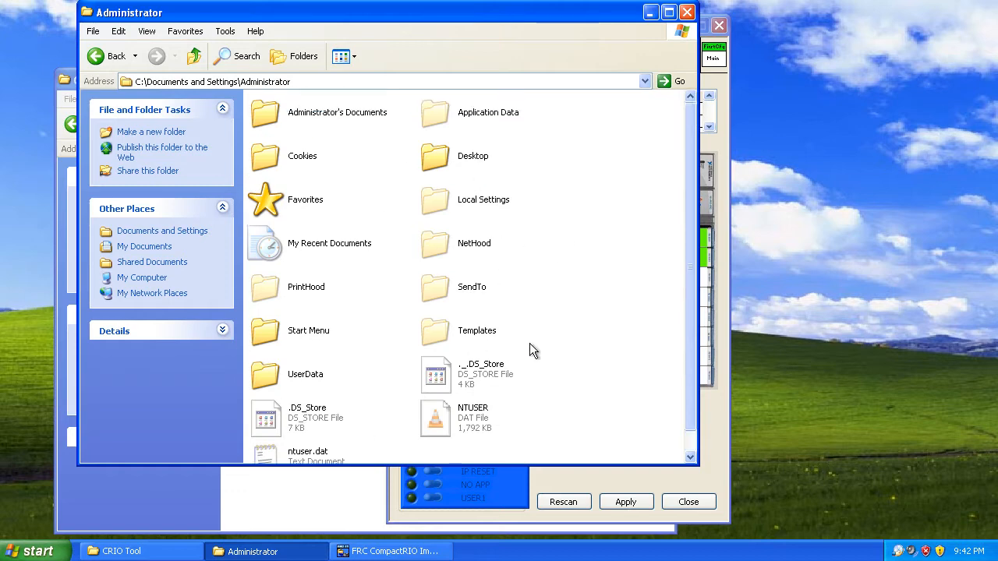
pyautogui.moveTo(540, 323)
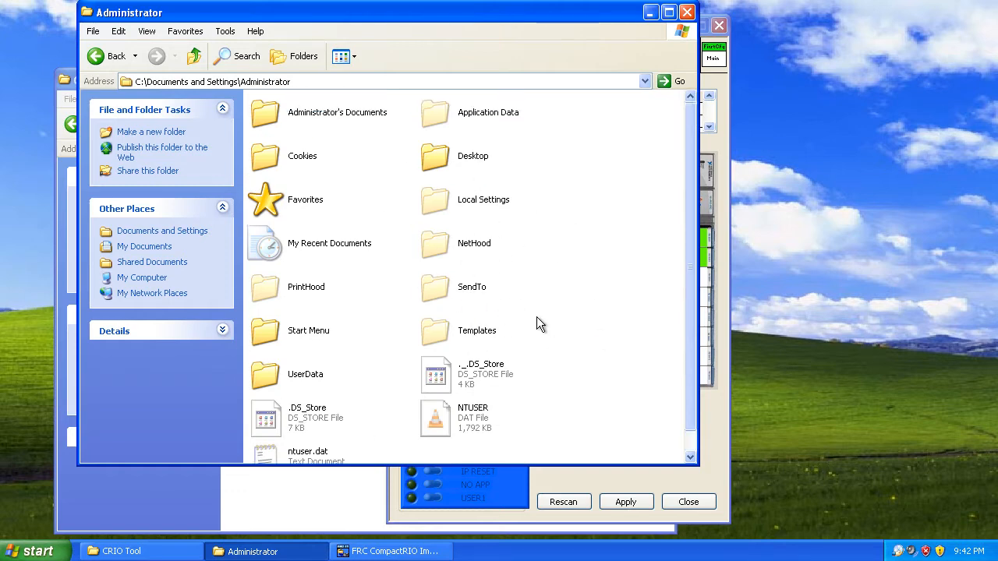
pyautogui.moveTo(632, 78)
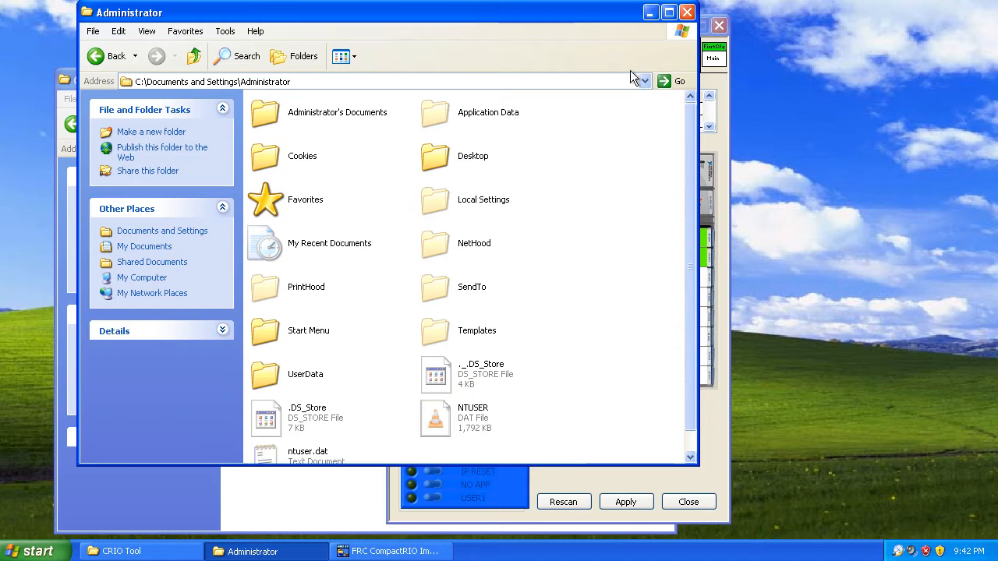
pyautogui.click(95, 56)
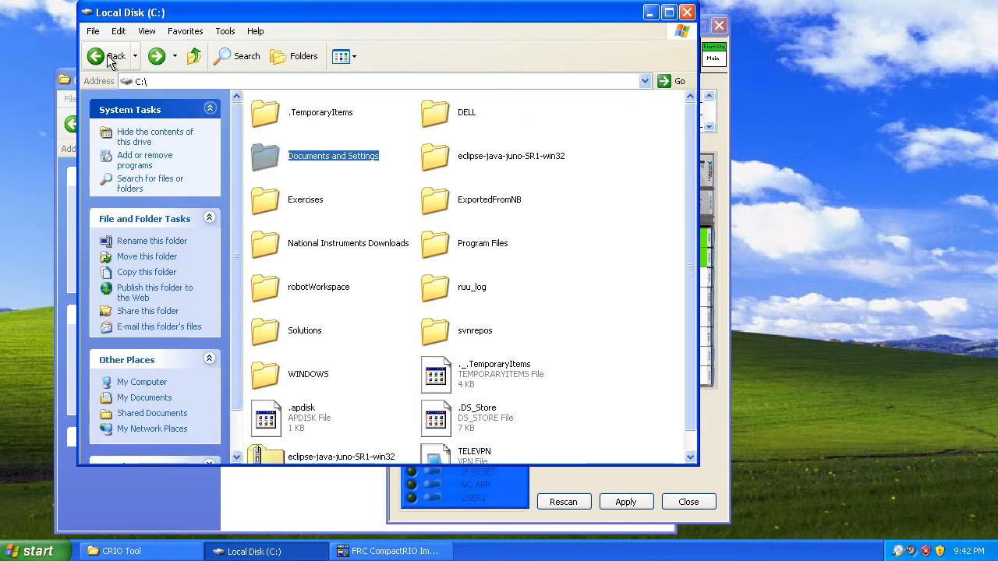
pyautogui.click(110, 56)
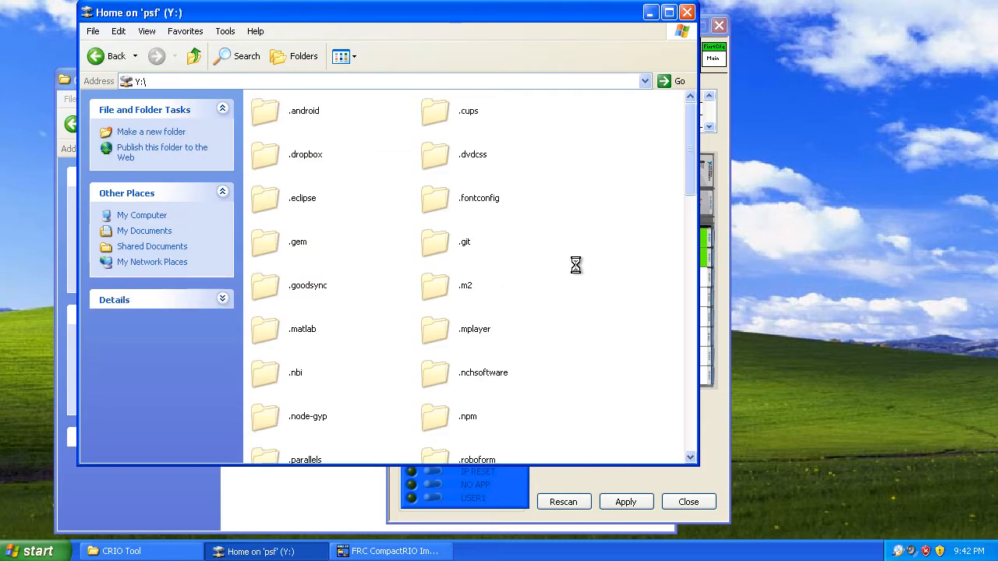
pyautogui.scroll(-3)
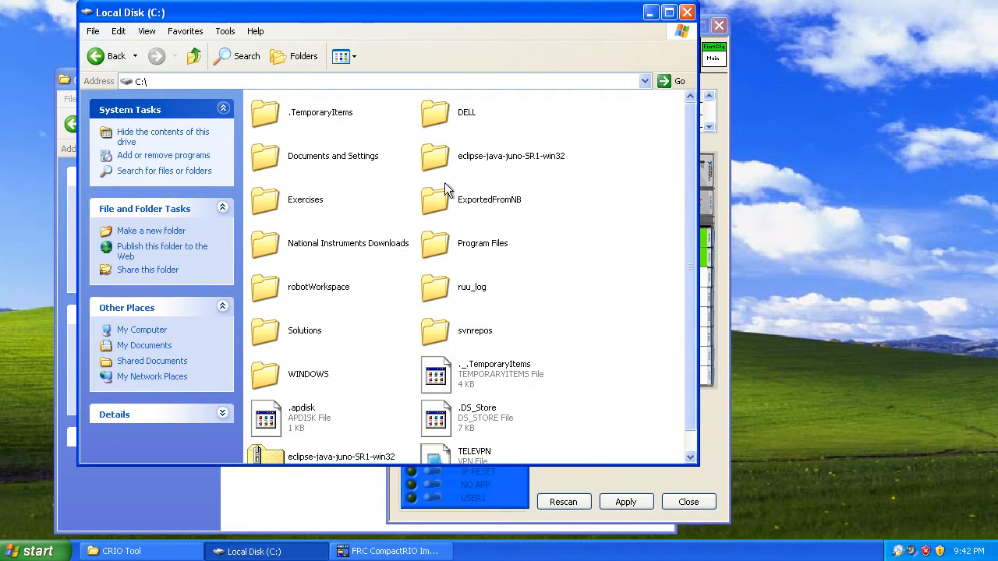
# Open Documents and Settings, Administrator, sunspotfrcsdk and confirm cRIO_Images is there
pyautogui.doubleClick(334, 155)
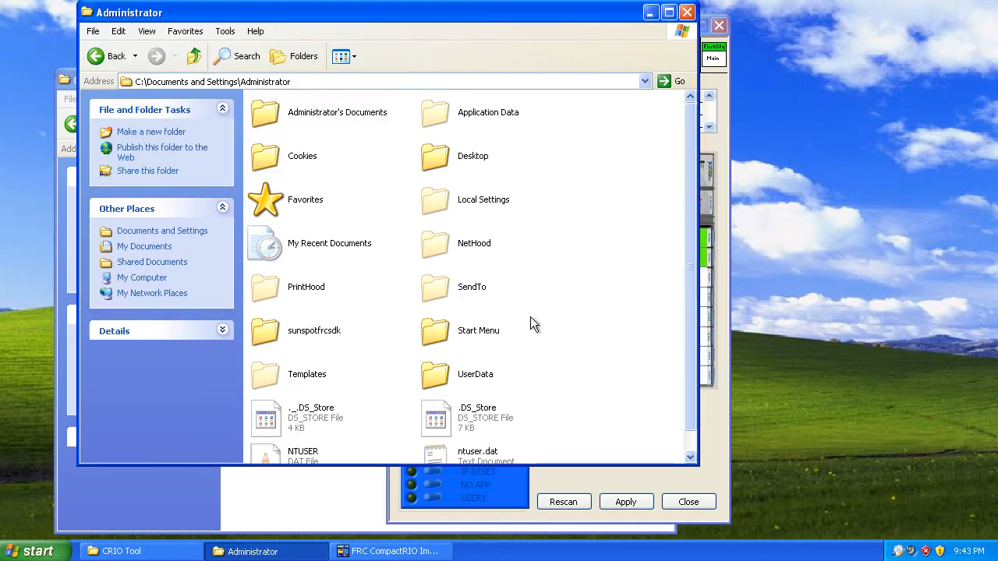
pyautogui.doubleClick(314, 331)
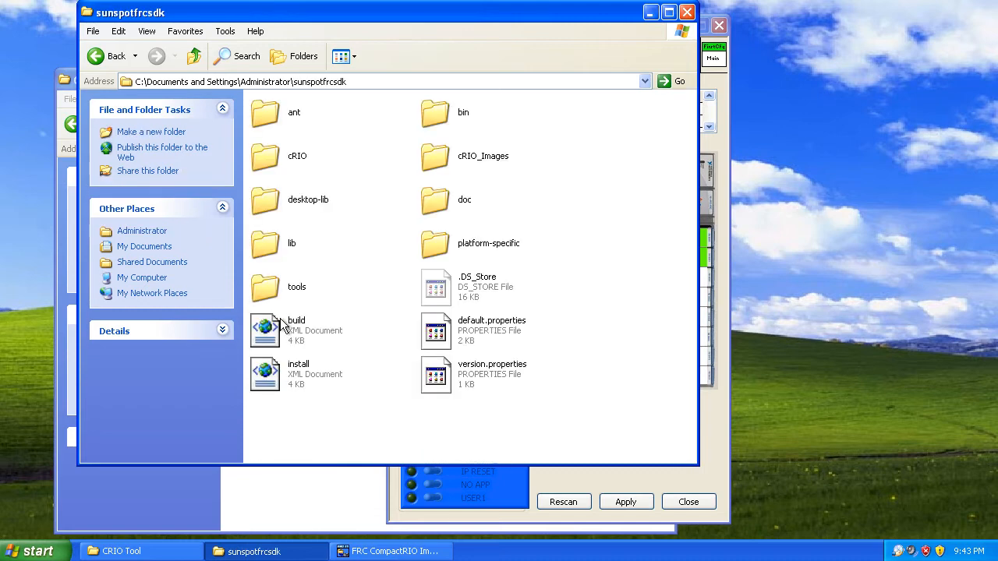
pyautogui.doubleClick(435, 156)
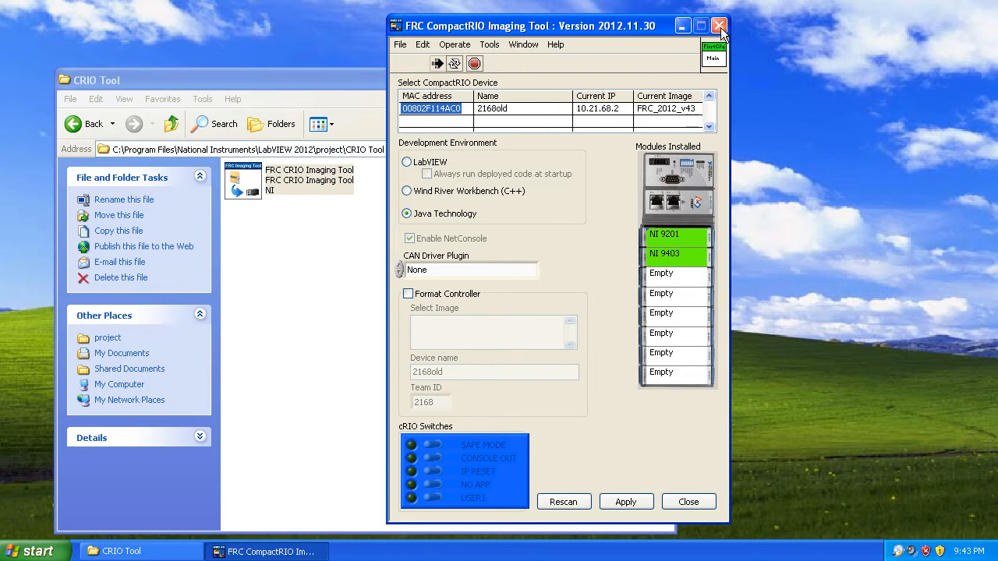
# Restart the Imaging Tool and try the C++ and LabVIEW environments
pyautogui.click(563, 502)
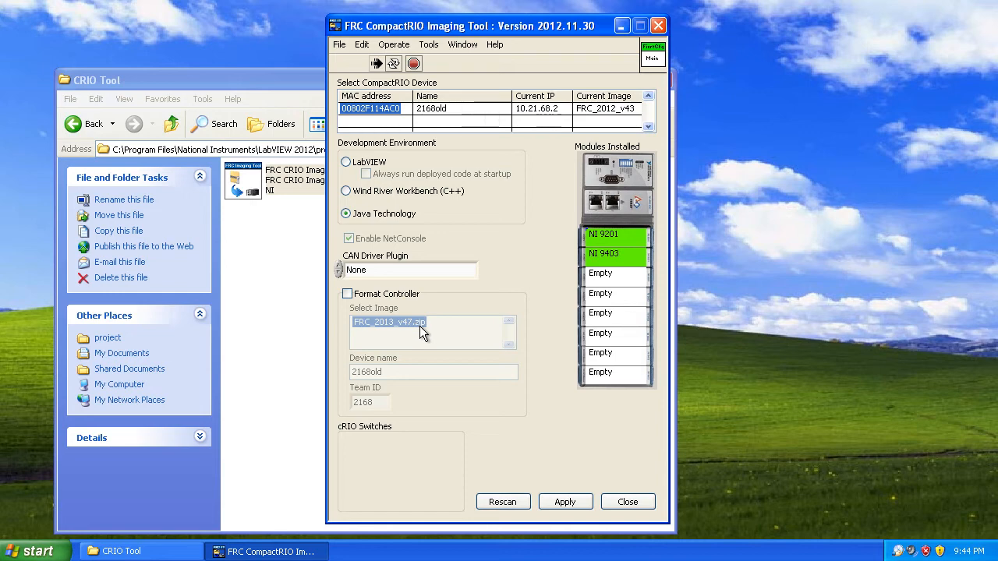
pyautogui.click(346, 193)
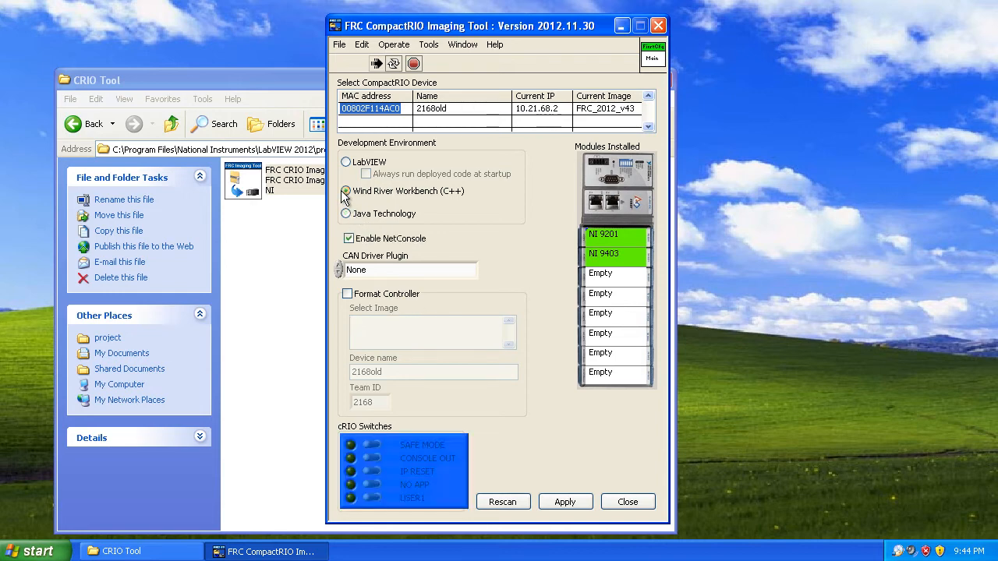
pyautogui.click(346, 161)
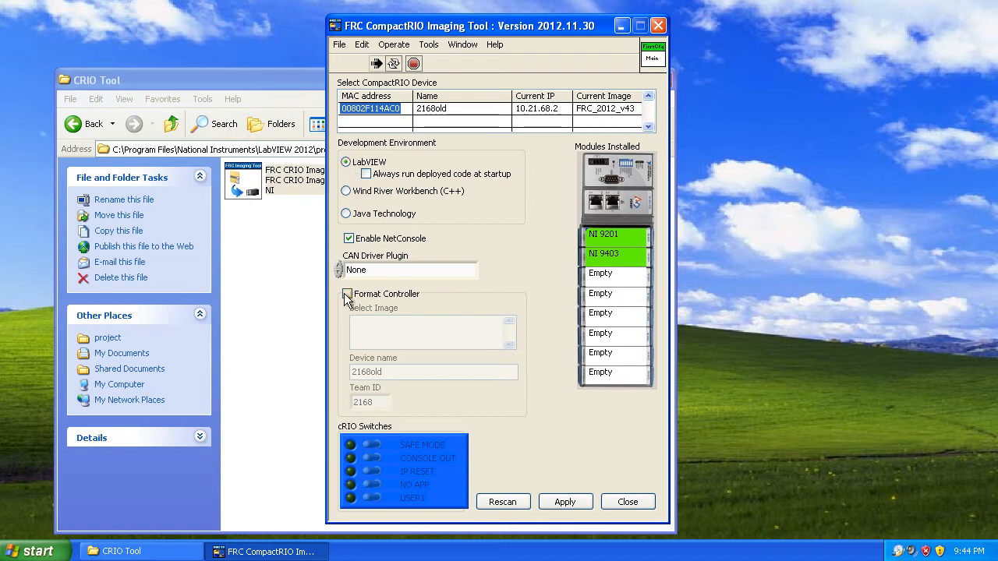
# Turn on Format Controller, dismiss the no-images warning, and select Java Technology
pyautogui.click(348, 296)
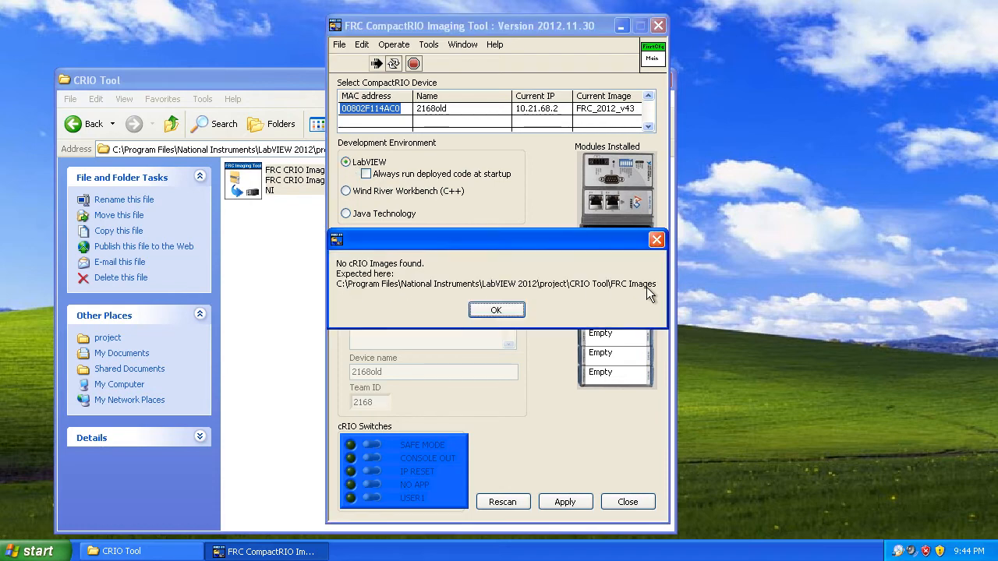
pyautogui.moveTo(593, 303)
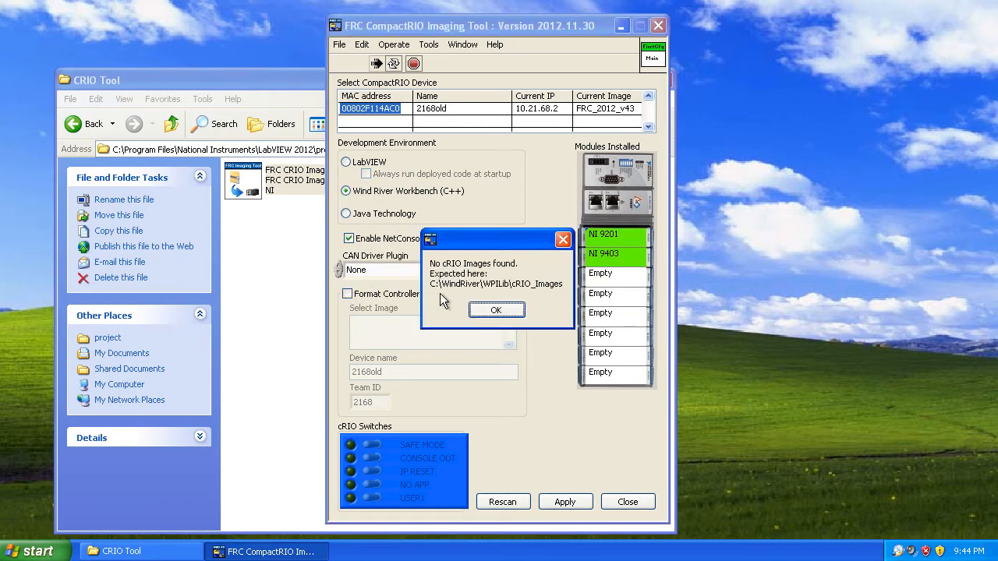
pyautogui.click(496, 308)
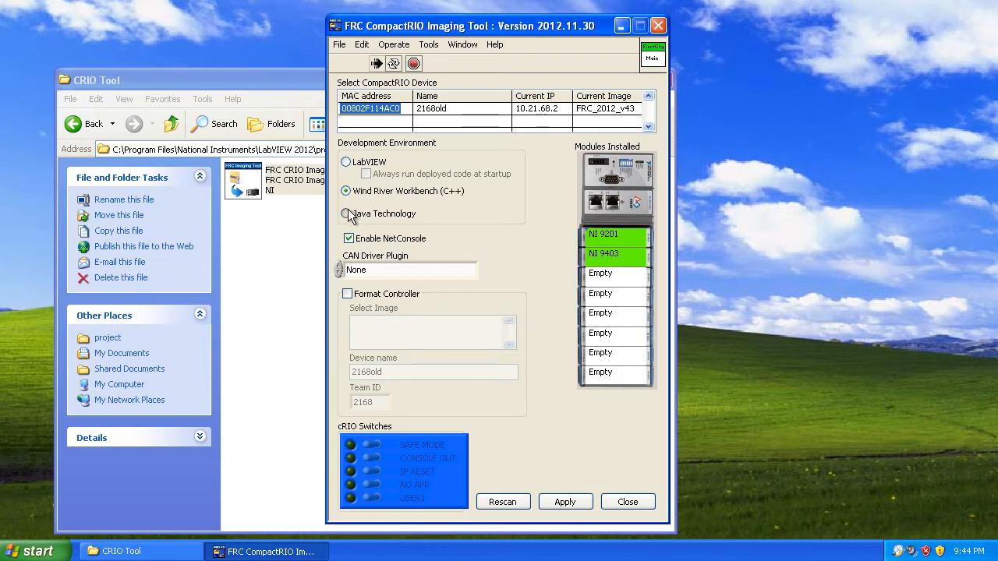
pyautogui.click(346, 212)
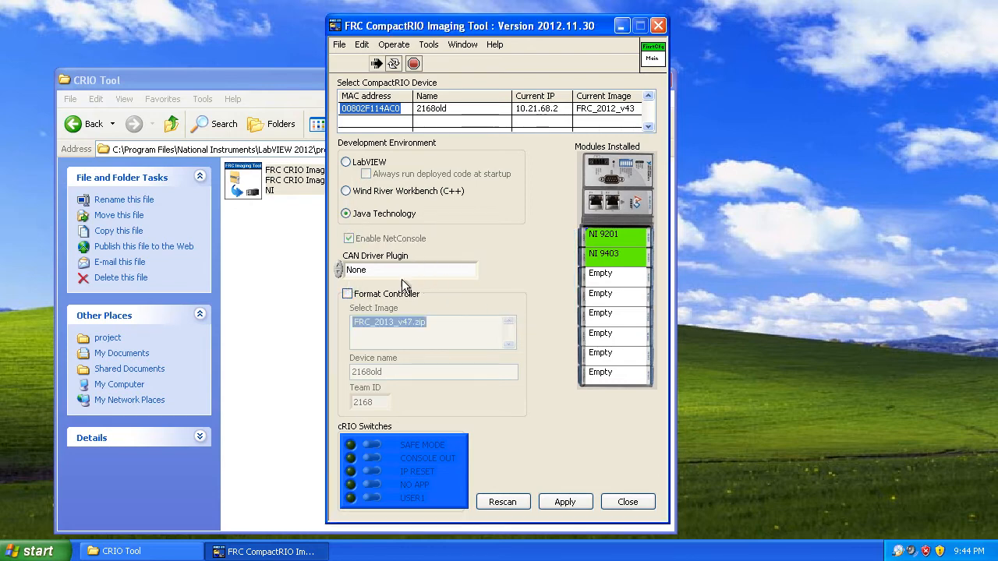
pyautogui.moveTo(289, 230)
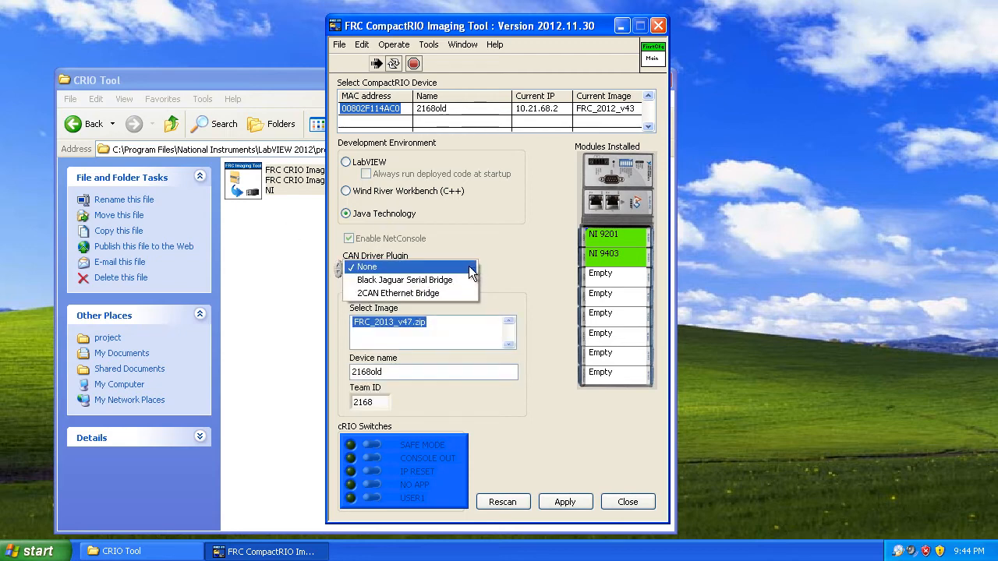
# Keep CAN plugin None, confirm device 2168bold and team 2168, and apply the FRC_2013_v47 image
pyautogui.click(365, 267)
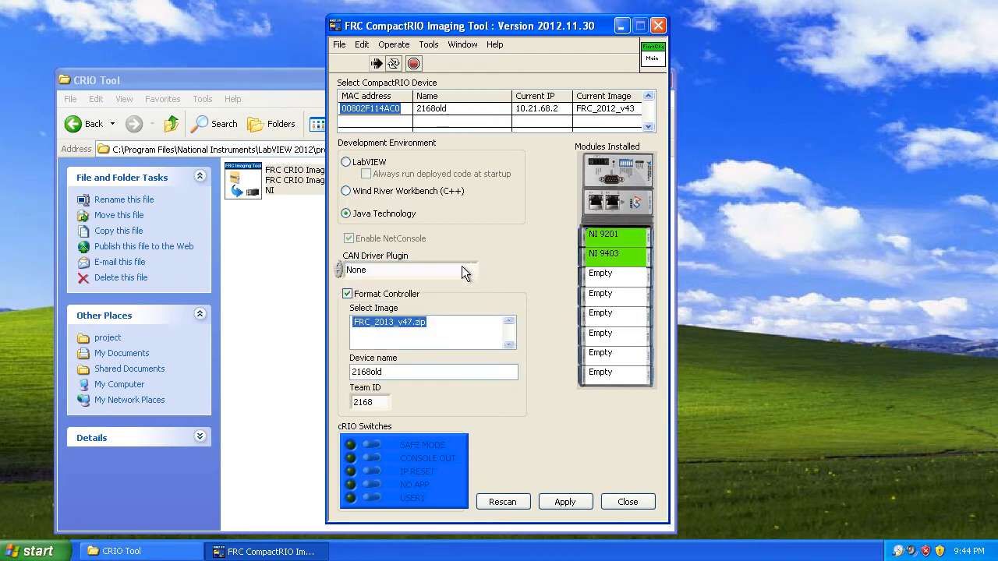
pyautogui.click(408, 270)
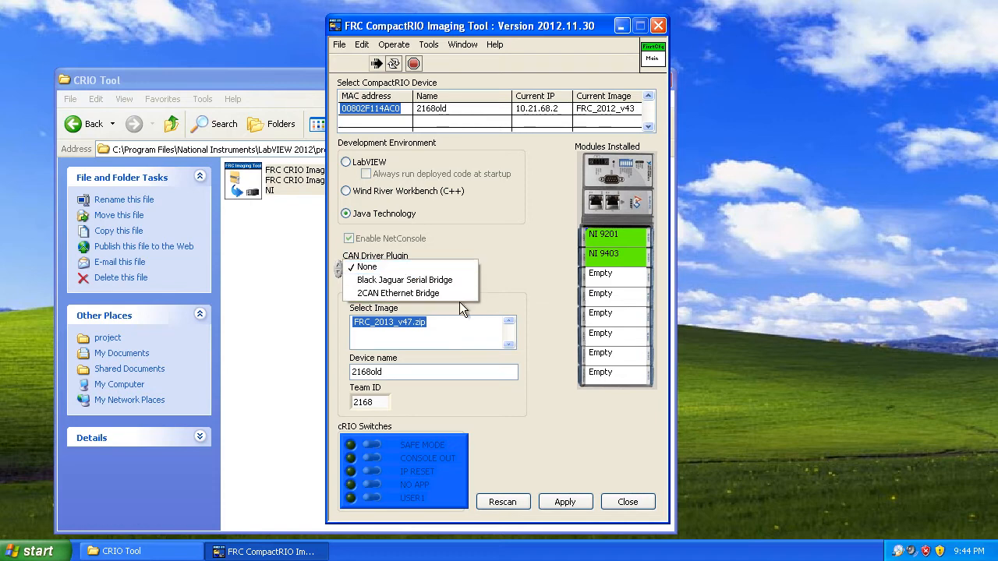
pyautogui.click(365, 267)
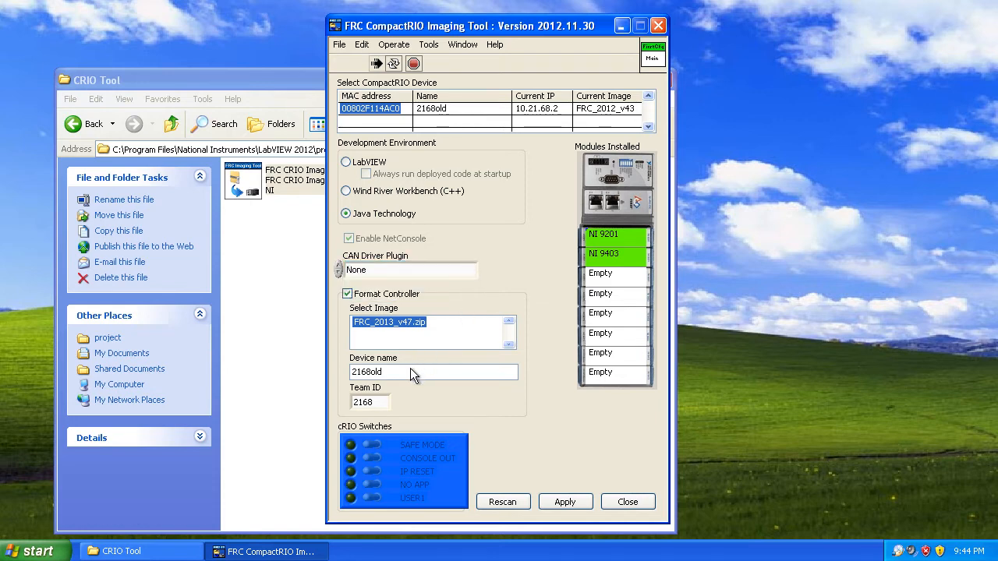
pyautogui.tripleClick(371, 402)
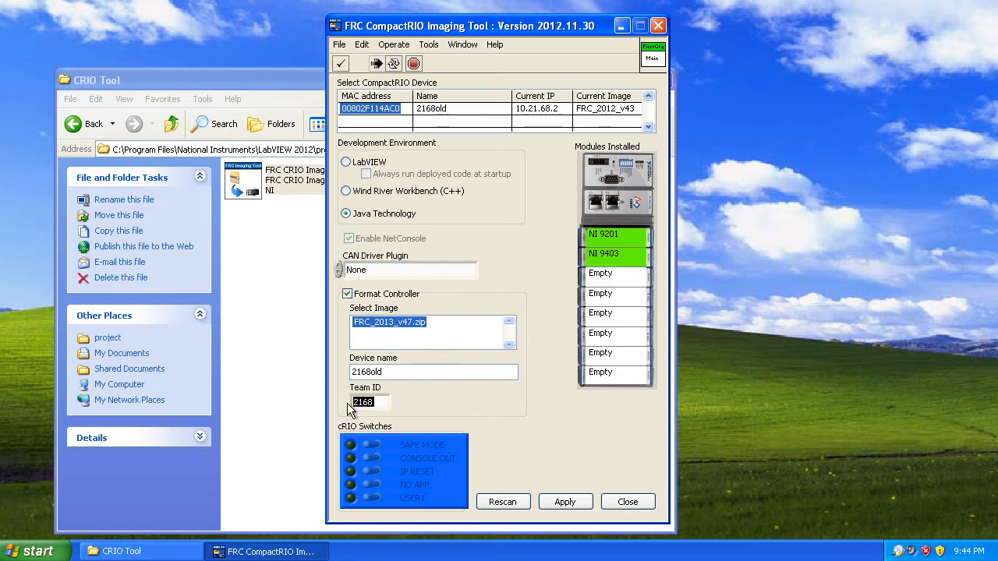
pyautogui.tripleClick(433, 371)
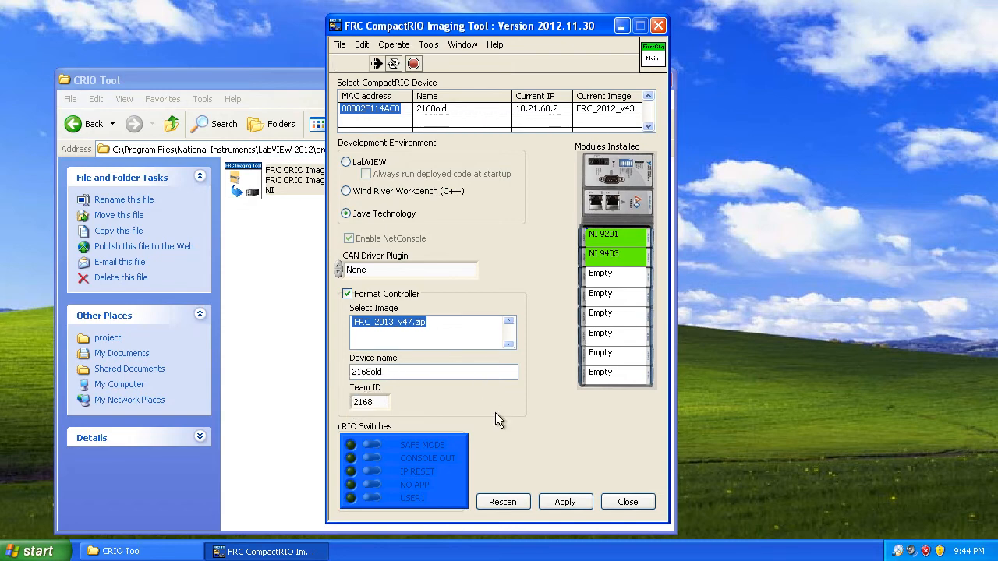
pyautogui.click(564, 502)
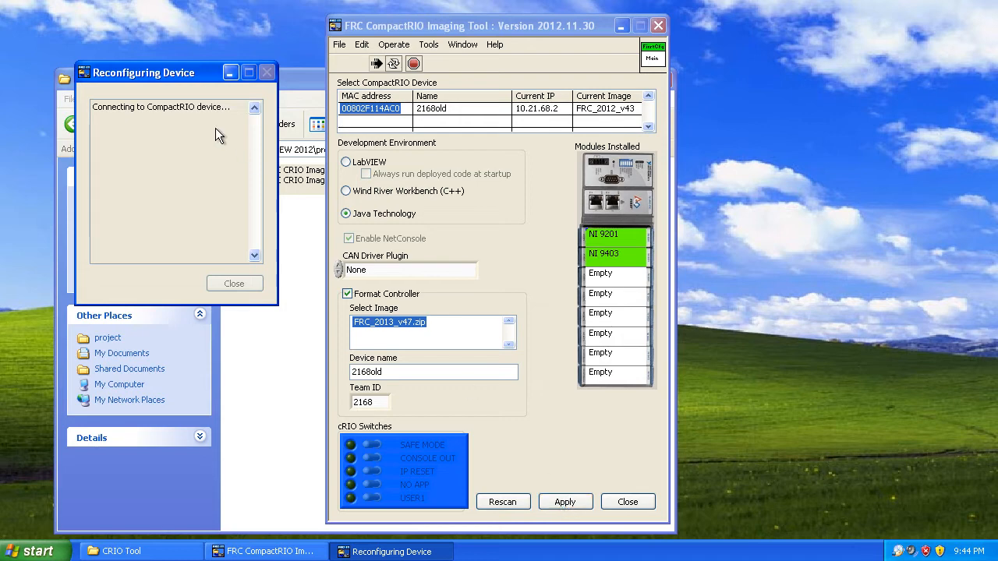
pyautogui.moveTo(212, 146)
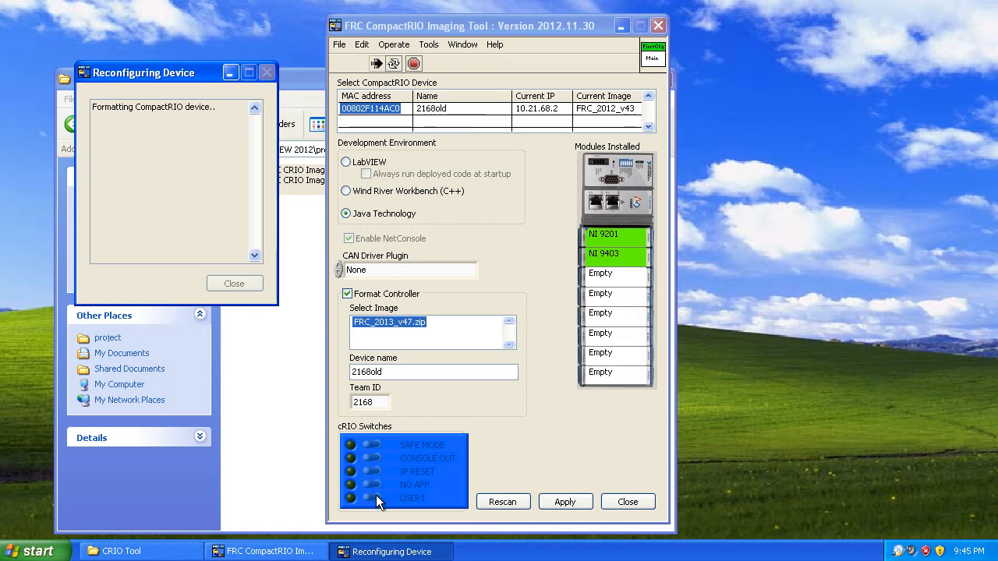
pyautogui.moveTo(382, 478)
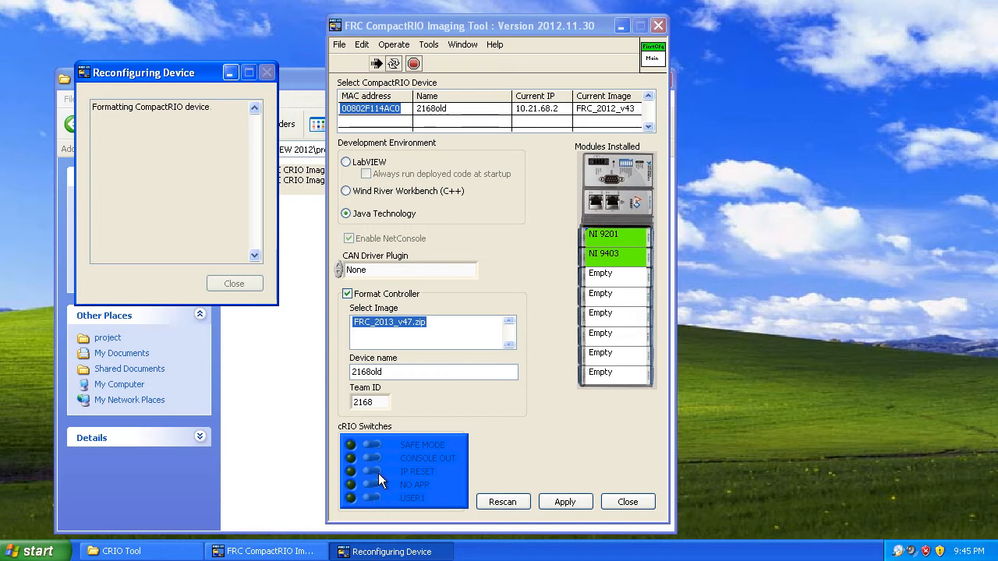
pyautogui.moveTo(456, 408)
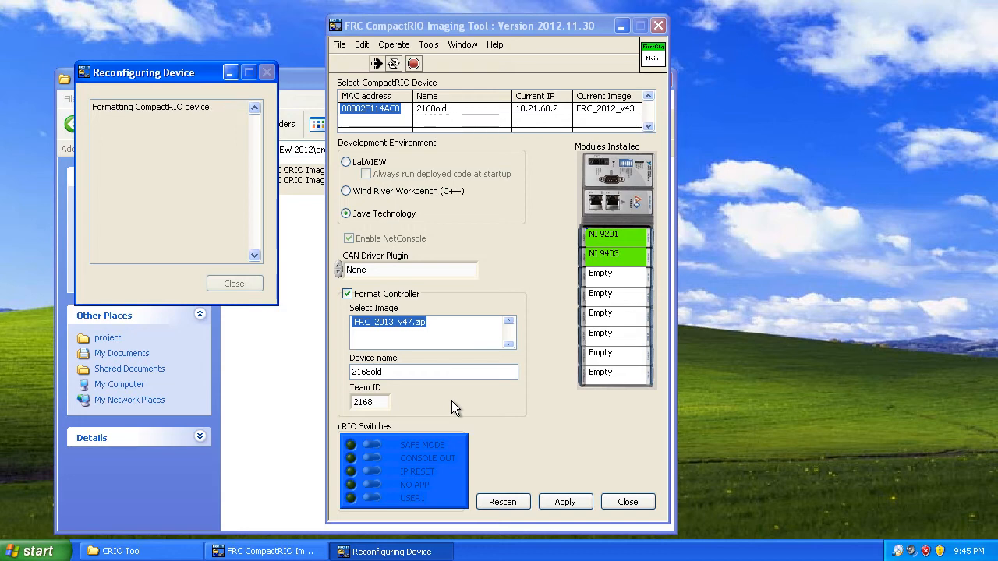
pyautogui.moveTo(596, 173)
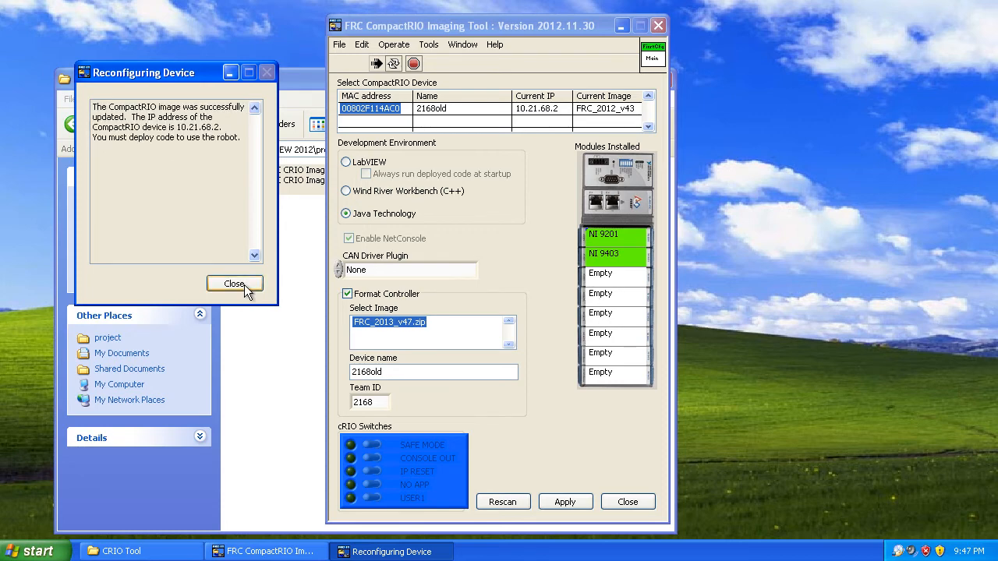
pyautogui.moveTo(221, 162)
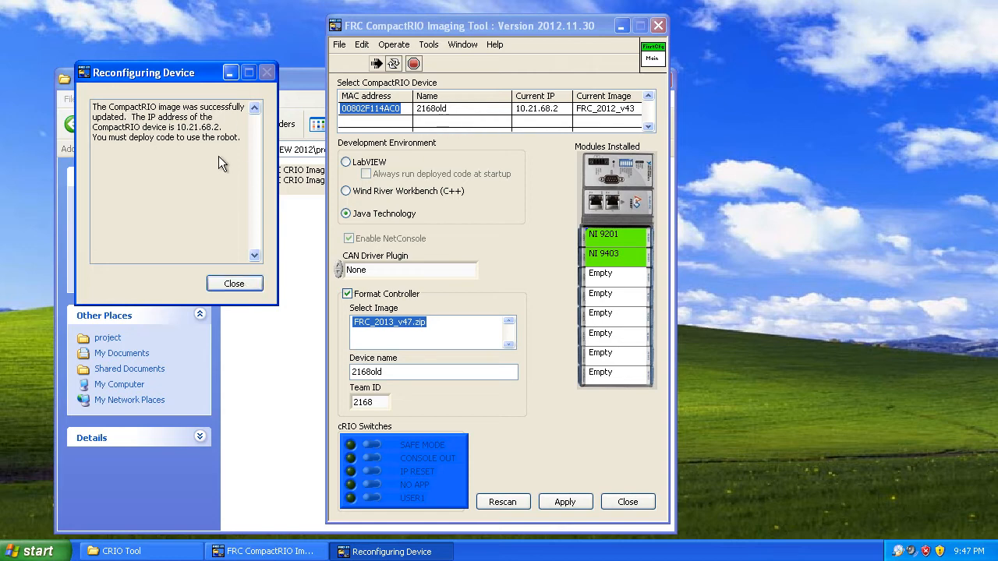
pyautogui.moveTo(227, 206)
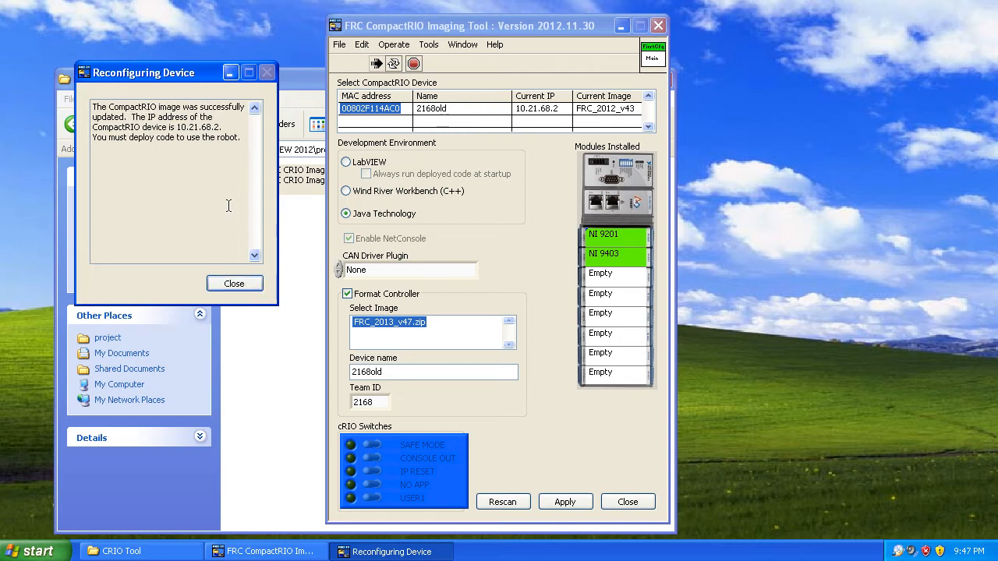
# Dismiss the successful-update message and close the Imaging Tool
pyautogui.click(234, 284)
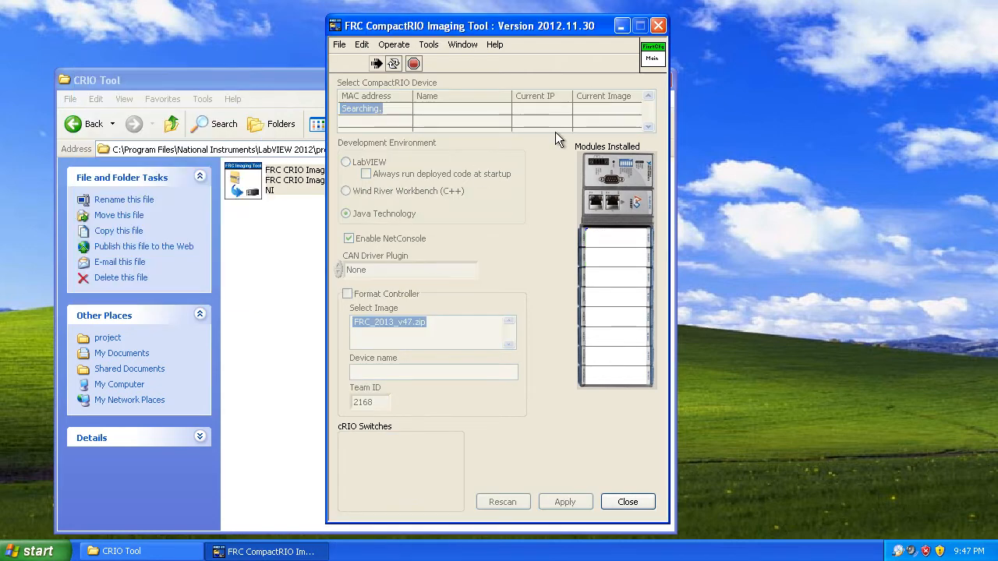
pyautogui.moveTo(625, 117)
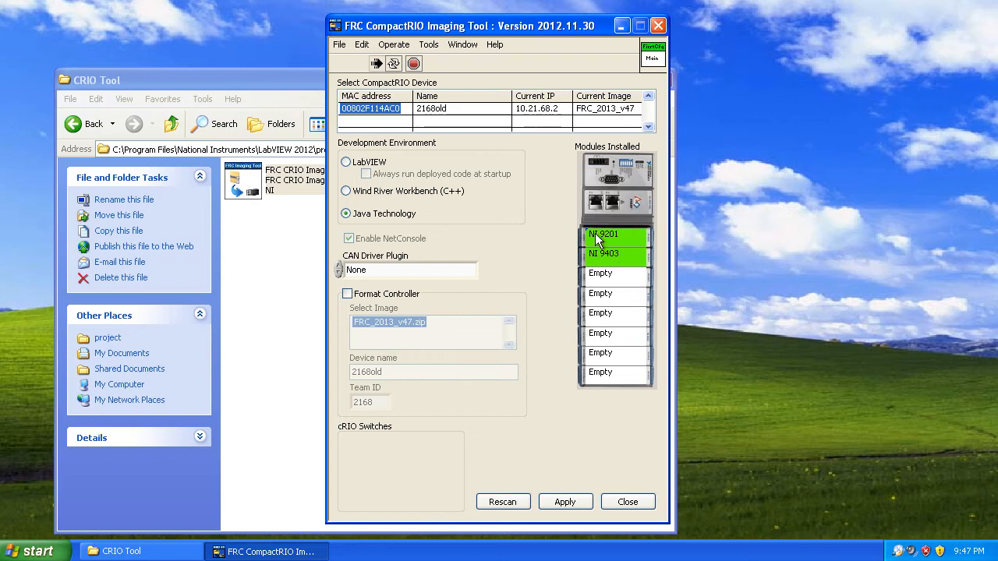
pyautogui.moveTo(507, 194)
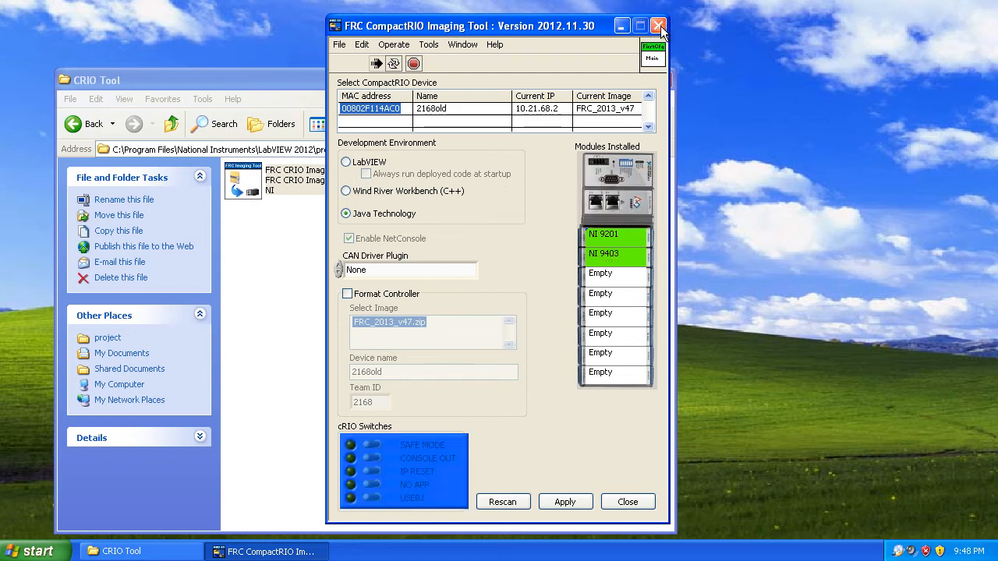
pyautogui.click(658, 25)
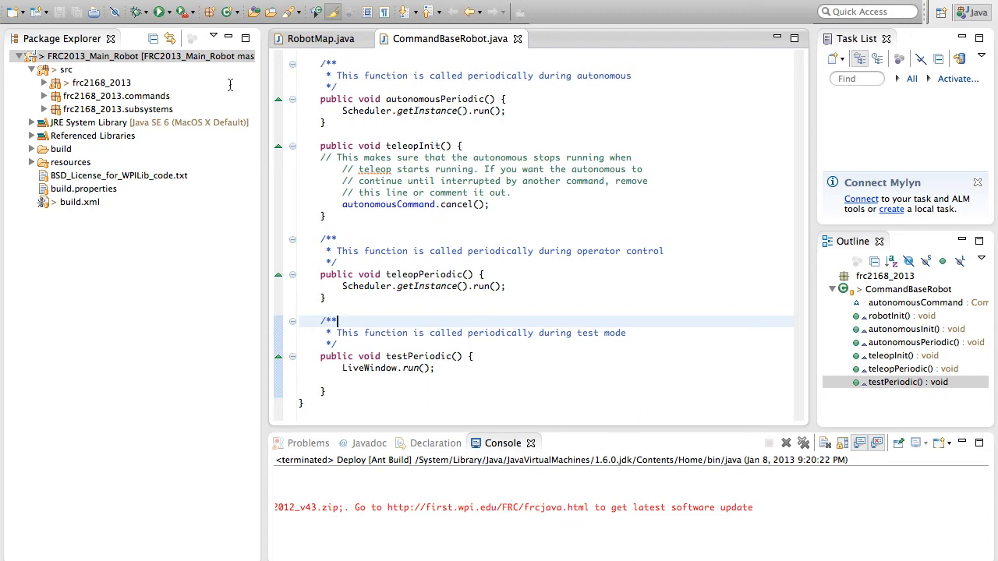
pyautogui.moveTo(195, 14)
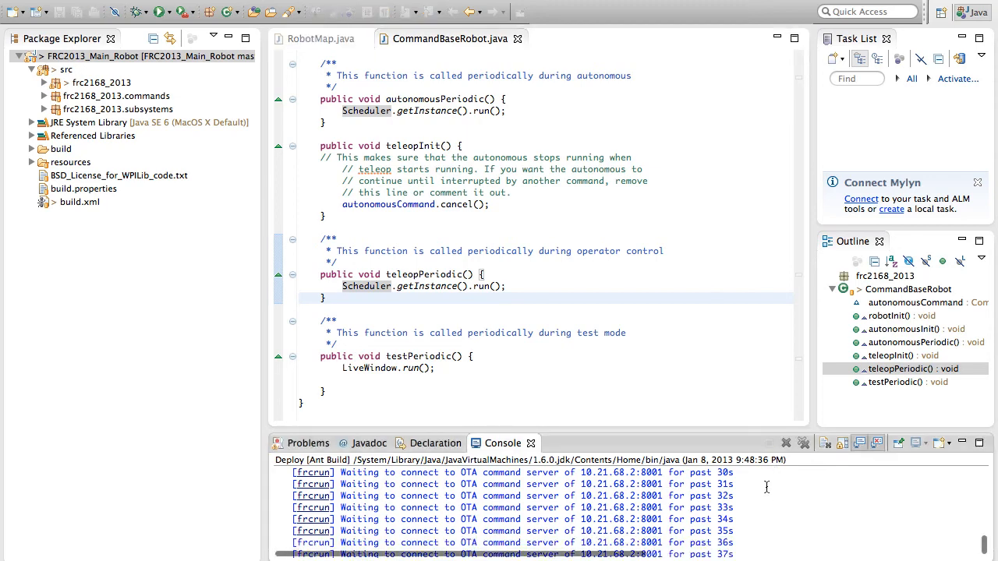
# Add System.out.println("Hello World"); after the Scheduler line in teleopPeriodic
pyautogui.click(786, 443)
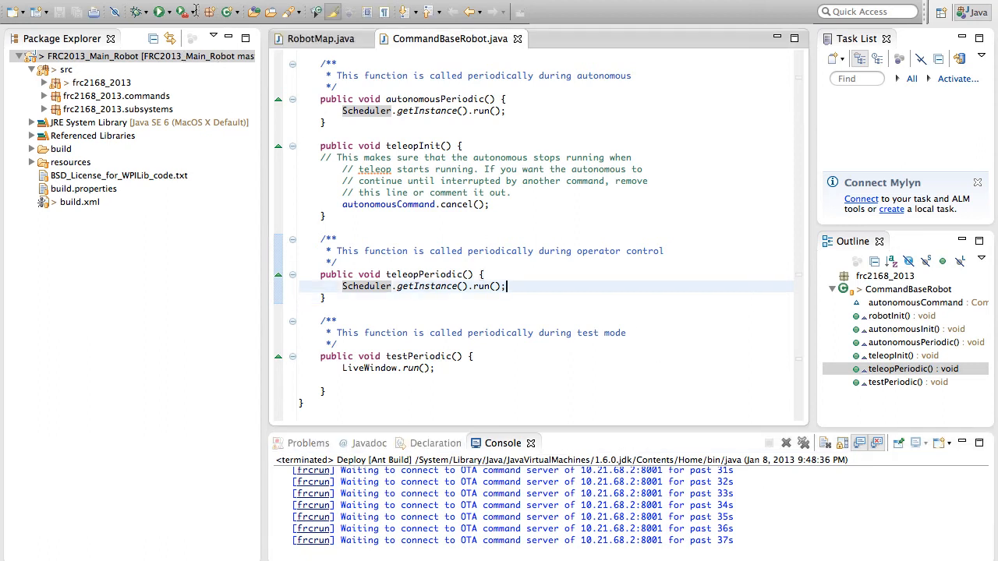
pyautogui.click(194, 12)
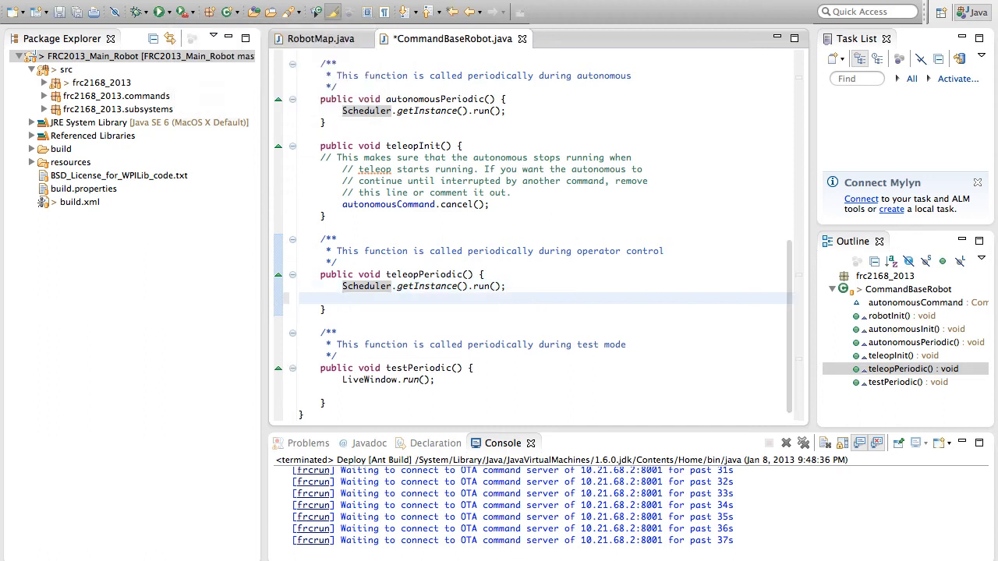
pyautogui.write('Syst')
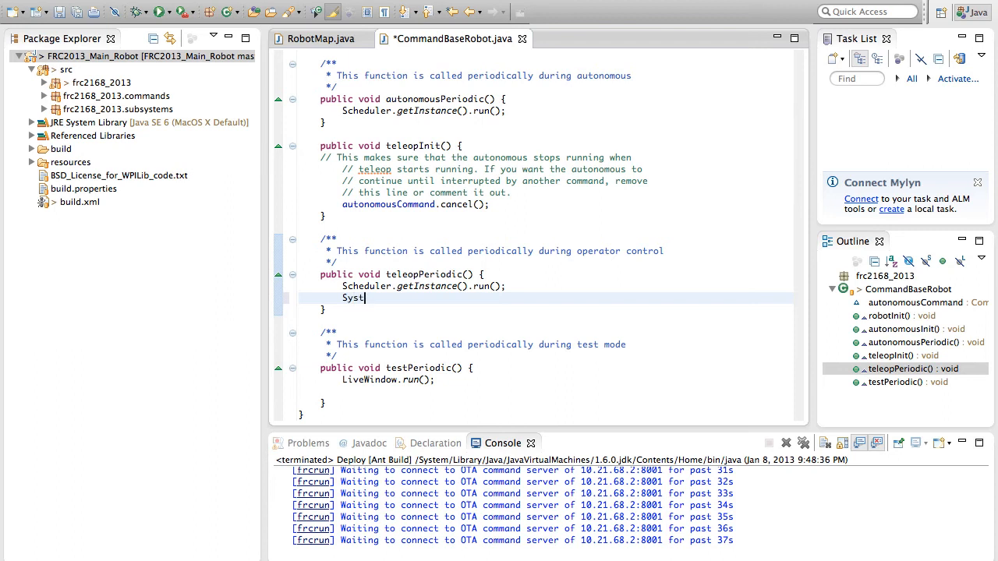
pyautogui.write('em.')
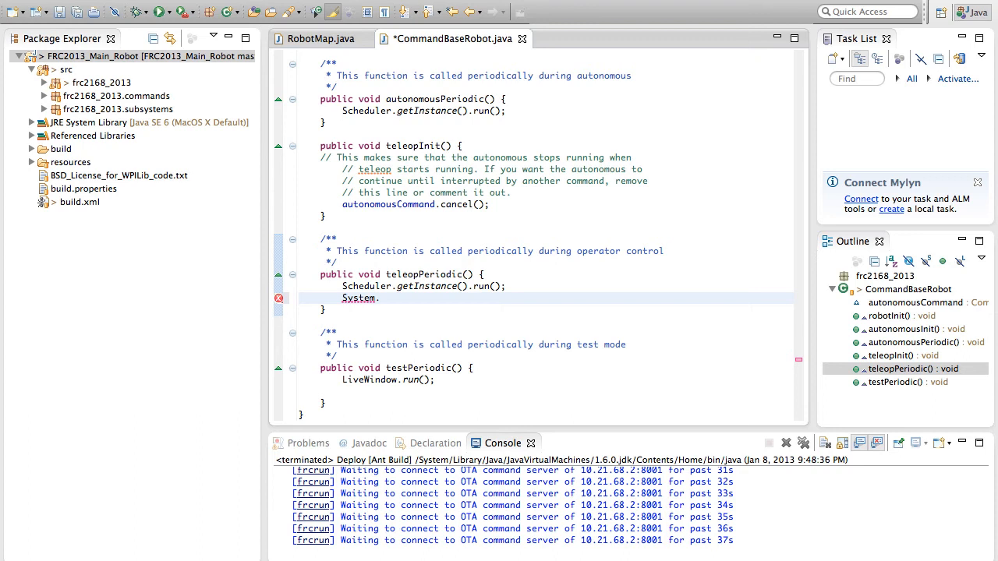
pyautogui.write('out.println("")')
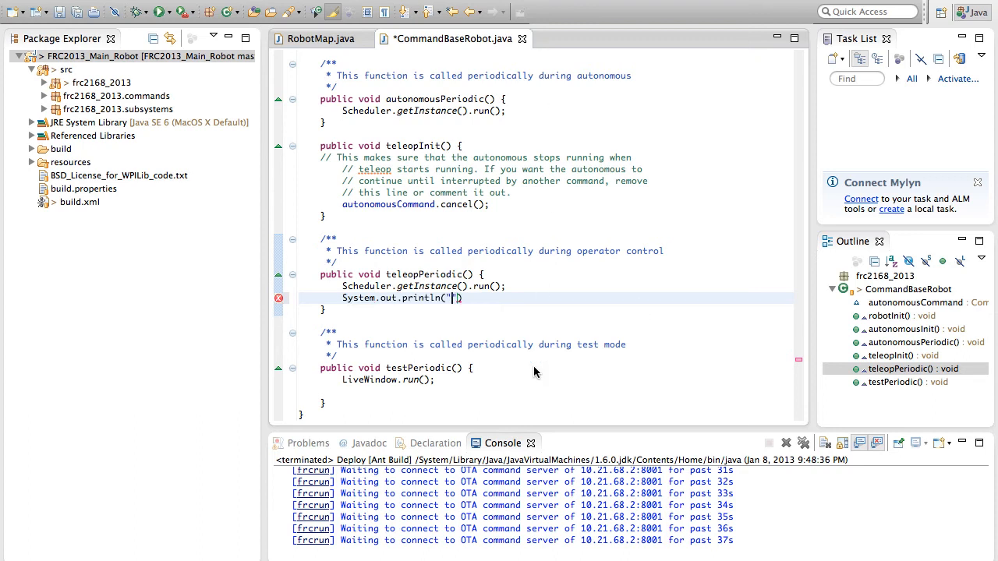
pyautogui.write('Hello')
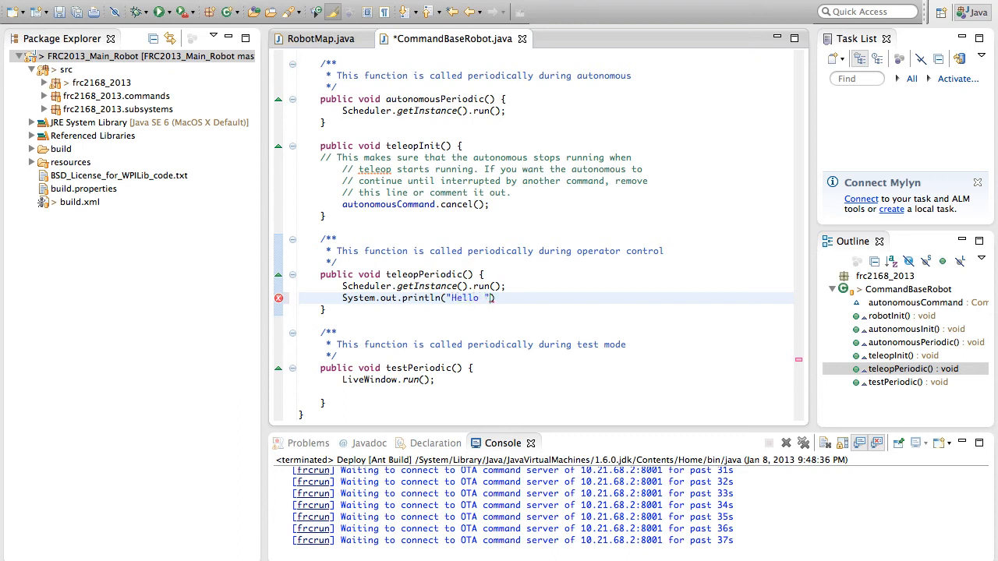
pyautogui.write('World')
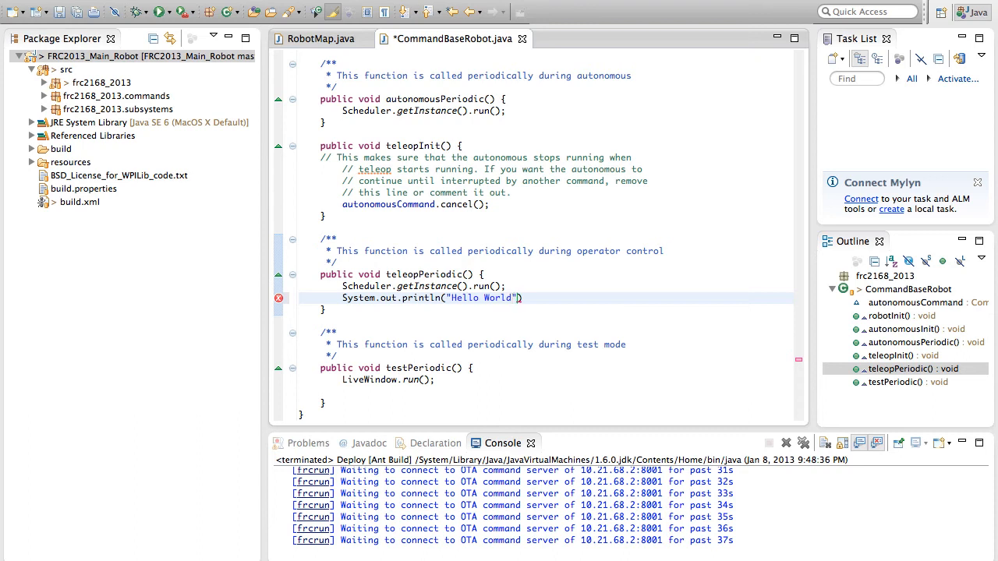
pyautogui.write(';')
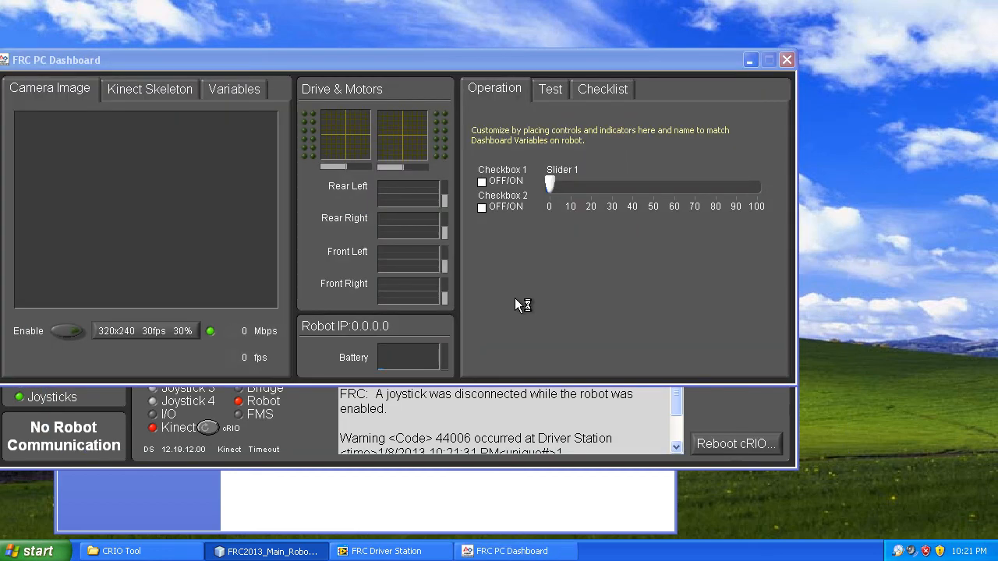
pyautogui.moveTo(529, 434)
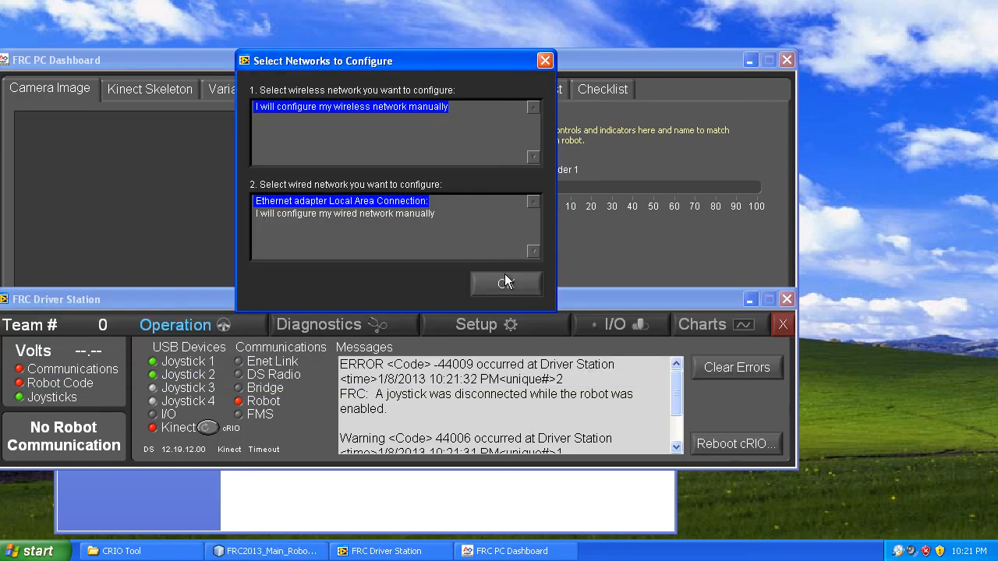
# Dismiss the network prompt and enter team number 2168 in the Driver Station Setup
pyautogui.click(505, 282)
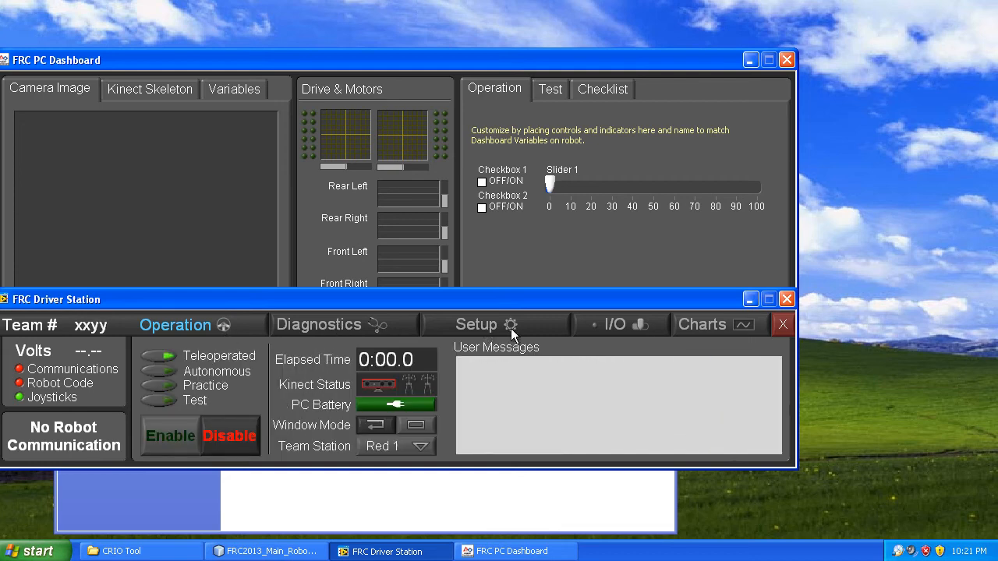
pyautogui.click(476, 324)
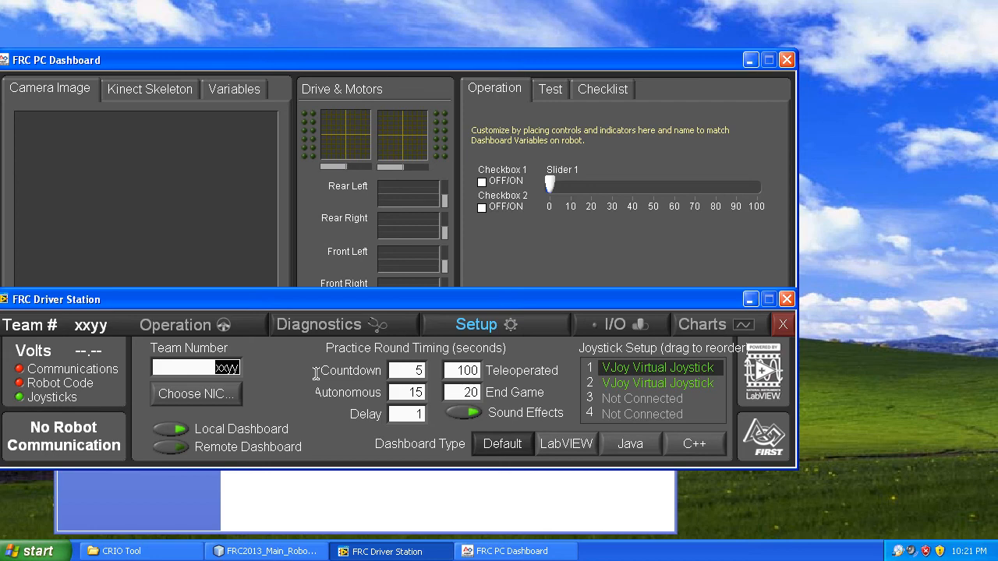
pyautogui.write('2168')
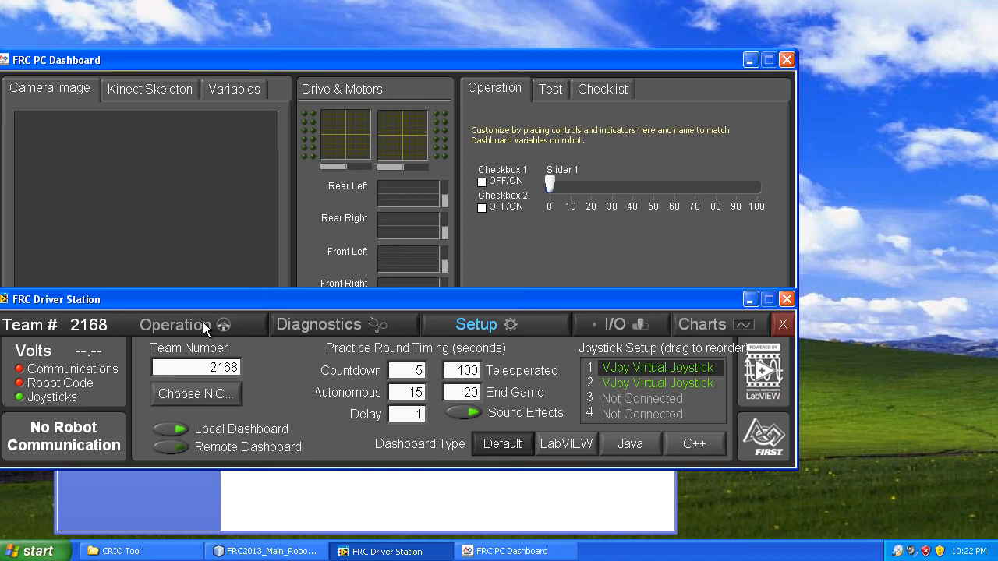
pyautogui.click(175, 325)
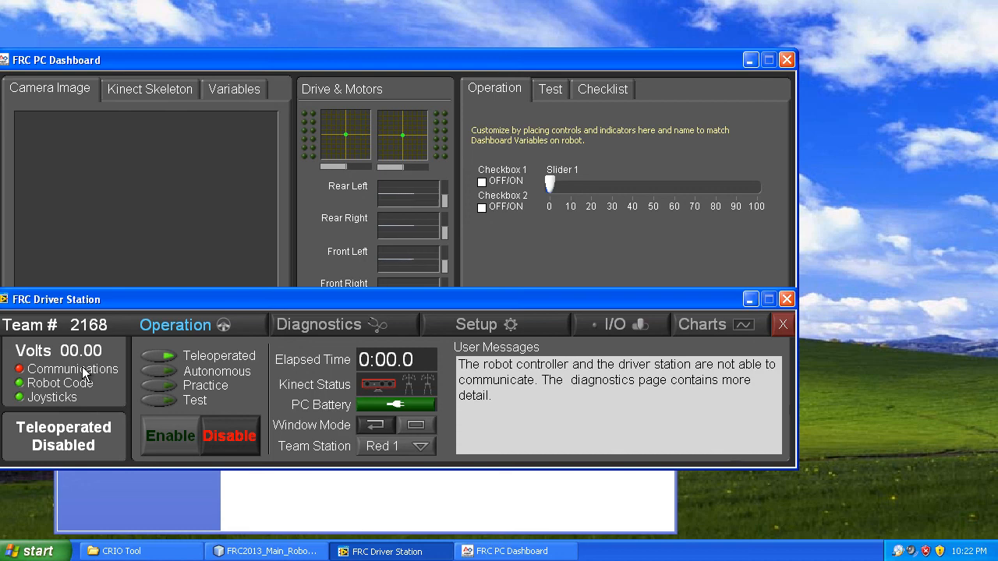
pyautogui.moveTo(103, 379)
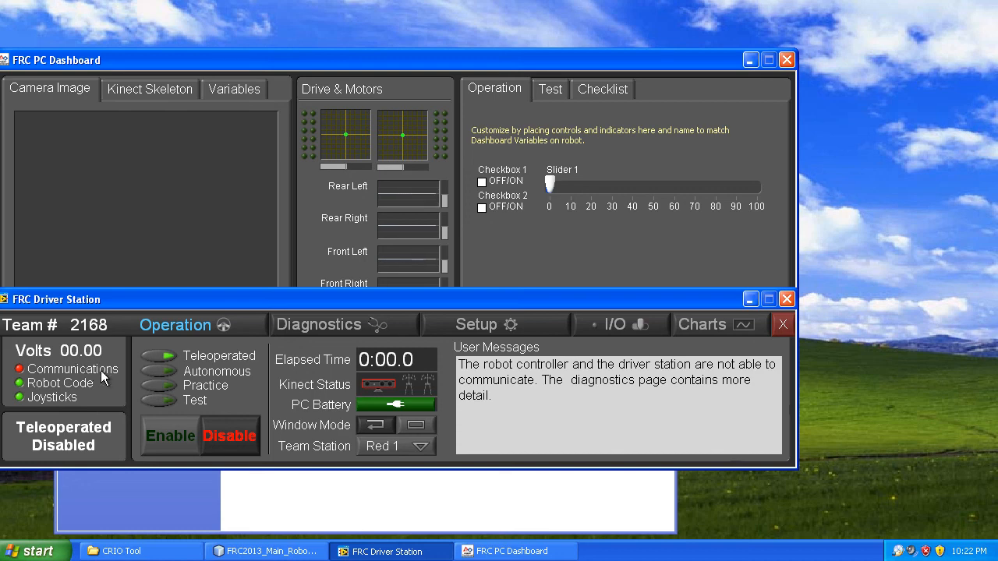
pyautogui.moveTo(633, 403)
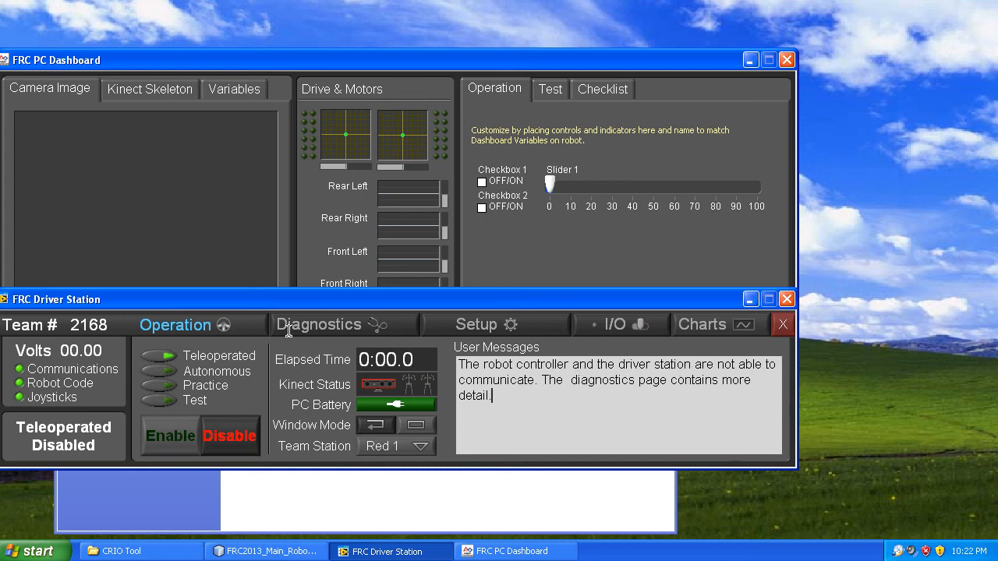
pyautogui.moveTo(195, 329)
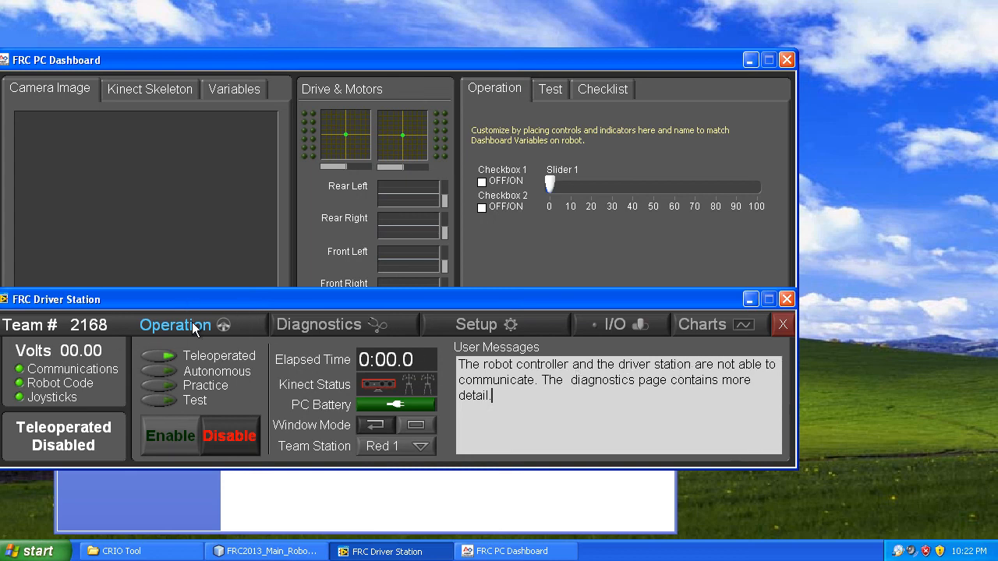
pyautogui.moveTo(284, 444)
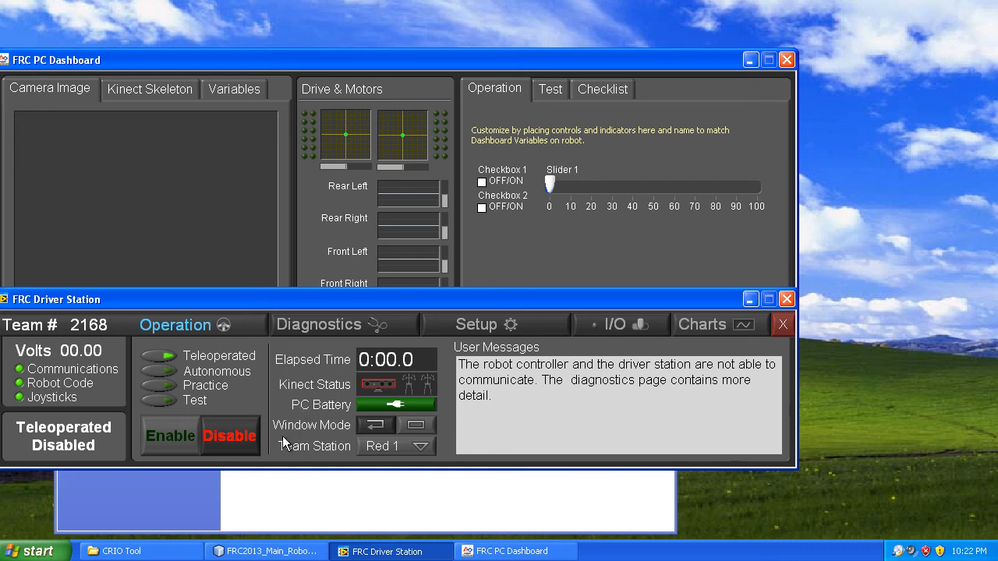